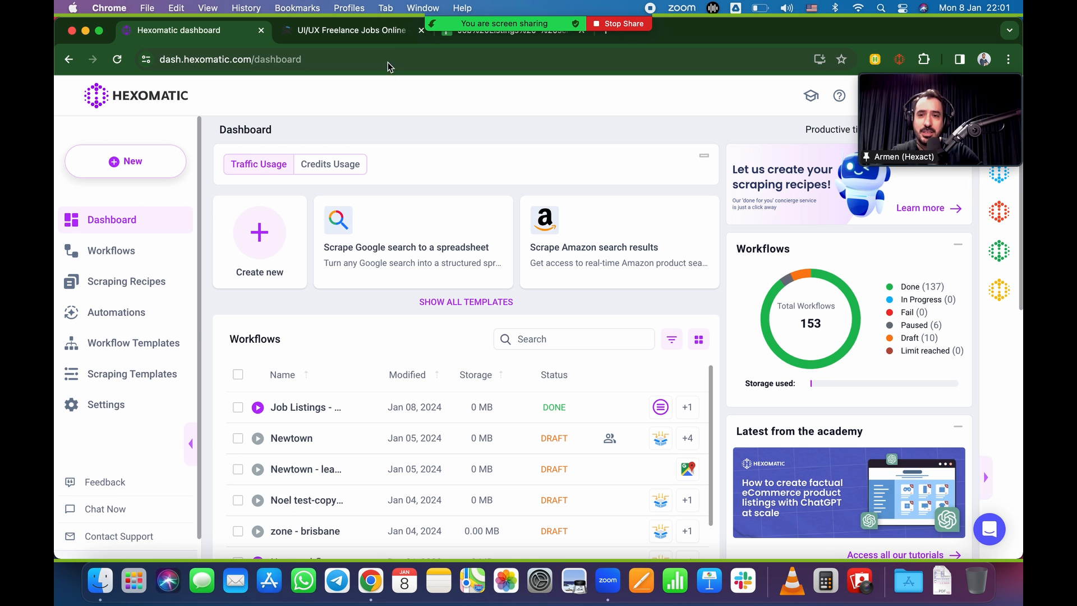
Step: Switch between the Hexomatic dashboard and the Guru tab, landing on the 508 freelance jobs list
click(350, 30)
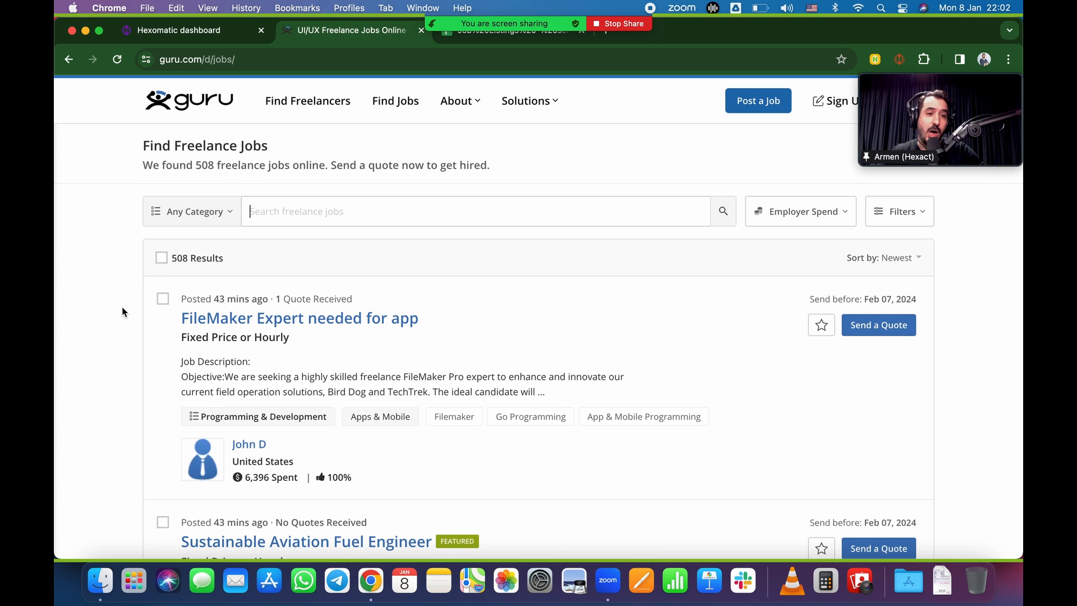
mouse_move(148, 243)
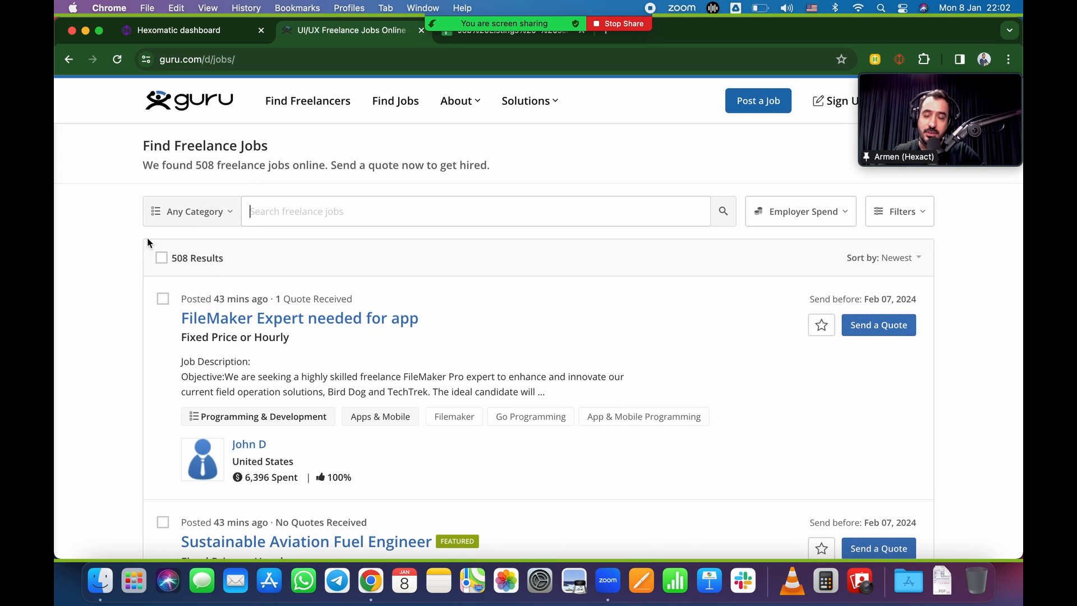
click(179, 31)
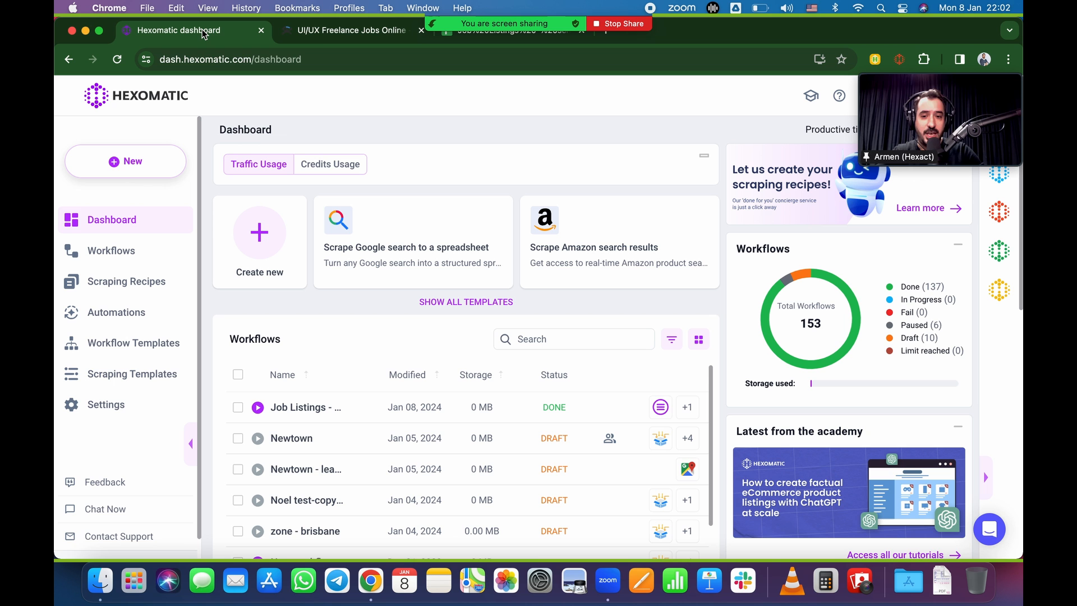
mouse_move(370, 131)
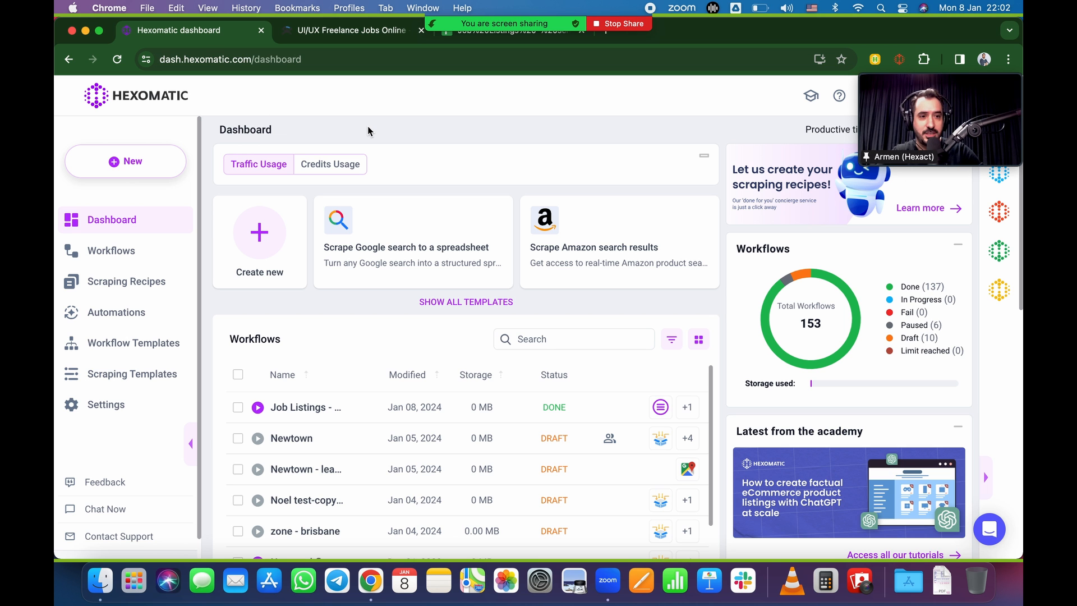
click(350, 31)
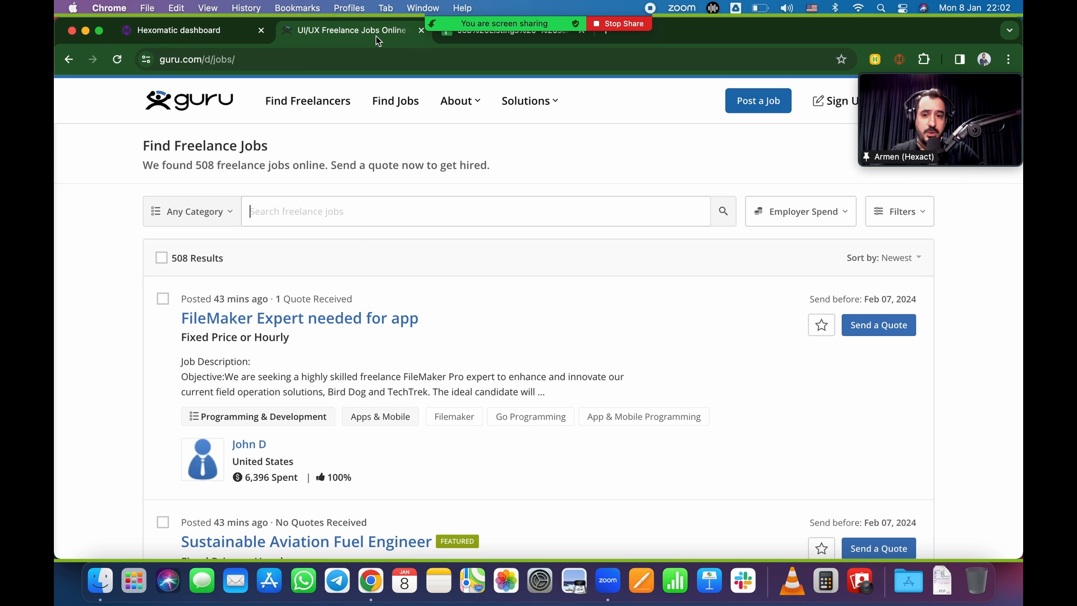
scroll(down, 3)
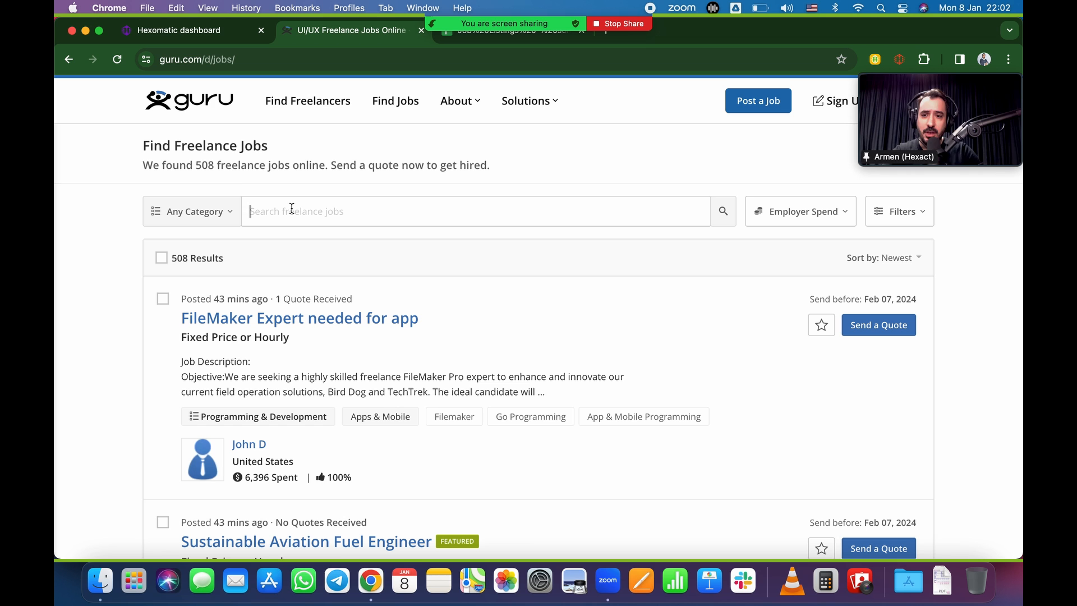
Step: Filter the Guru jobs by the Ux/ui skill using the search box
text(uw/ui)
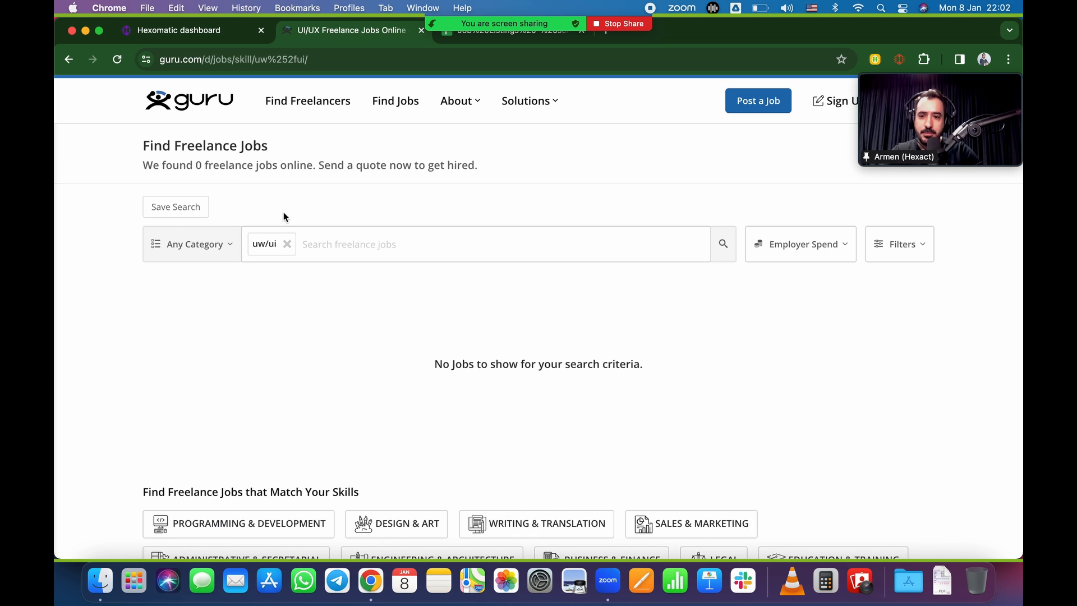
text(ux)
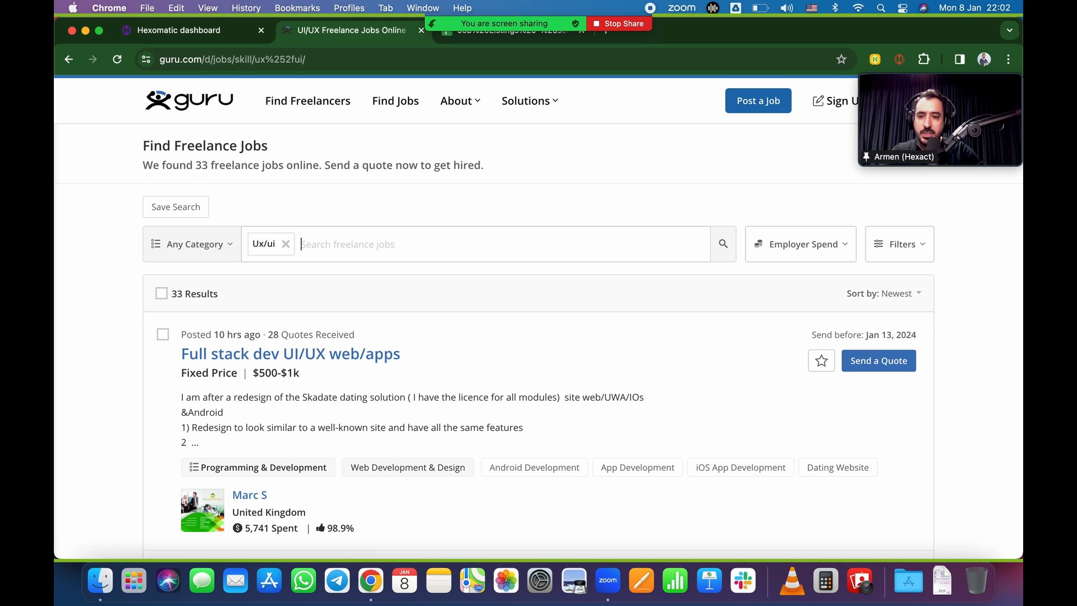
scroll(down, 3)
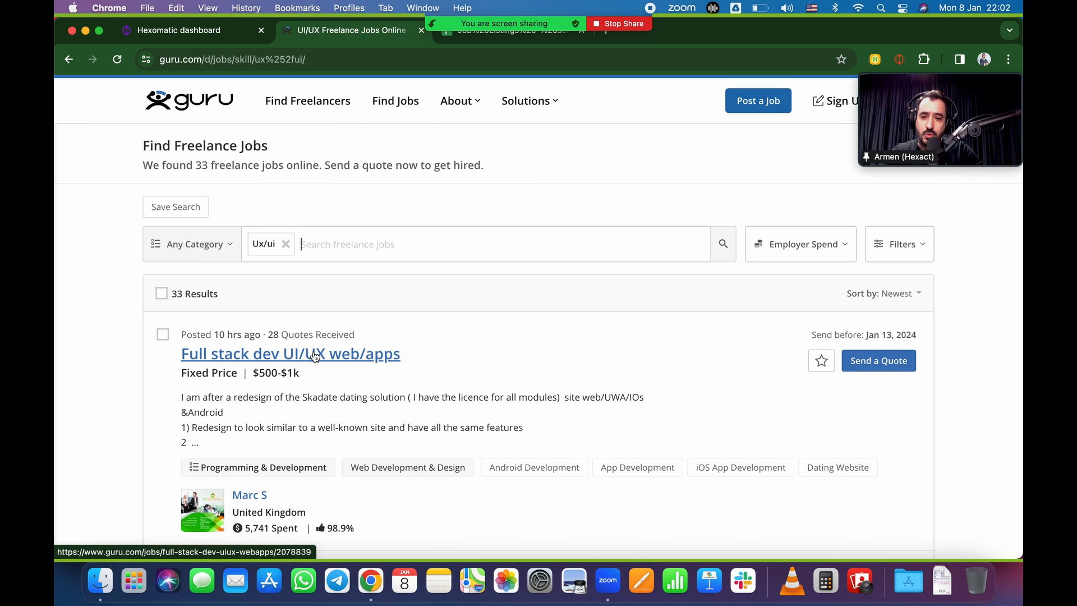
Step: Open the Full stack dev UI/UX web/apps posting and review its details
click(289, 353)
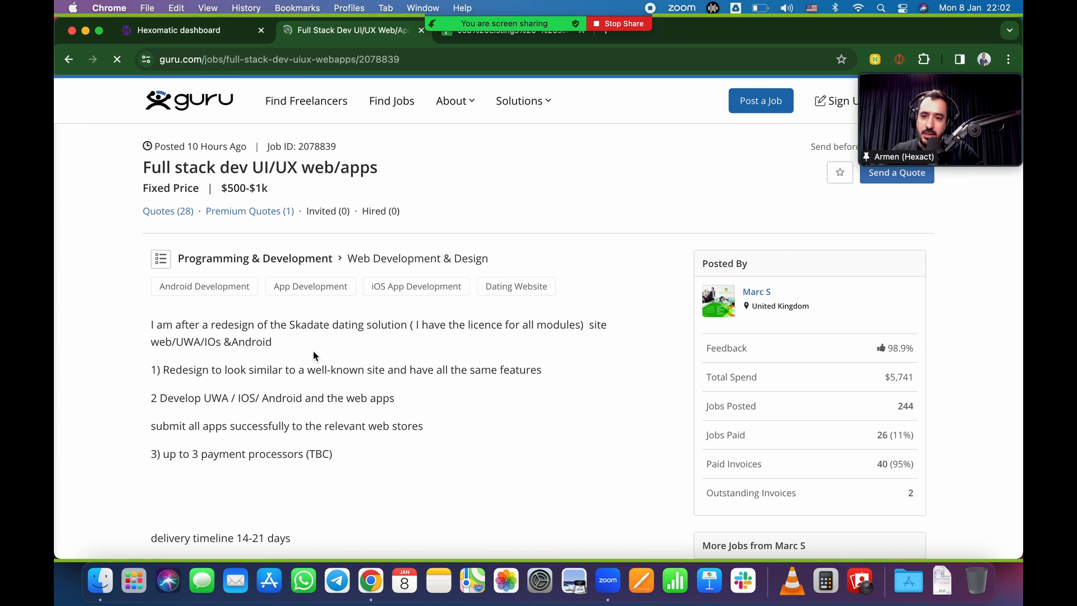
scroll(down, 3)
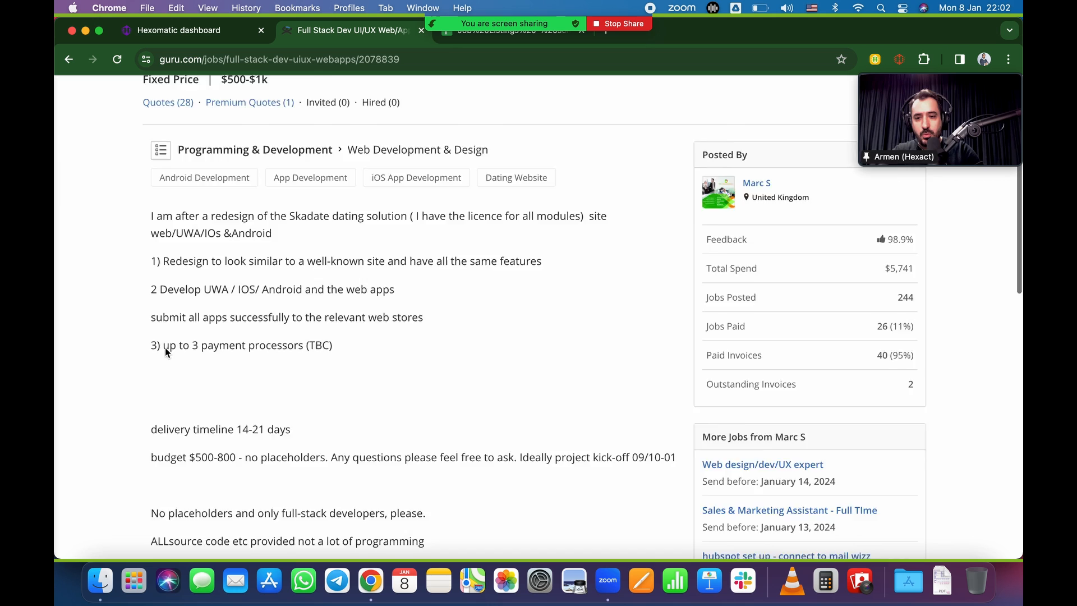
scroll(down, 3)
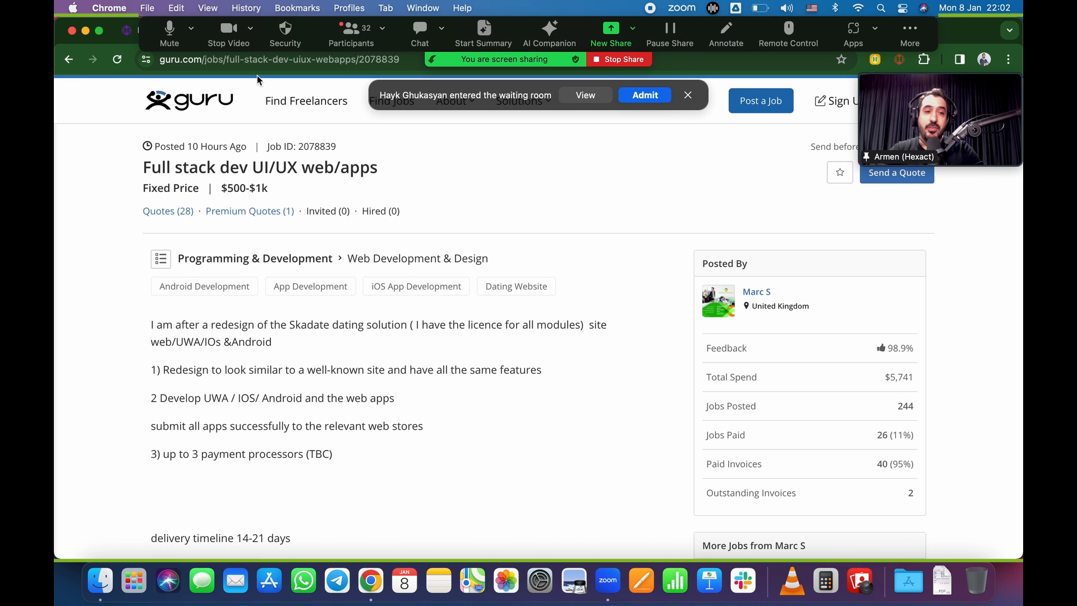
click(687, 95)
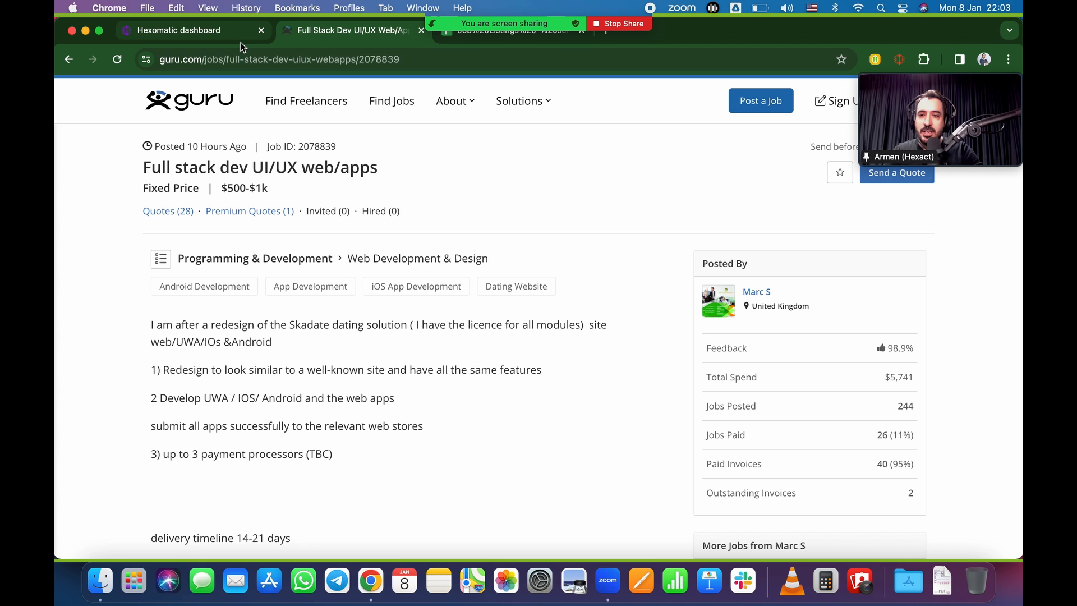
Step: Copy the job posting URL and open Hexomatic's Scraping Recipes list
click(295, 60)
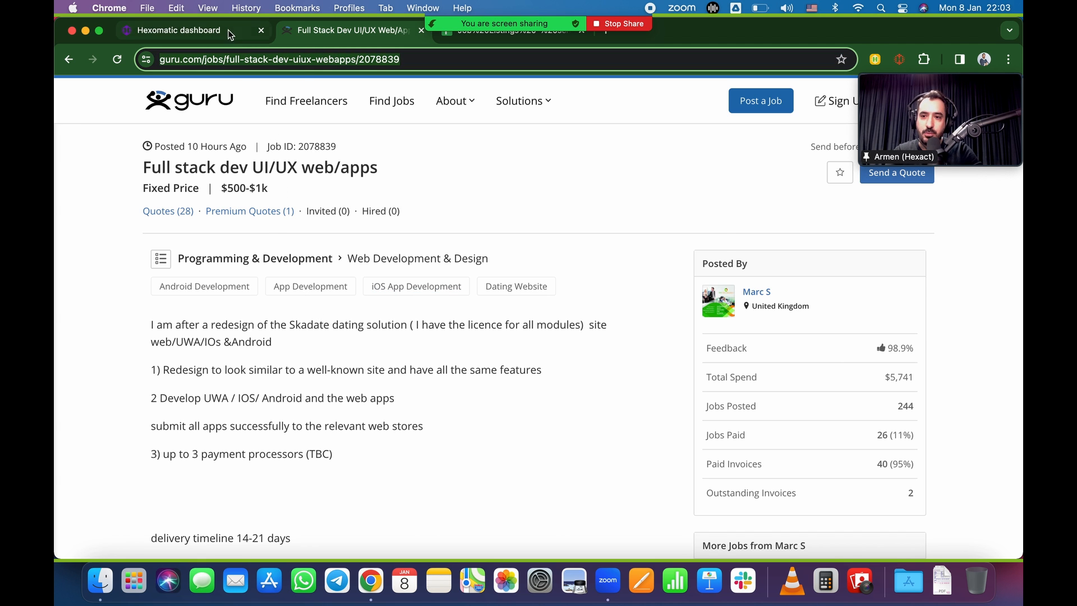
click(178, 30)
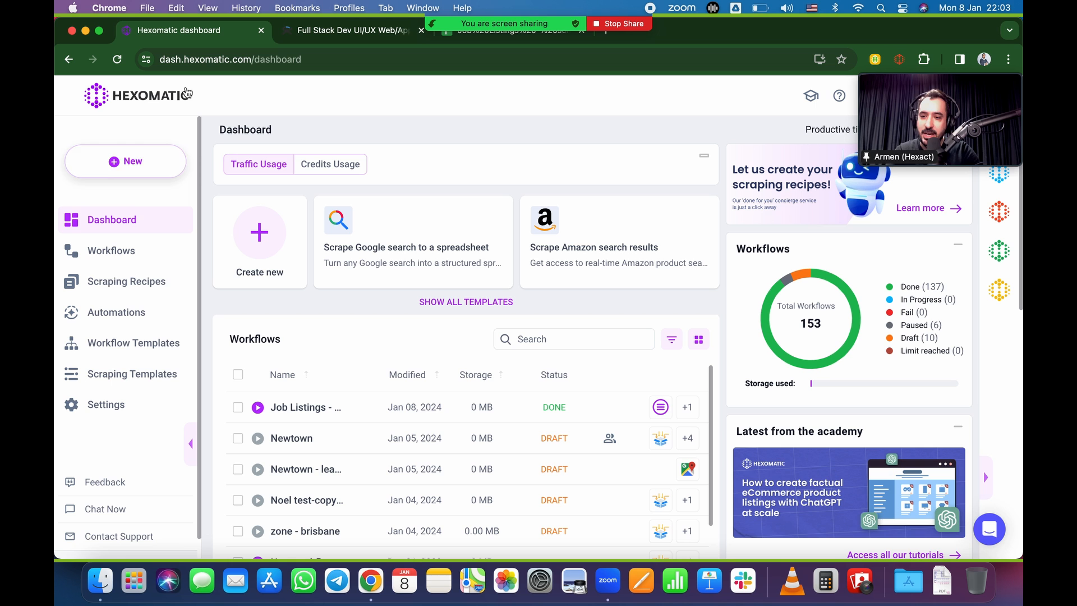
mouse_move(126, 289)
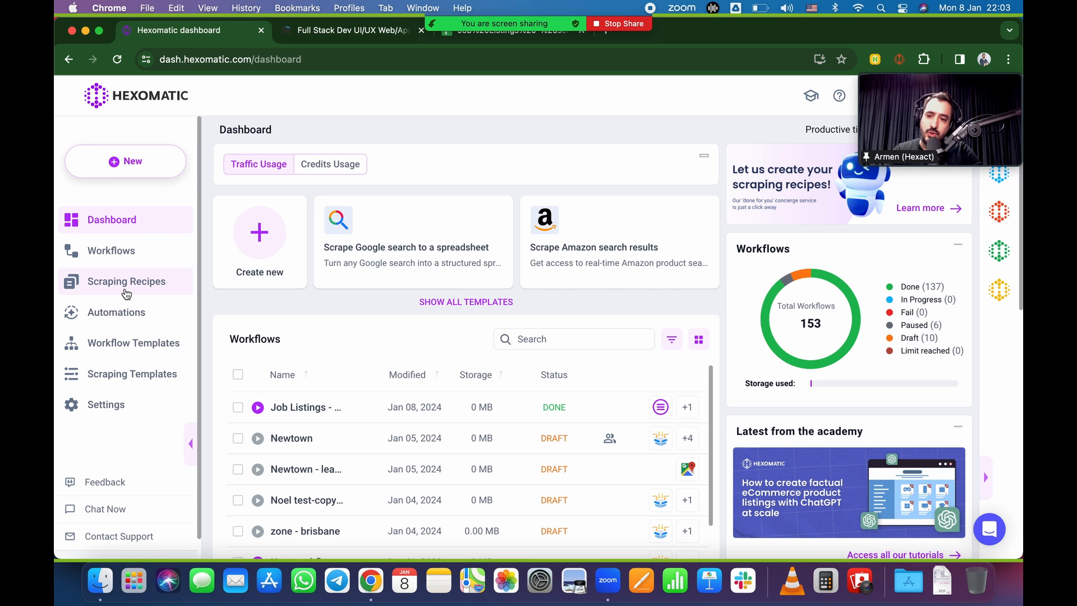
click(125, 280)
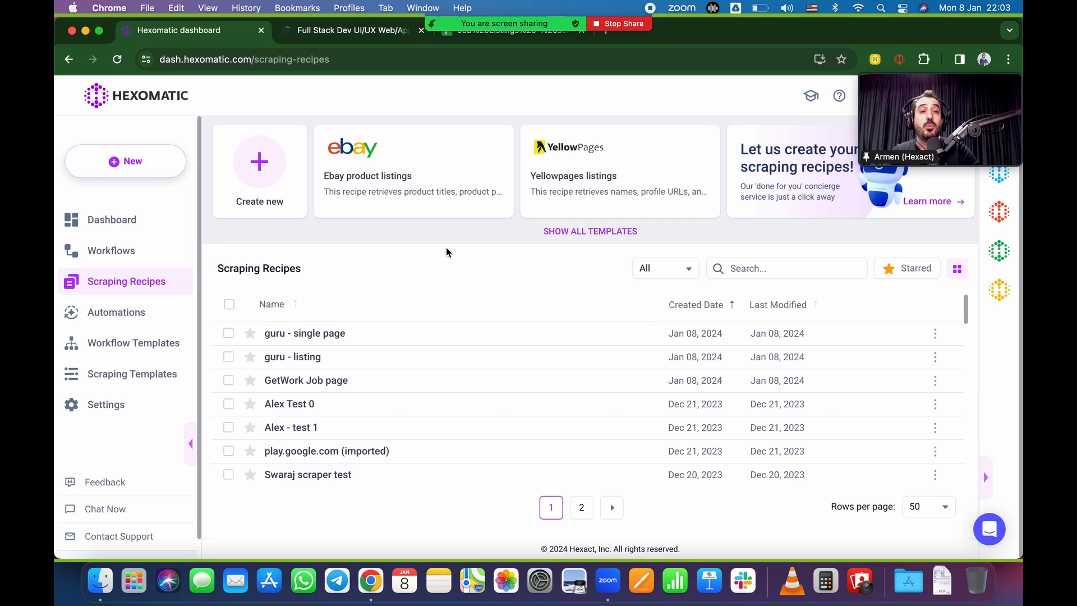
mouse_move(316, 221)
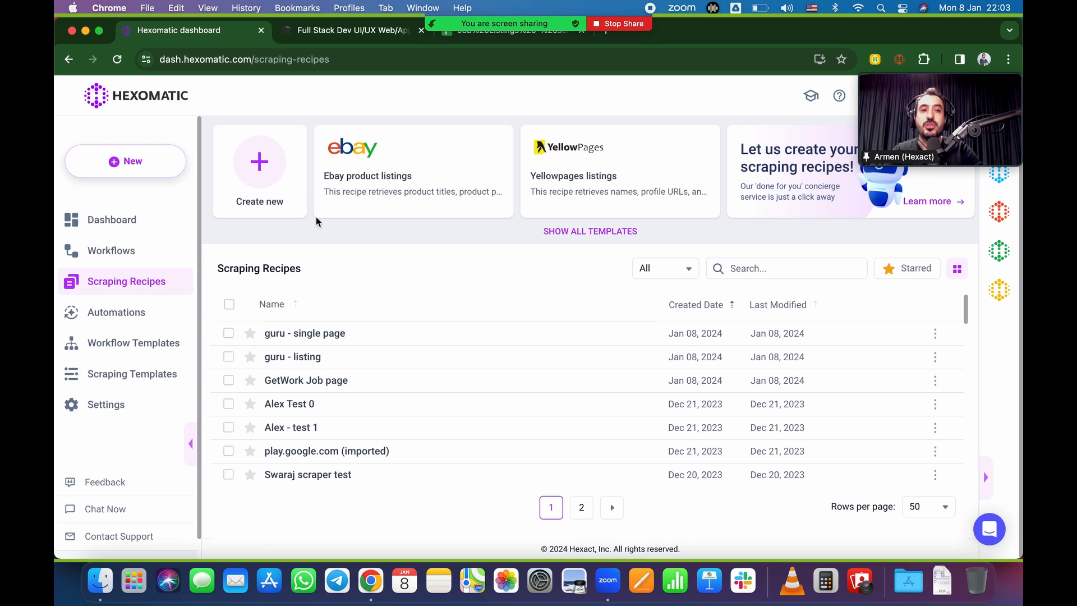
mouse_move(270, 171)
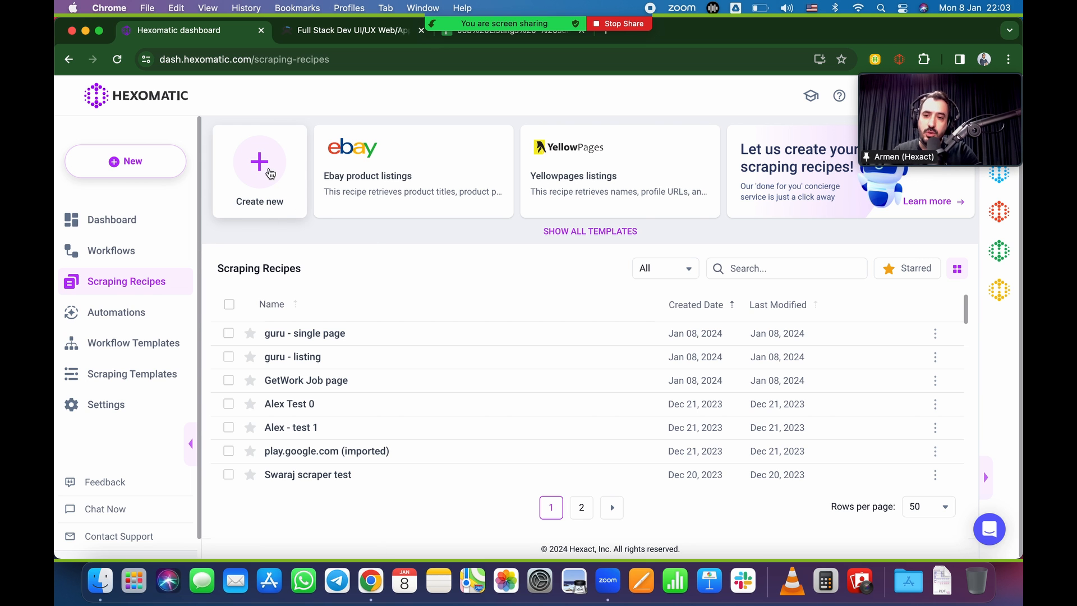
Step: Create a new scraping recipe for the Guru job URL in Full-stack browser mode
click(259, 170)
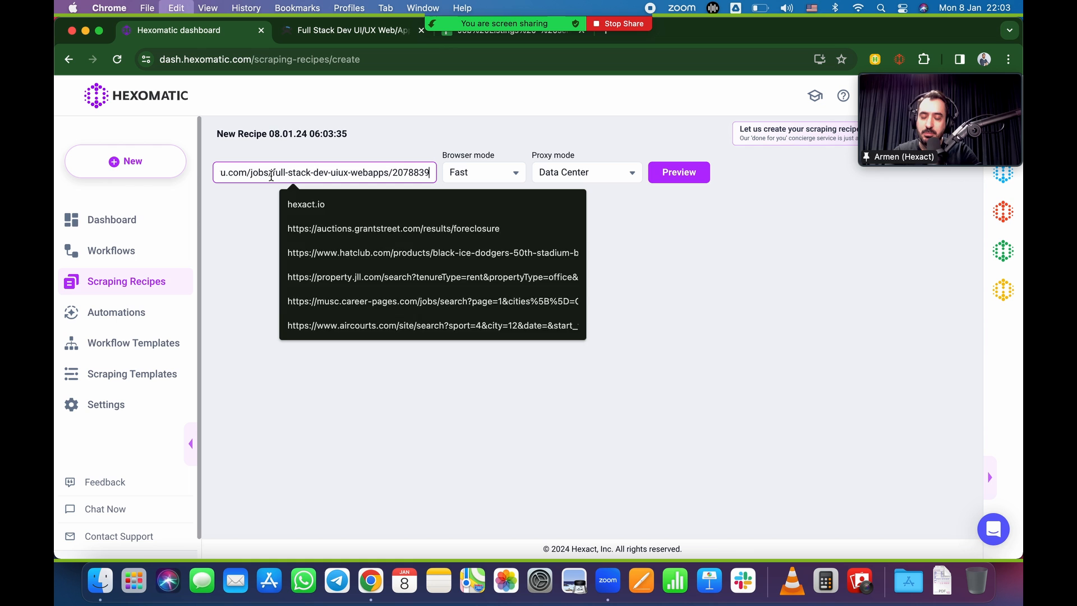
click(483, 172)
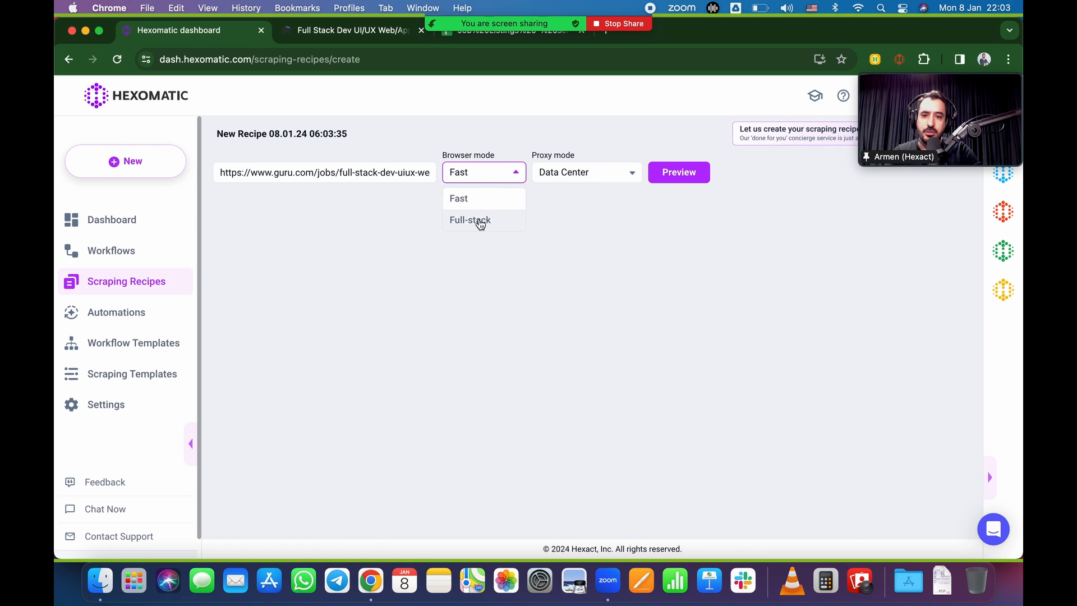
click(470, 220)
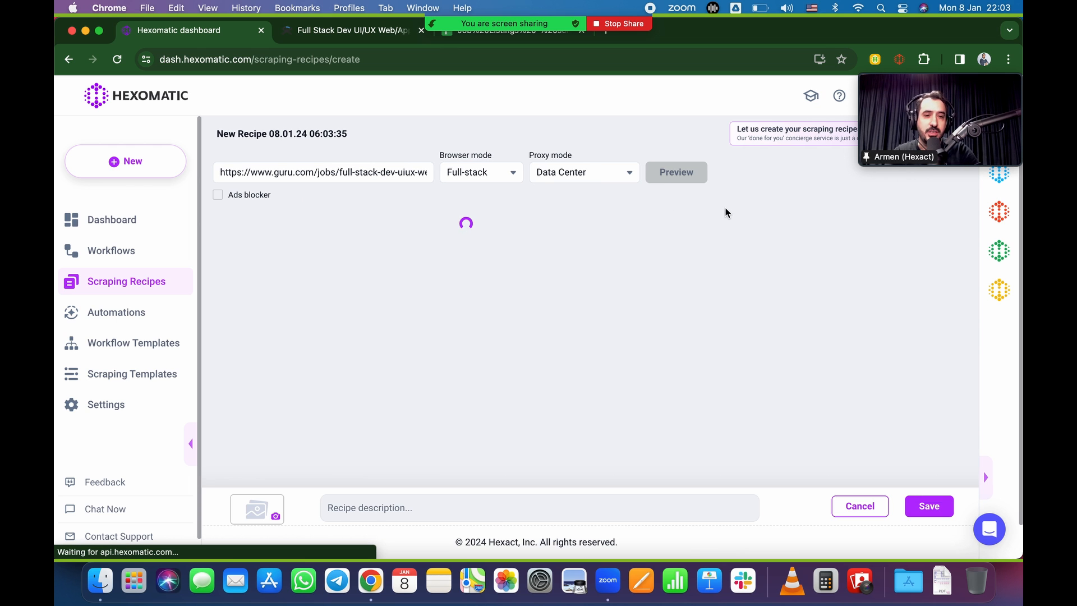
Step: Rename the new recipe 'guru single page'
click(282, 133)
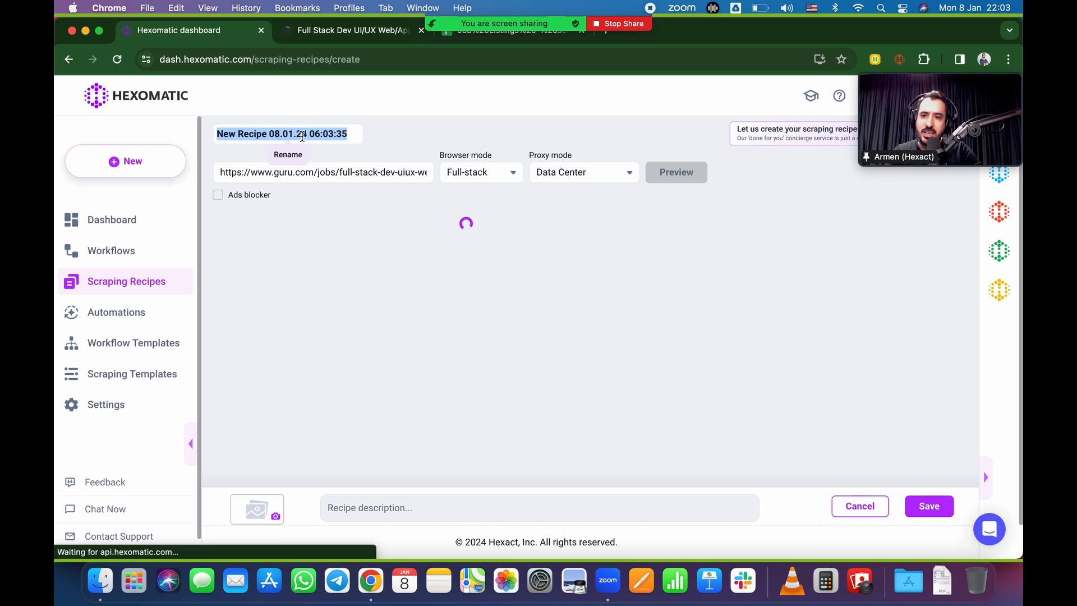
text(guru)
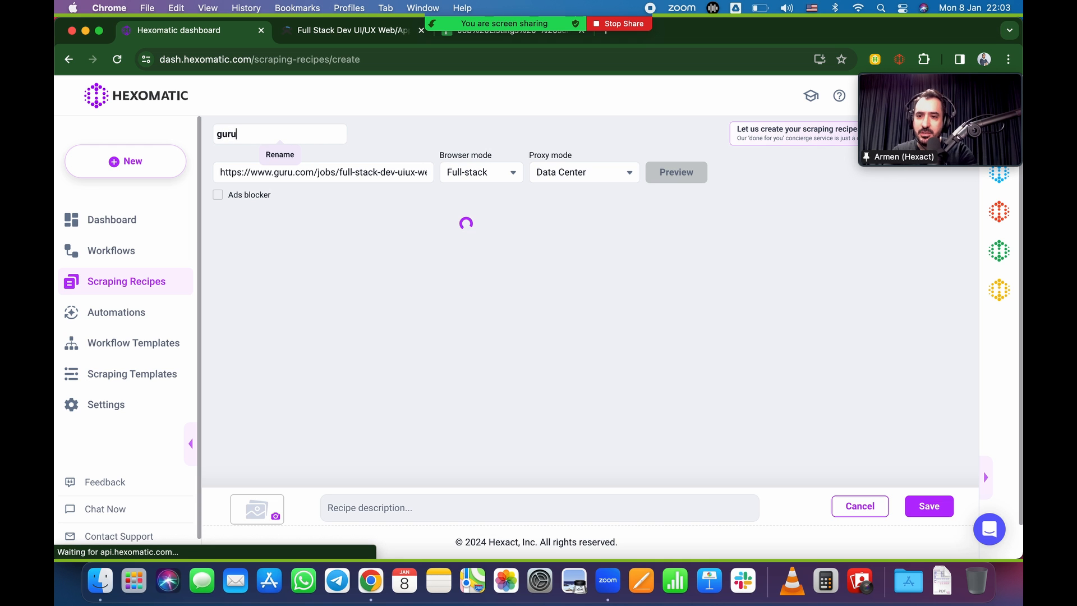
click(675, 172)
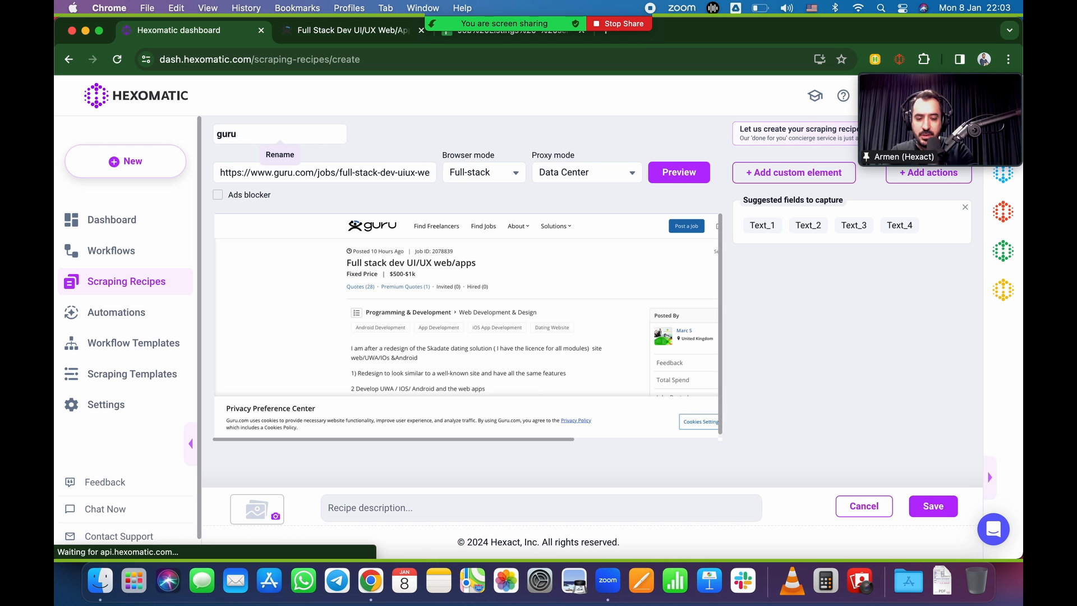
text(single)
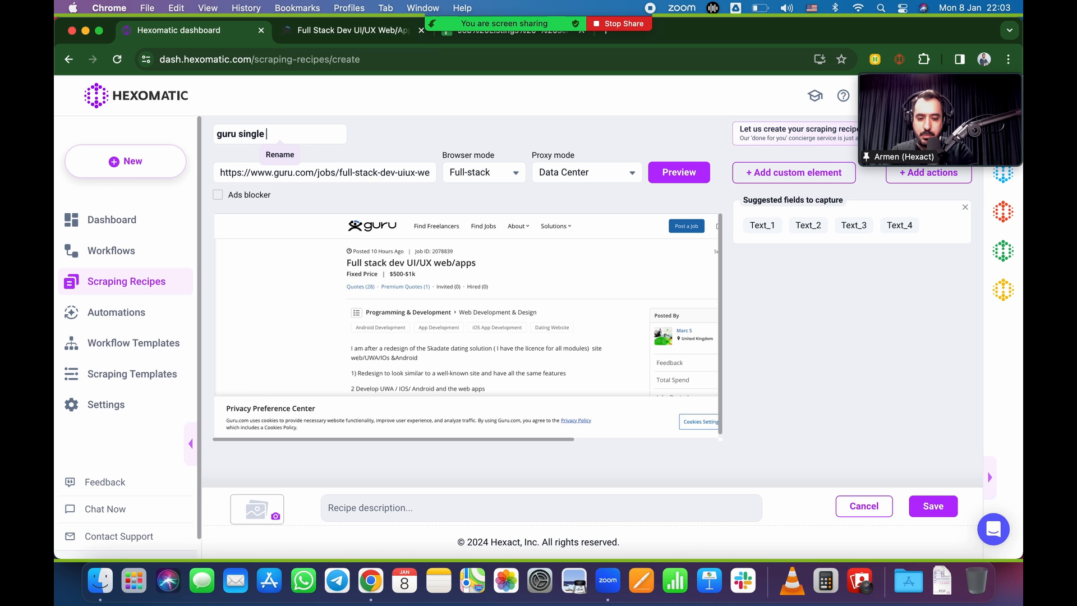
text(page)
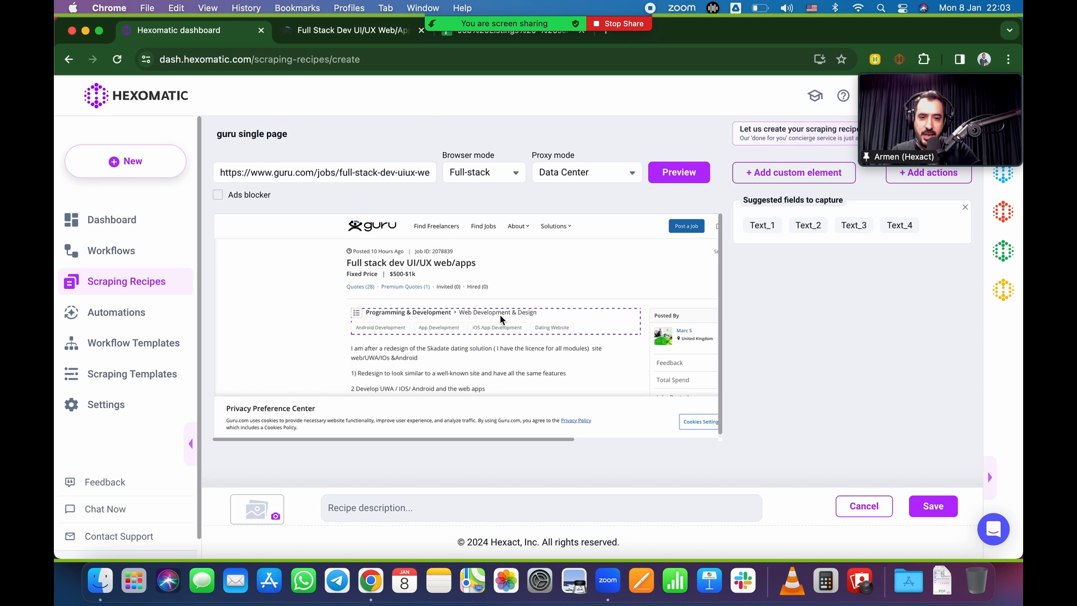
scroll(down, 3)
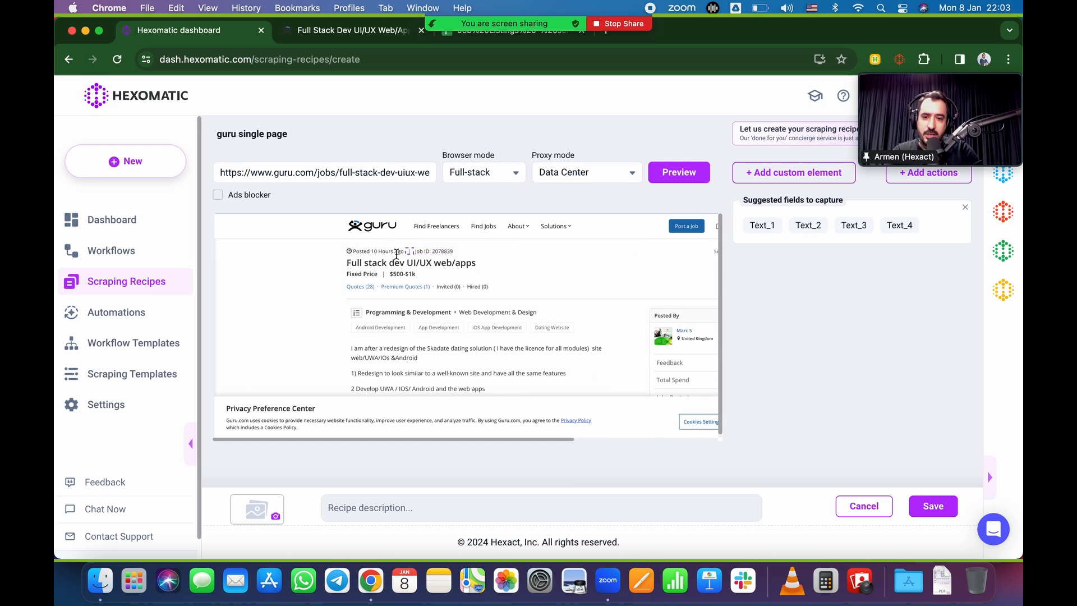
Step: Capture the job title element as a Text field labelled 'job' and save it
click(930, 173)
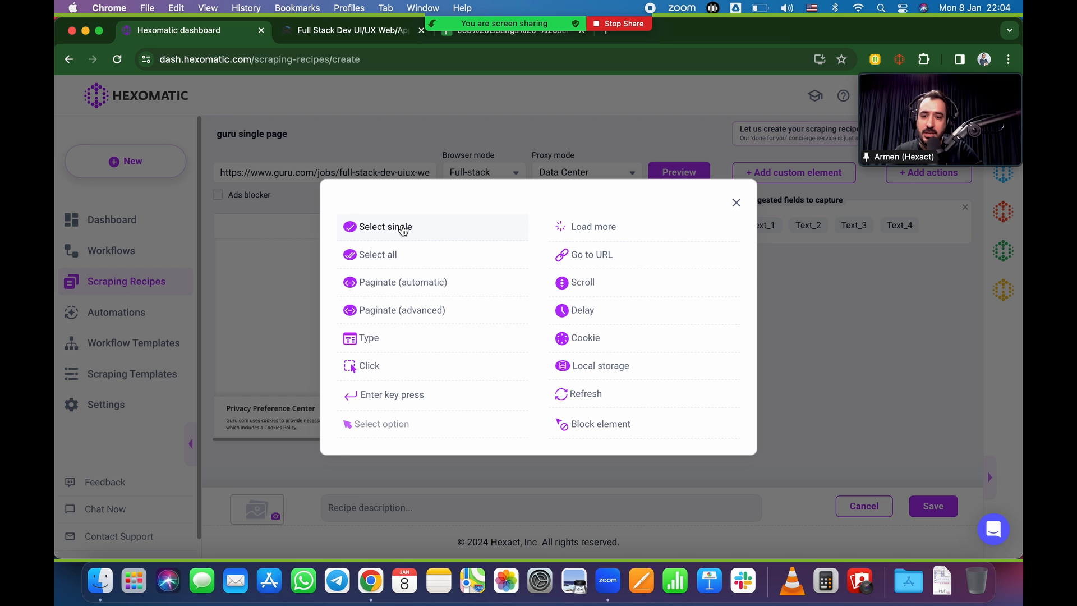
click(385, 227)
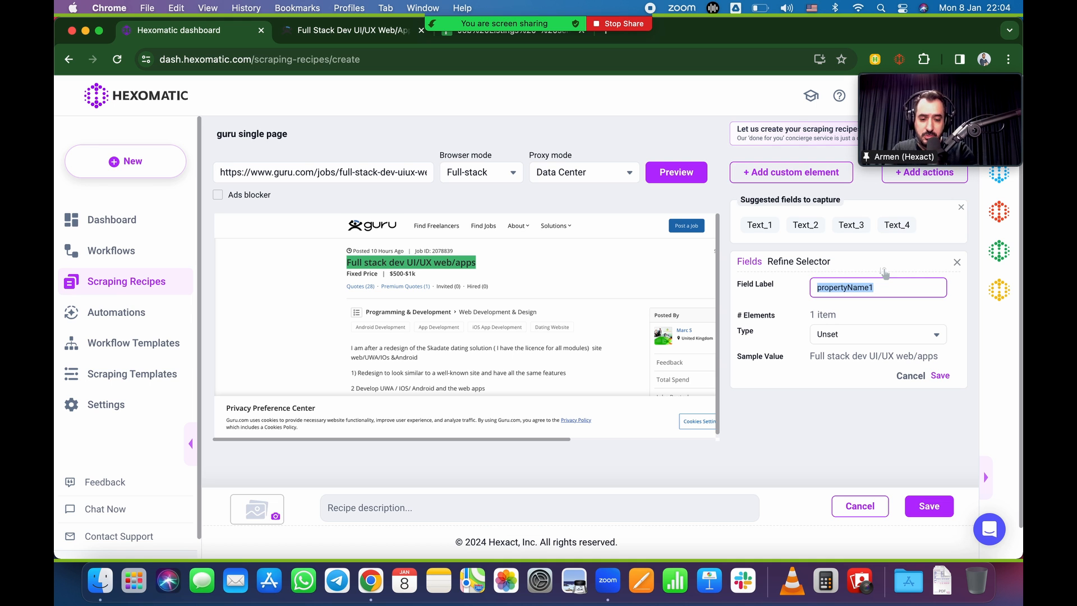
text(job)
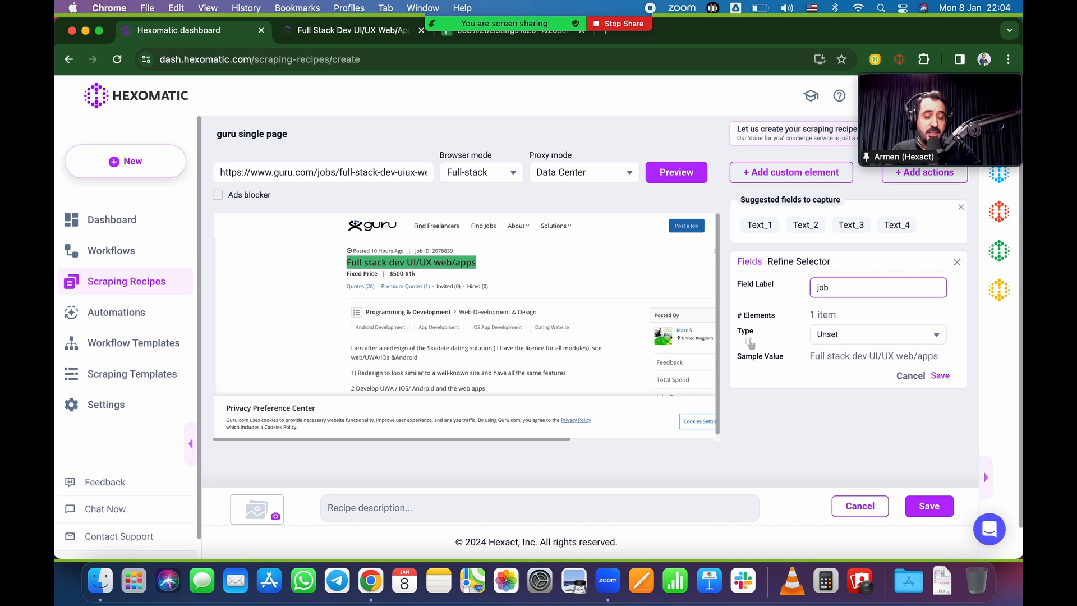
click(876, 335)
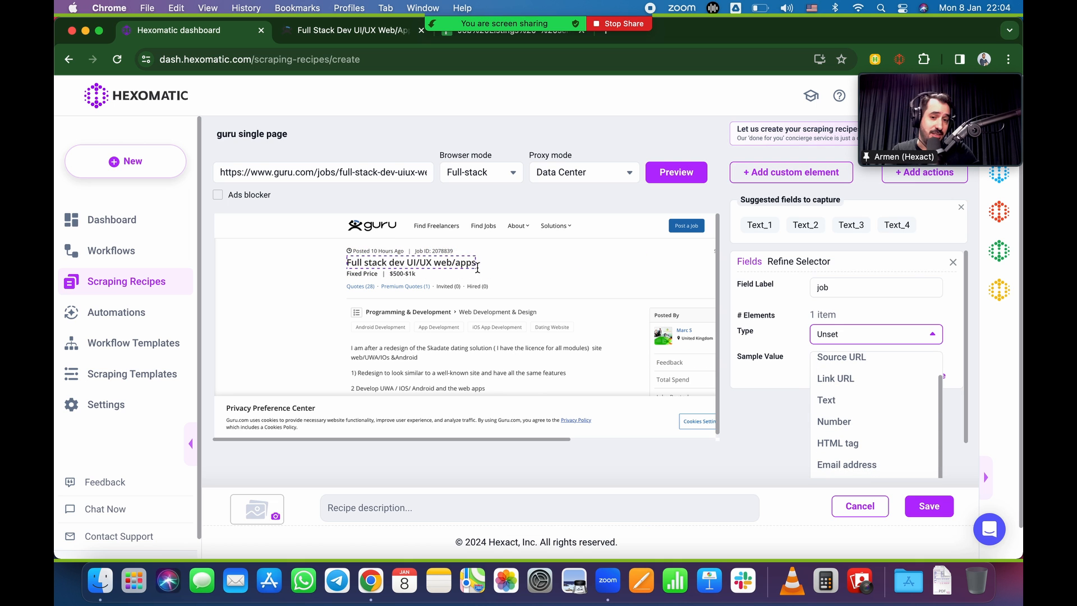
click(826, 399)
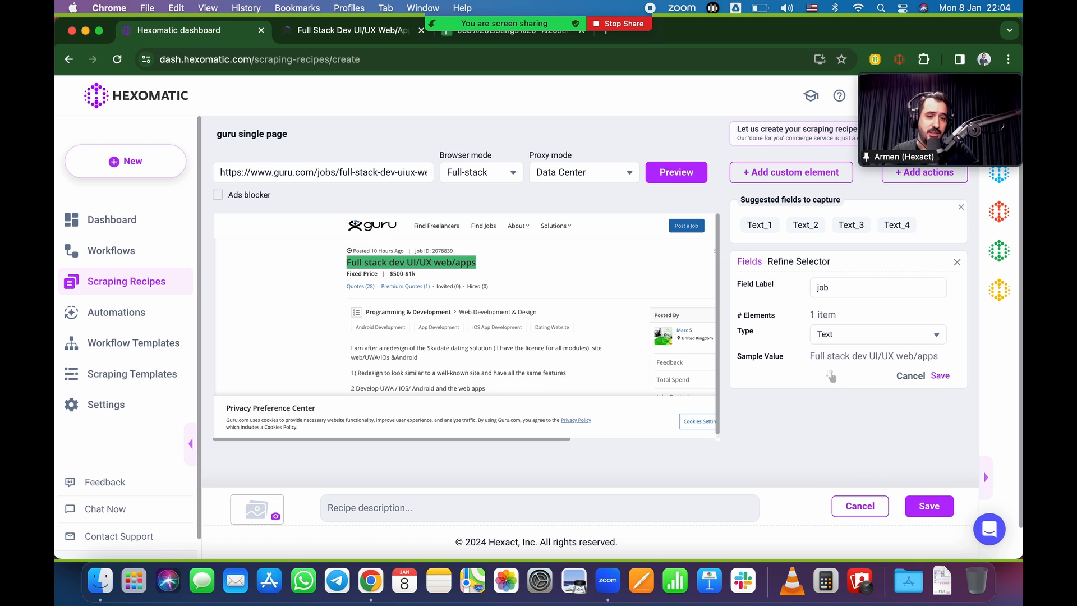
mouse_move(902, 364)
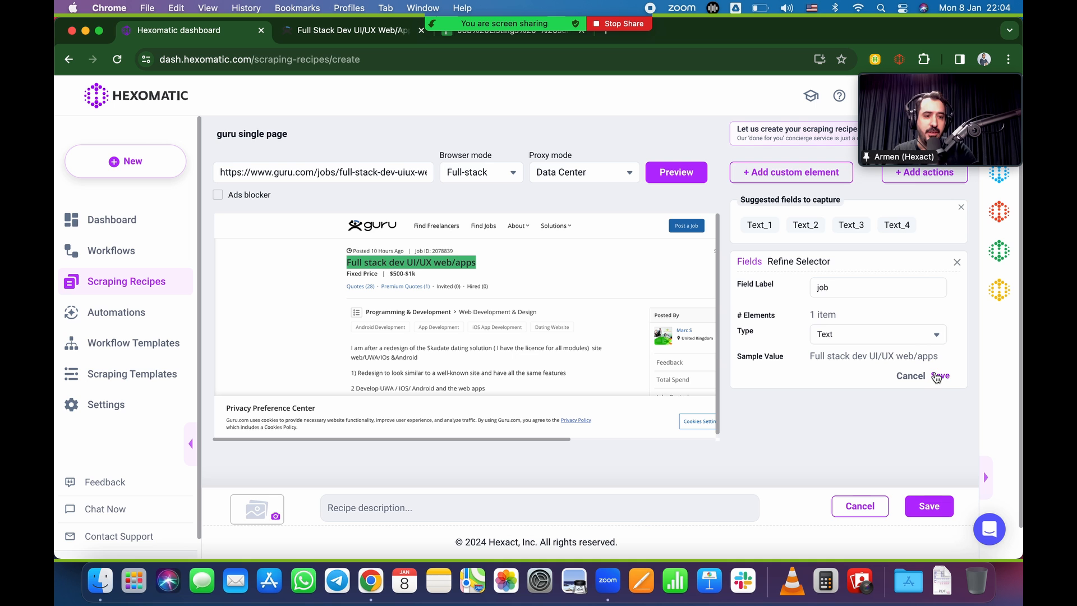
click(939, 376)
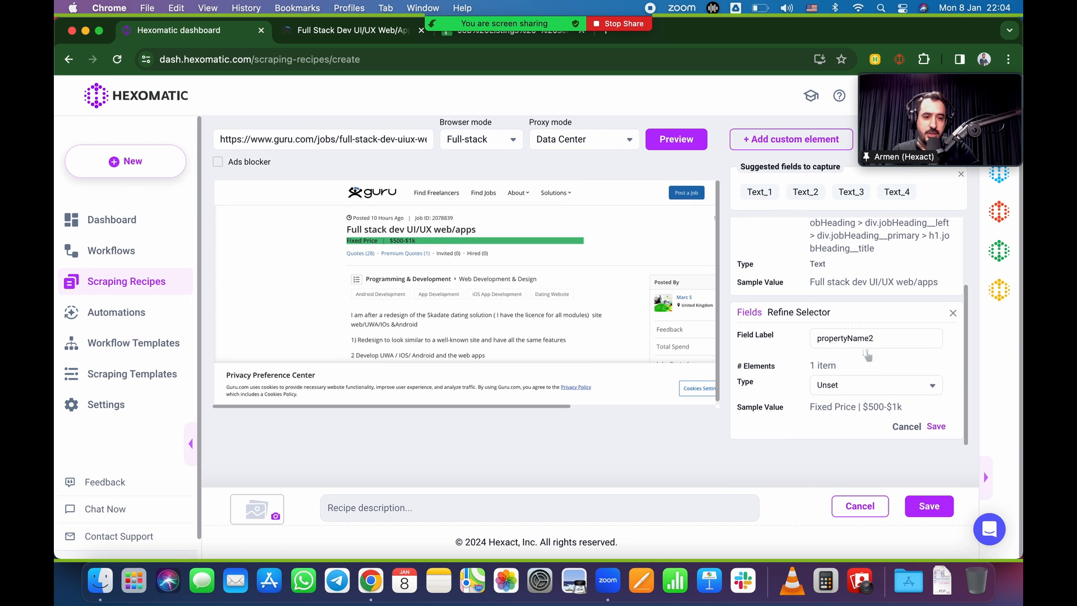
Step: Save the fixed-price budget as a Text field labelled 'pay'
text(pay)
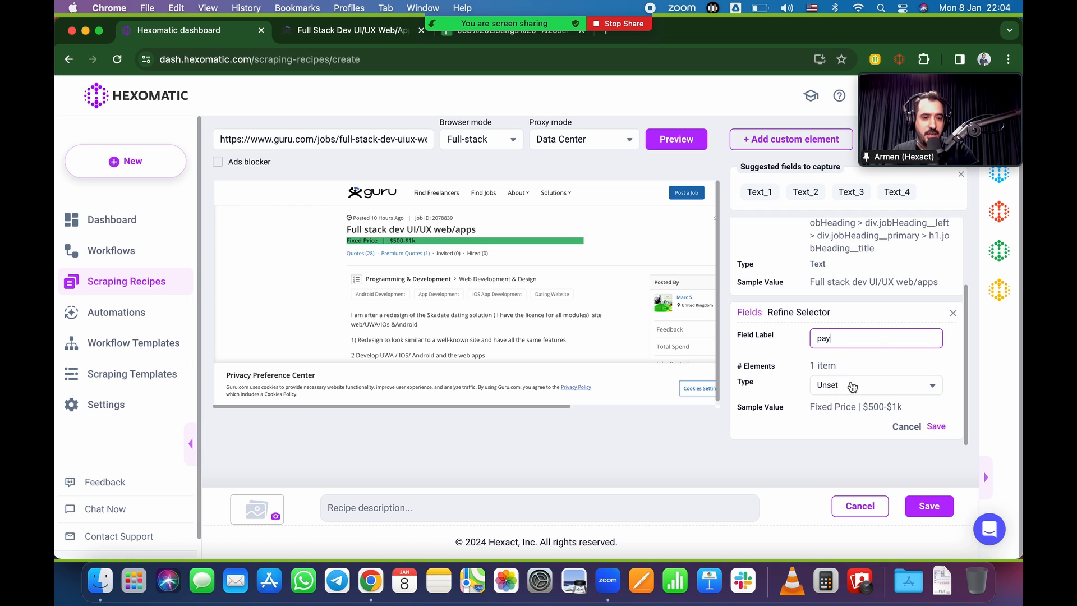
click(876, 385)
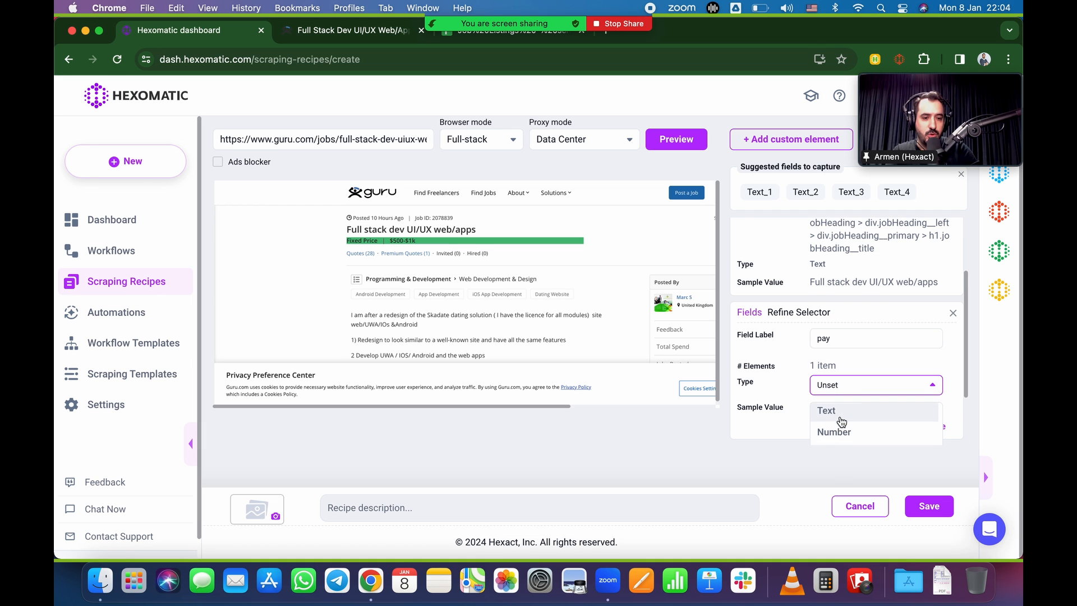
click(827, 411)
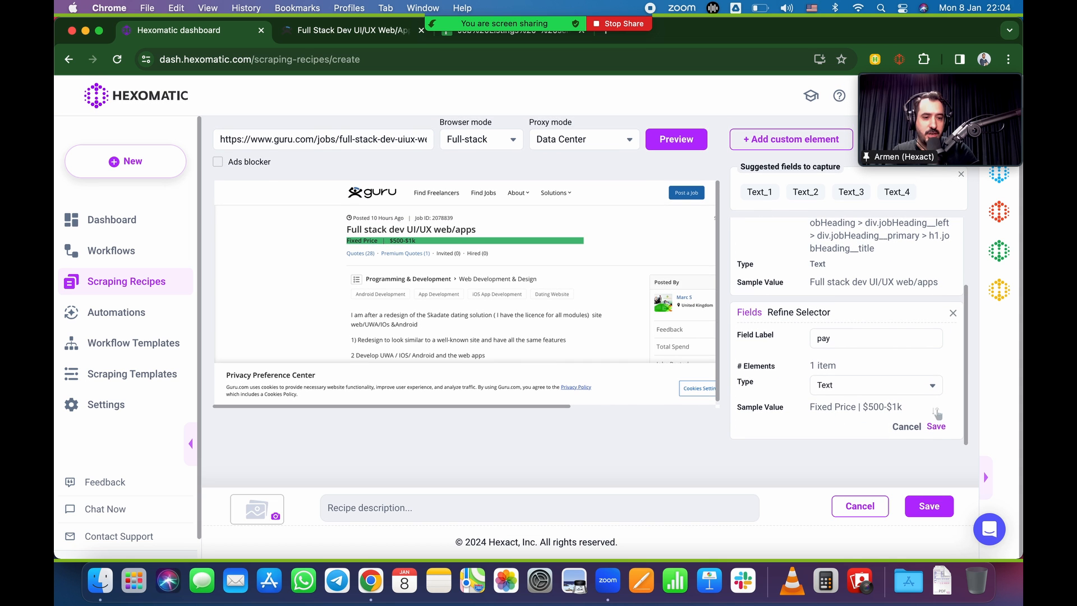
click(936, 426)
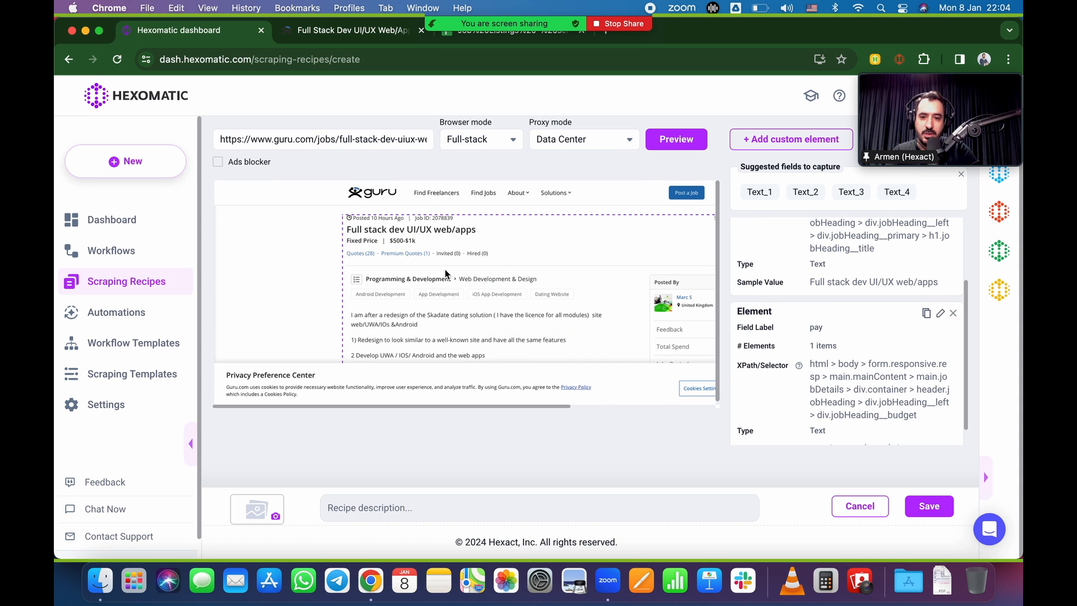
mouse_move(380, 294)
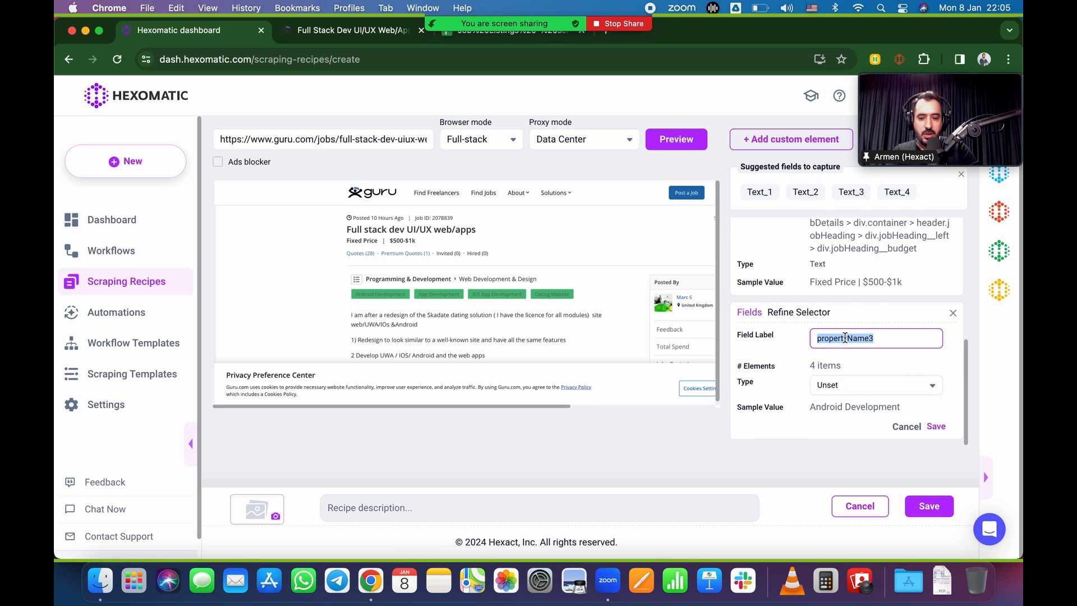
Step: Save the four job tags as a Text field labelled 'skills'
text(skills)
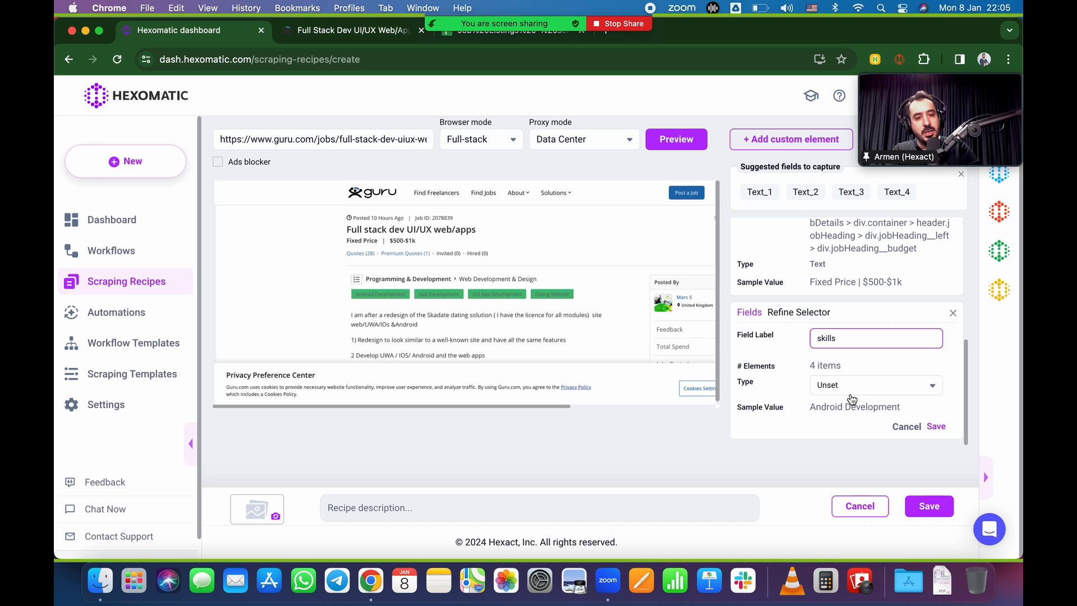
click(874, 385)
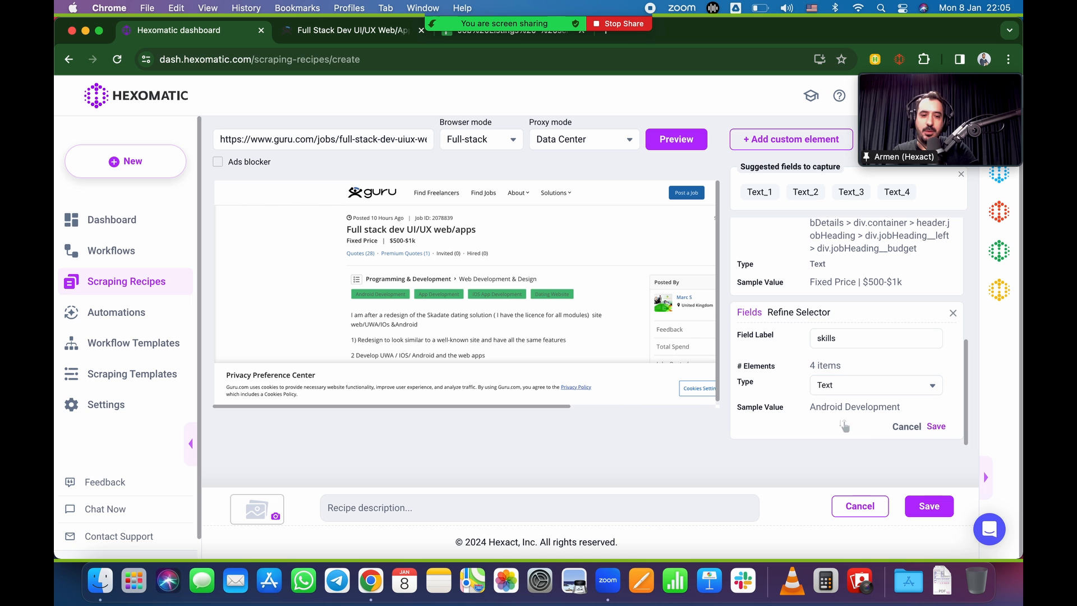
click(936, 427)
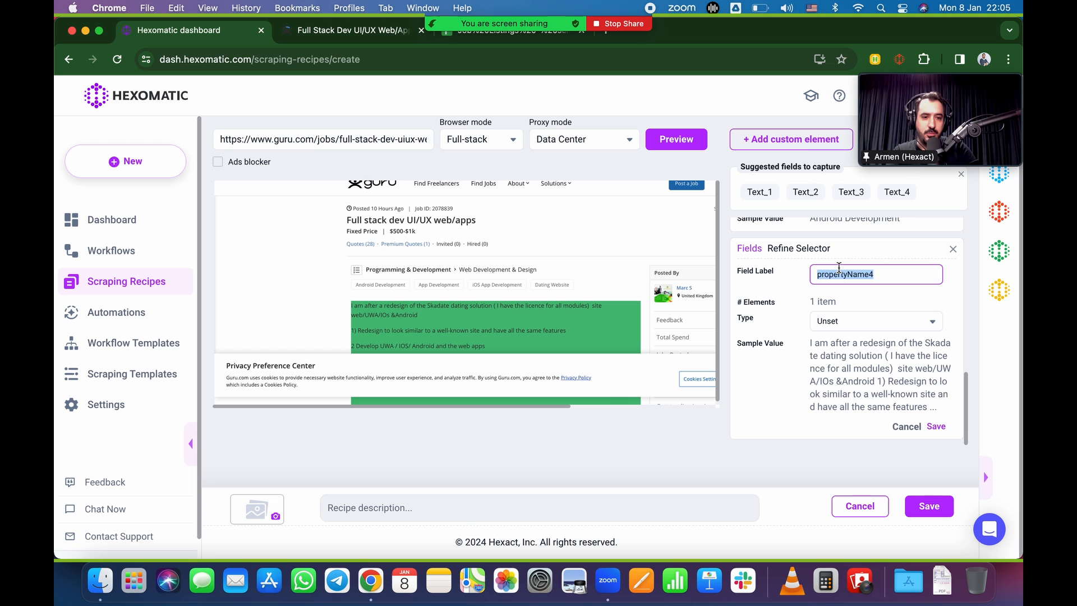
Step: Label the job description field 'desc' and set its type to Text
text(desc)
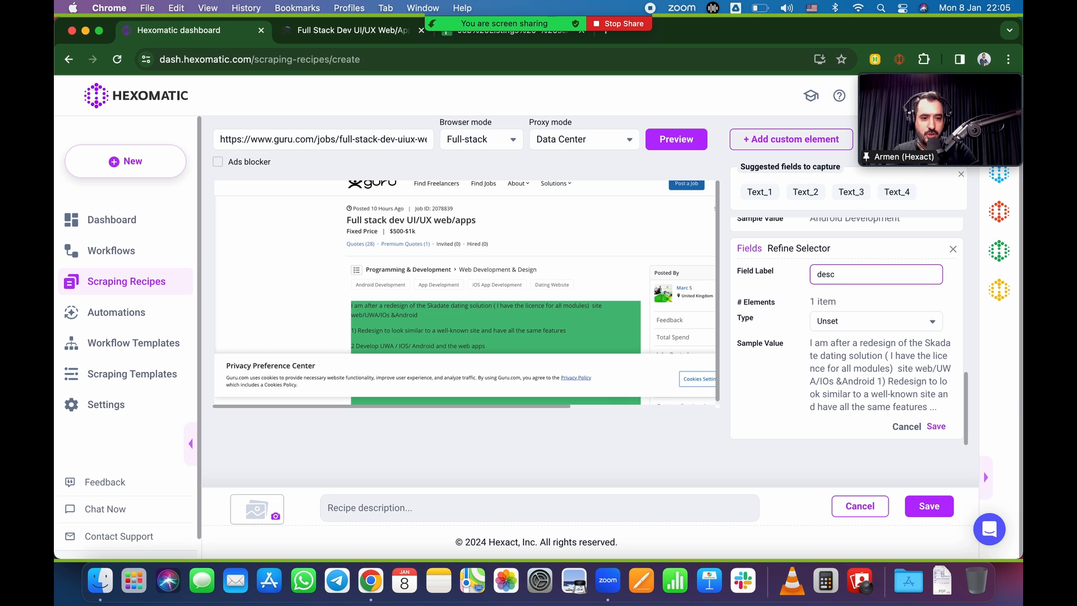
click(875, 321)
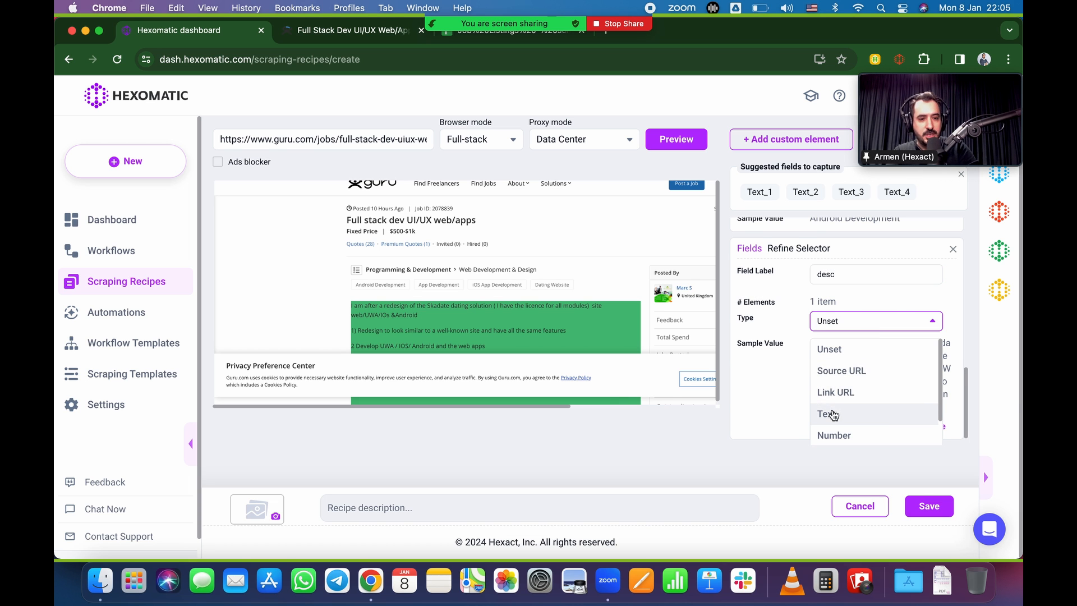
click(828, 414)
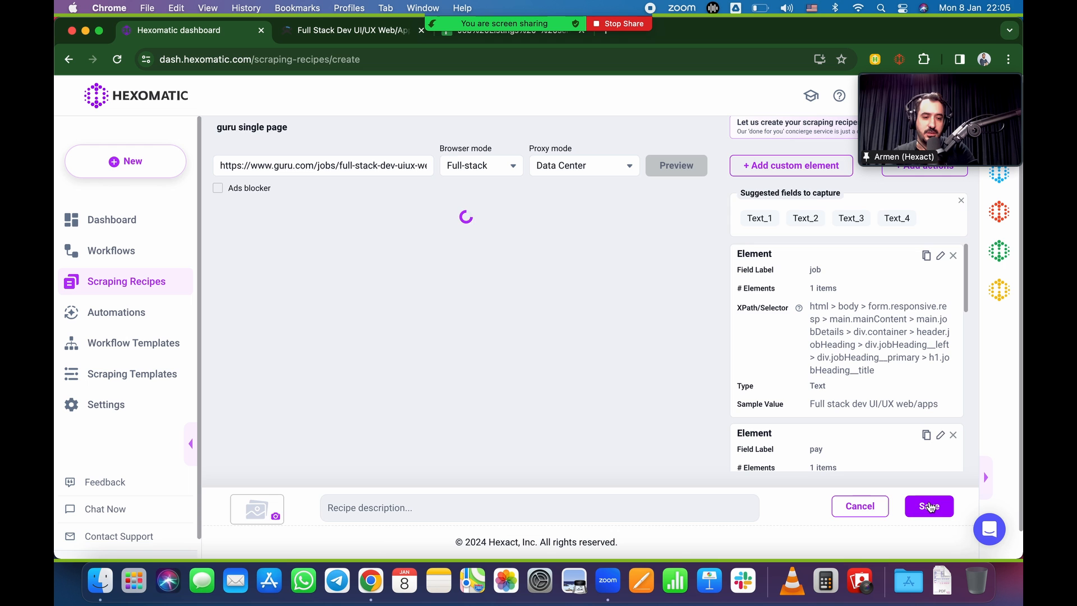
Step: Save the guru single page recipe and return to the Guru job listings tab
click(928, 506)
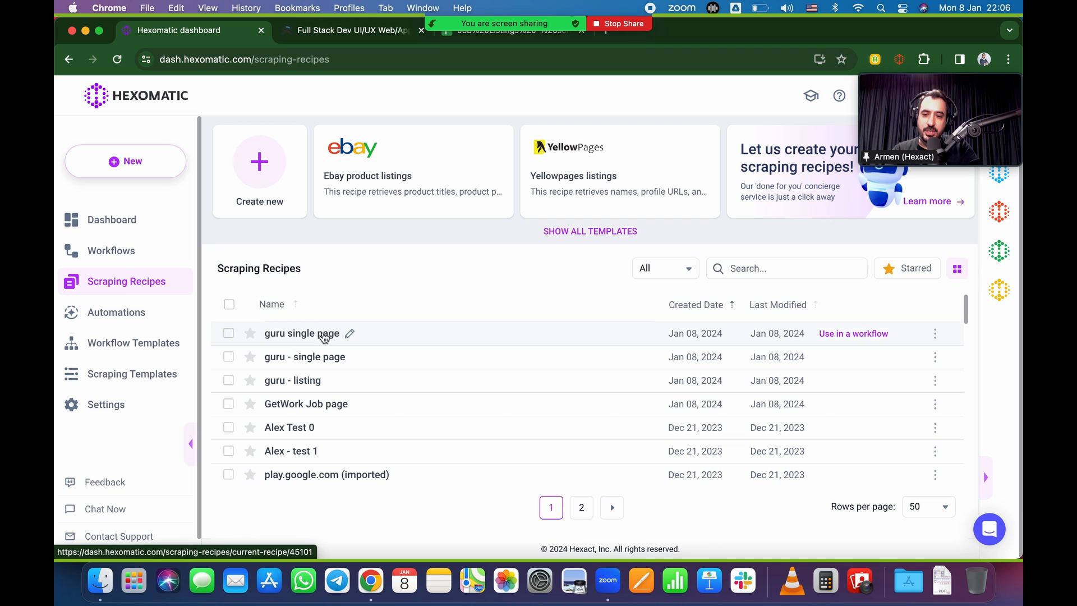
mouse_move(402, 299)
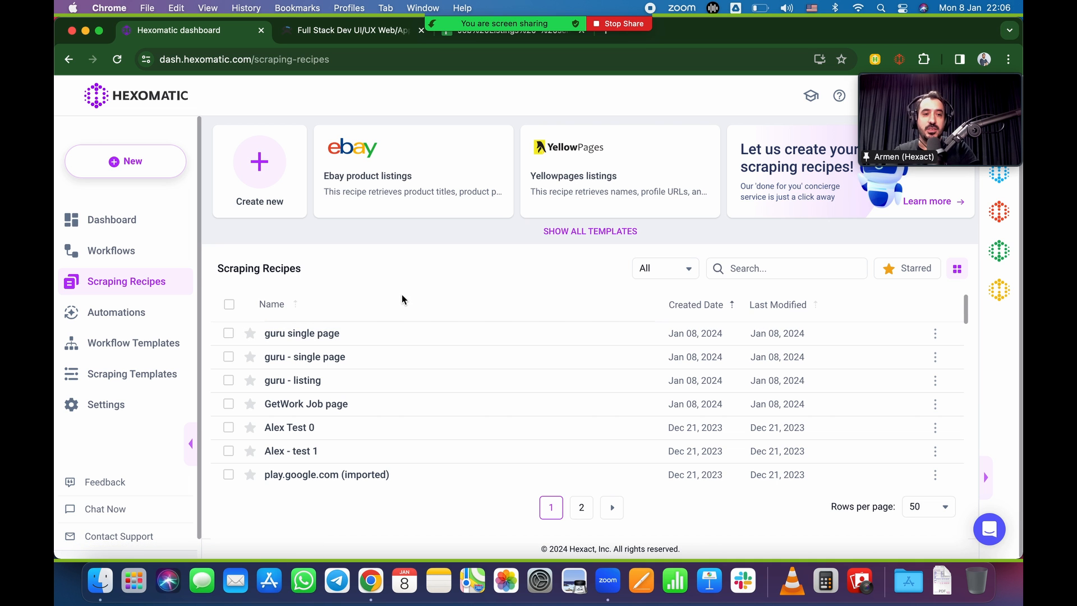
mouse_move(413, 171)
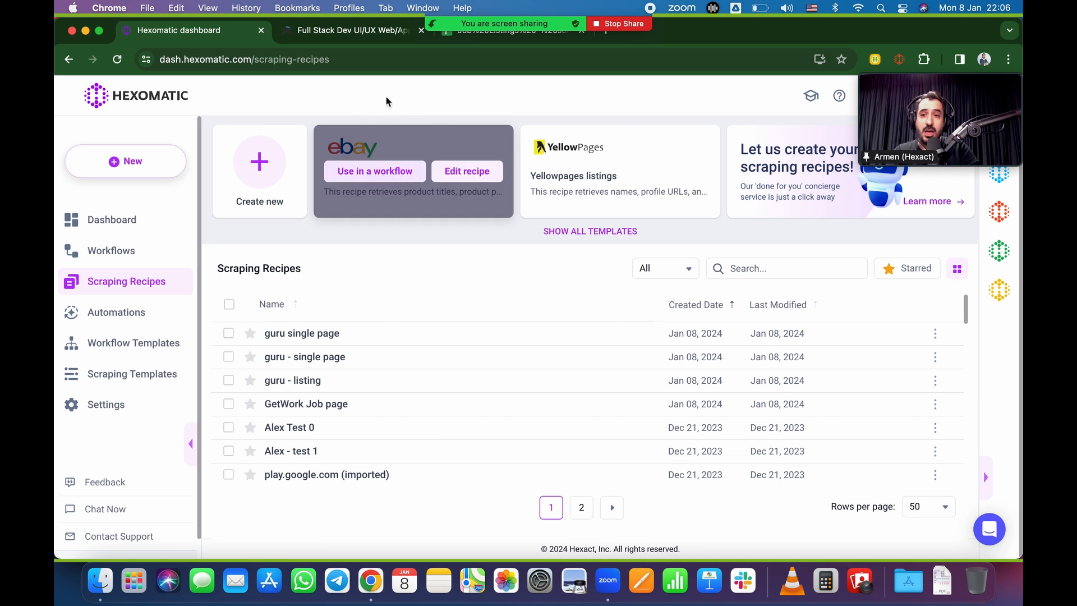
click(347, 30)
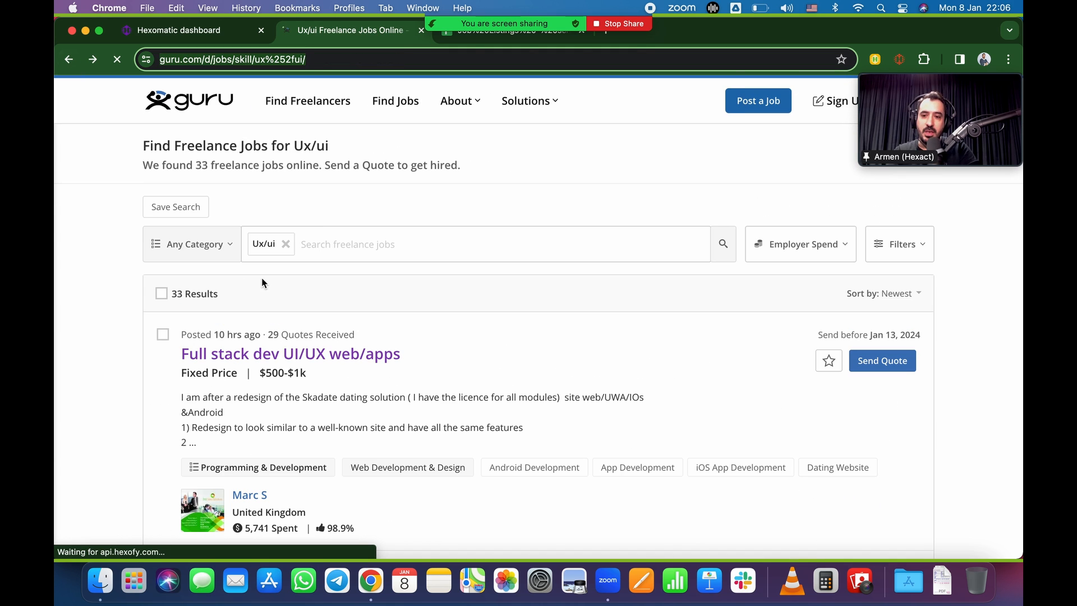
Step: Scroll through the Ux/ui job results before reopening the full 508-job listing
scroll(down, 3)
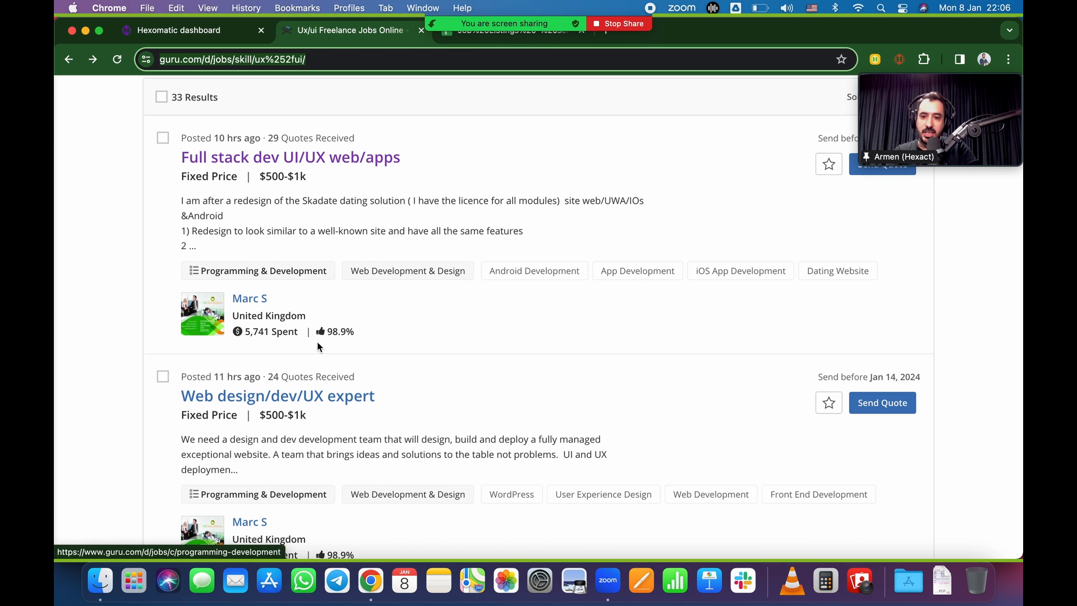
scroll(down, 3)
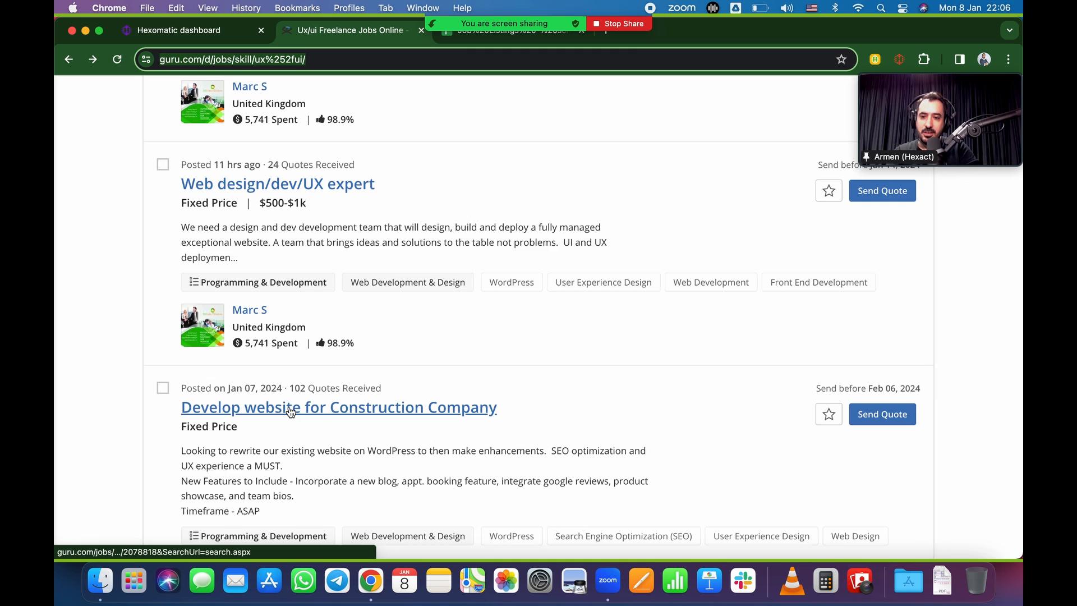
scroll(down, 3)
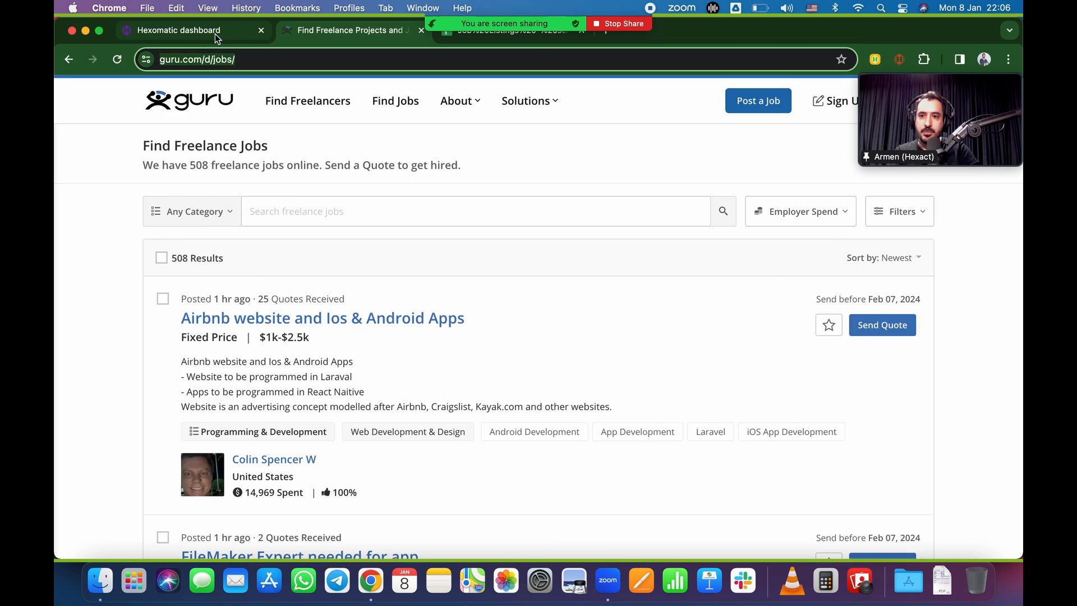
Step: Create a new Hexomatic recipe for the Guru jobs listing URL in Full-stack mode
click(179, 30)
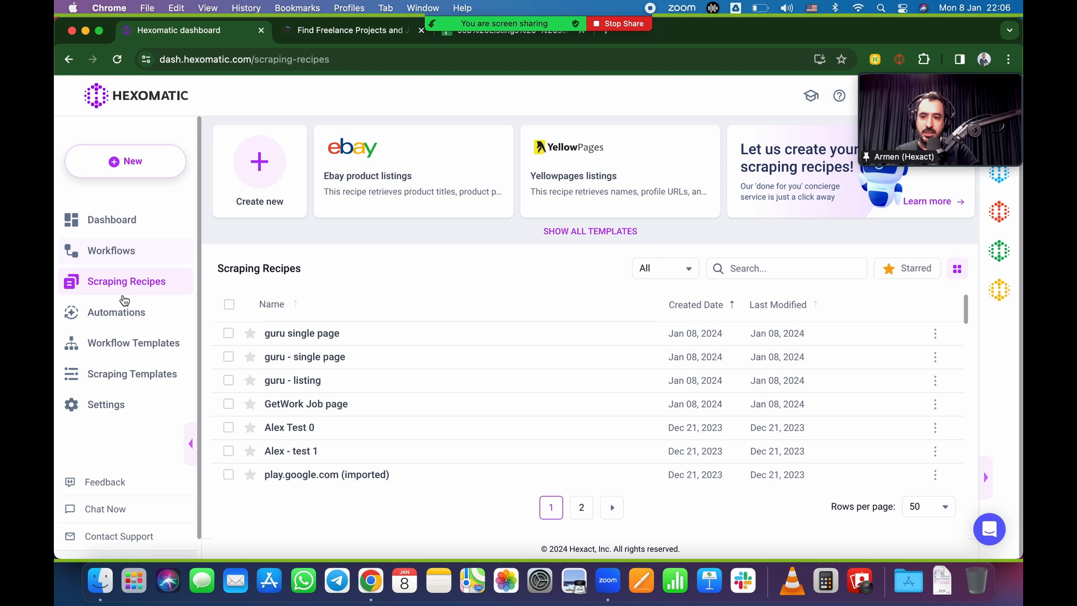
click(259, 171)
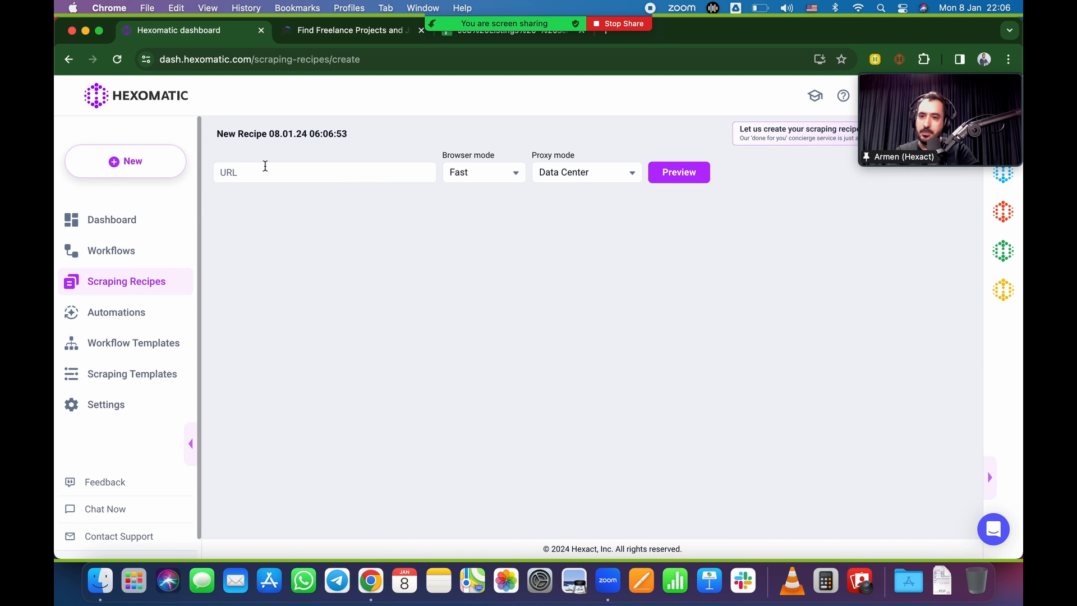
click(482, 171)
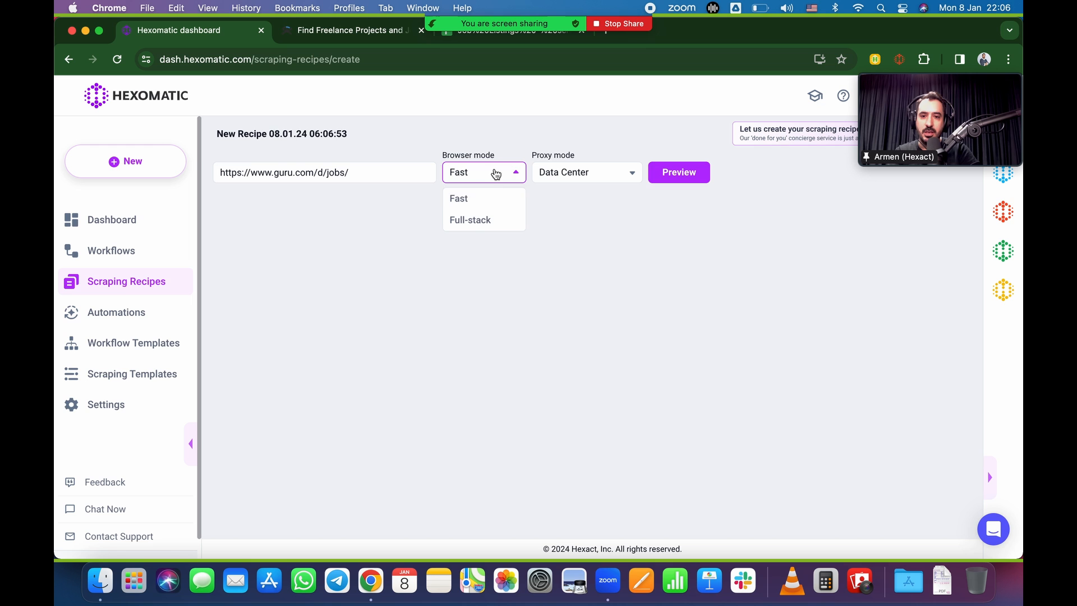
click(470, 220)
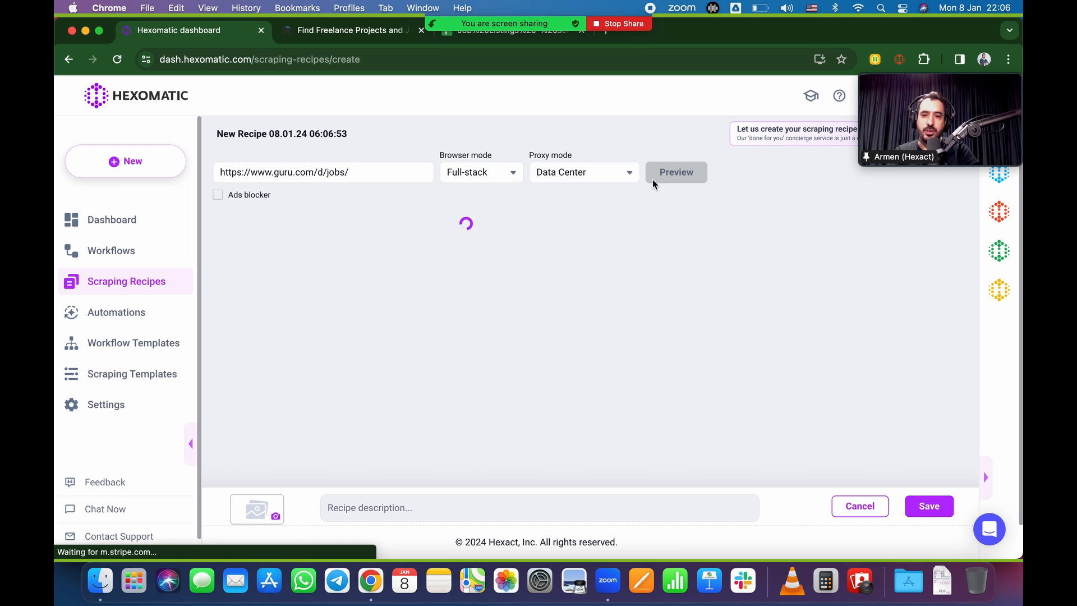
Step: Name the new recipe 'guru listing page'
text(g)
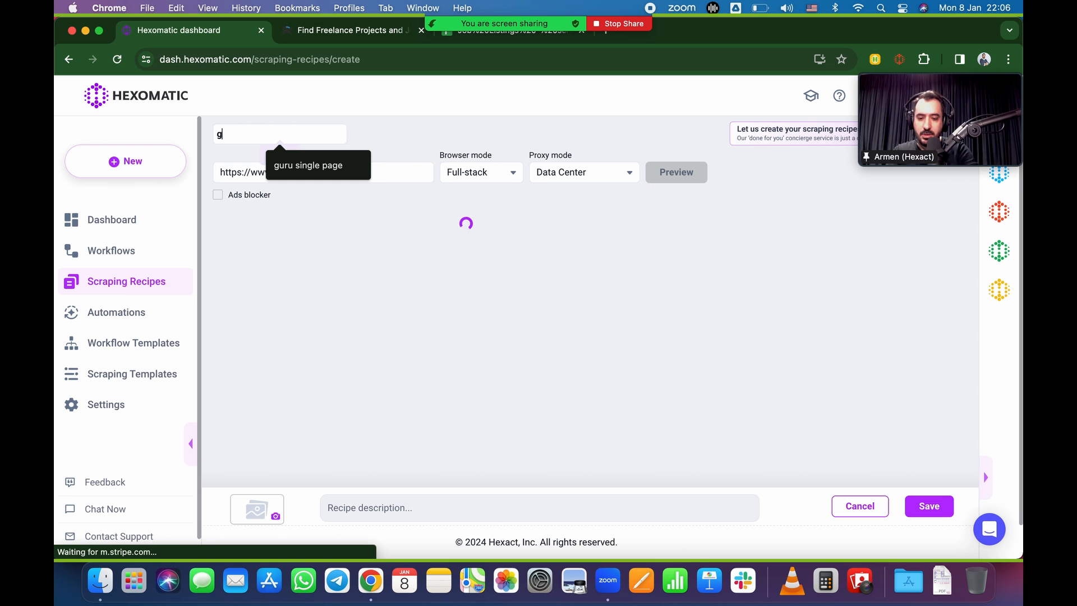
text(uru listing pa)
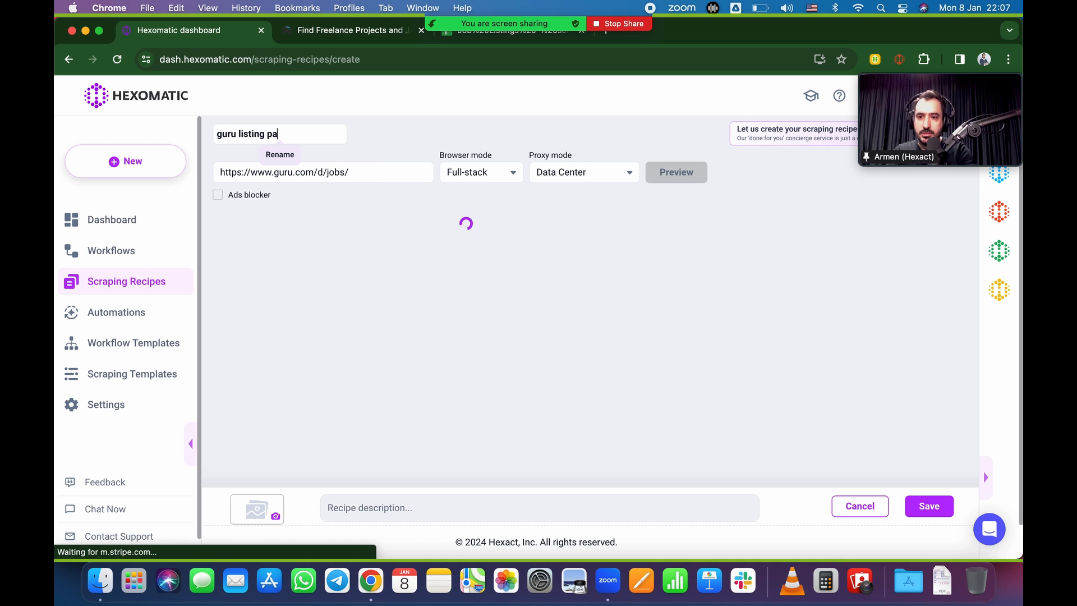
click(676, 172)
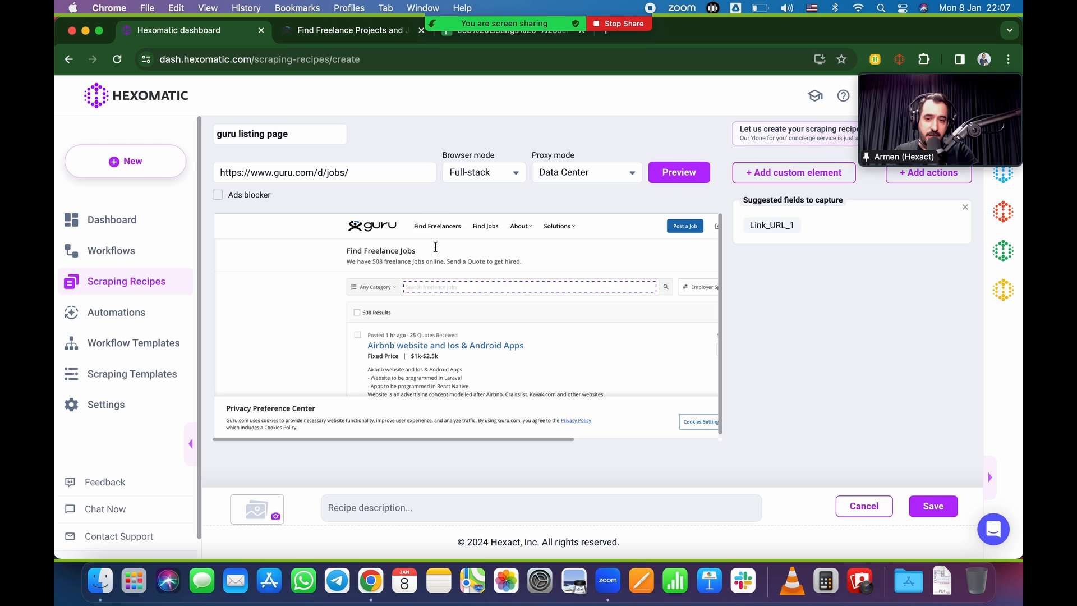
Step: Add a Type action that enters ux/ui into the Guru job search box
click(928, 173)
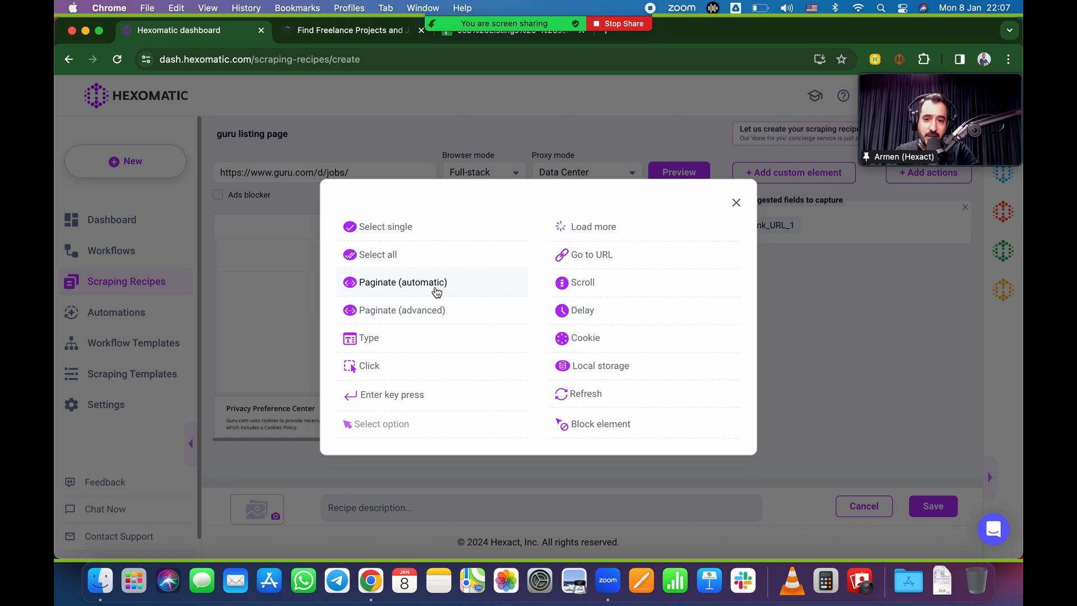
mouse_move(369, 338)
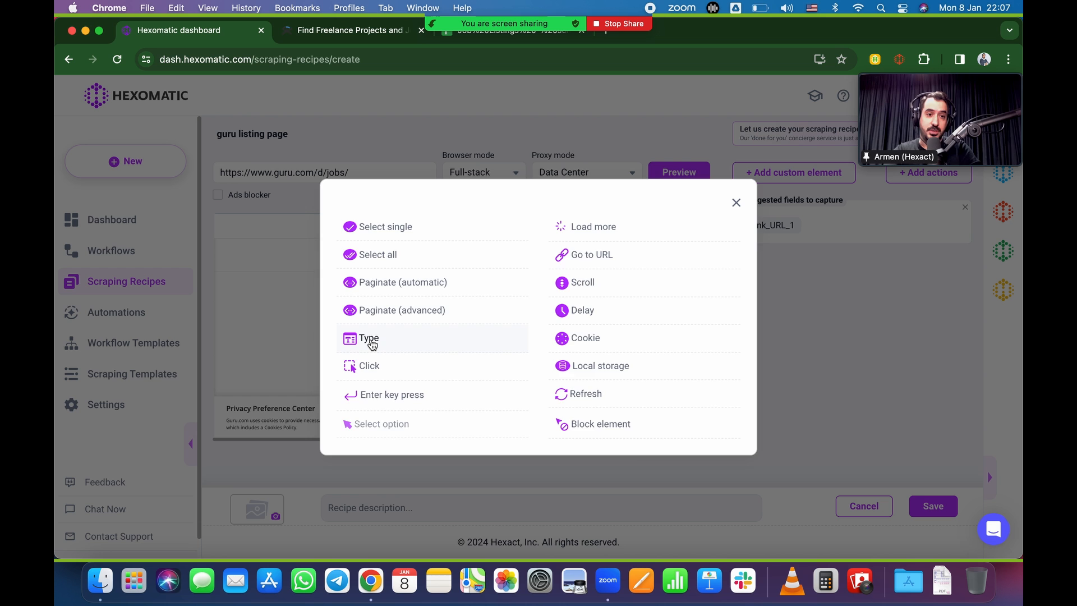
click(369, 338)
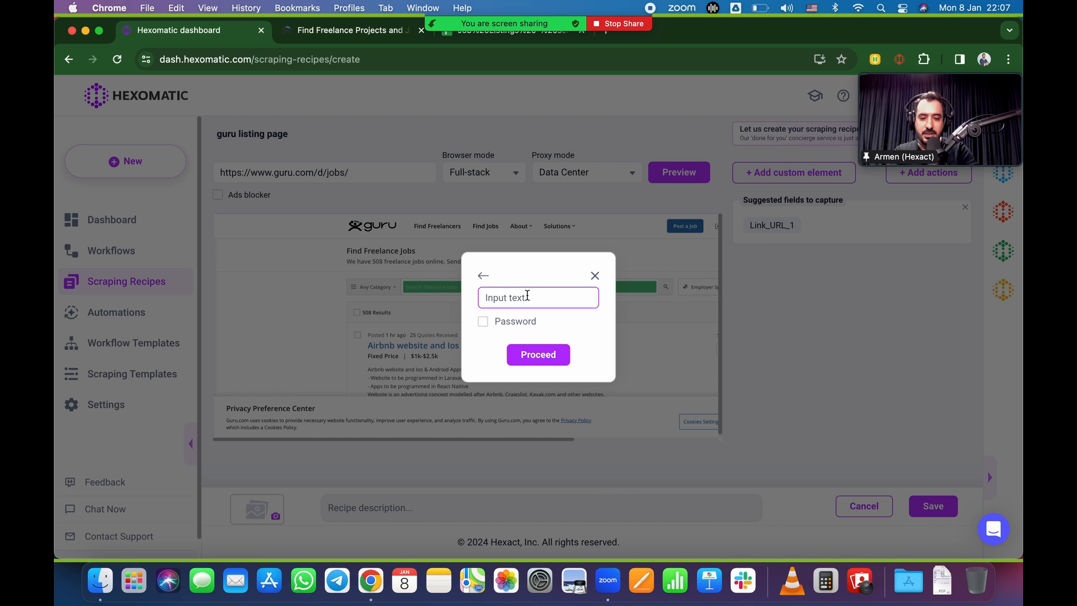
text(ux/ui)
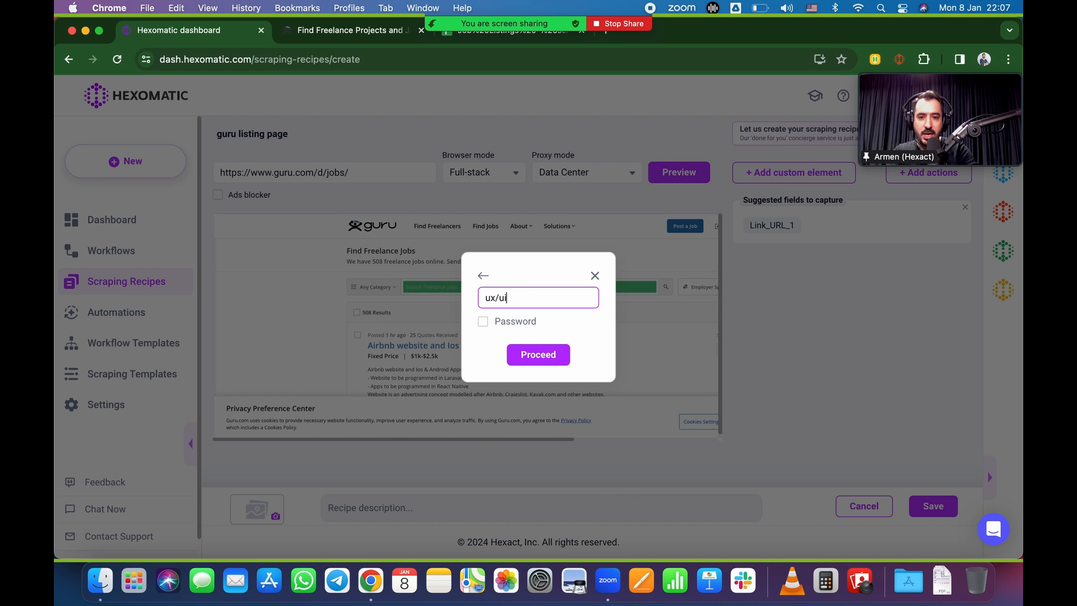
click(537, 355)
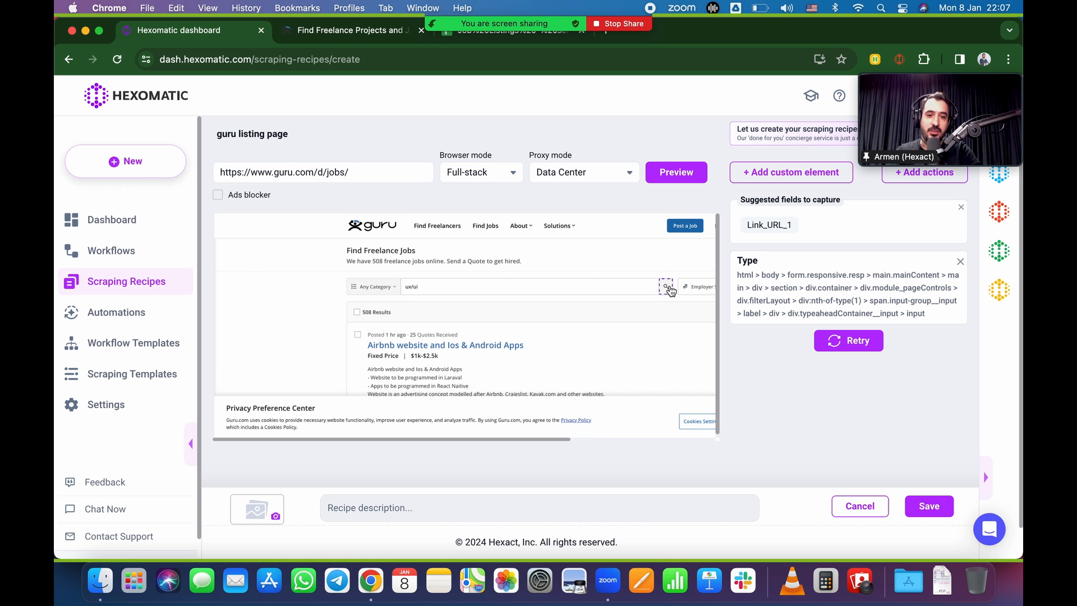
Step: Add a Click action on the search button so the preview narrows to 33 results
click(924, 173)
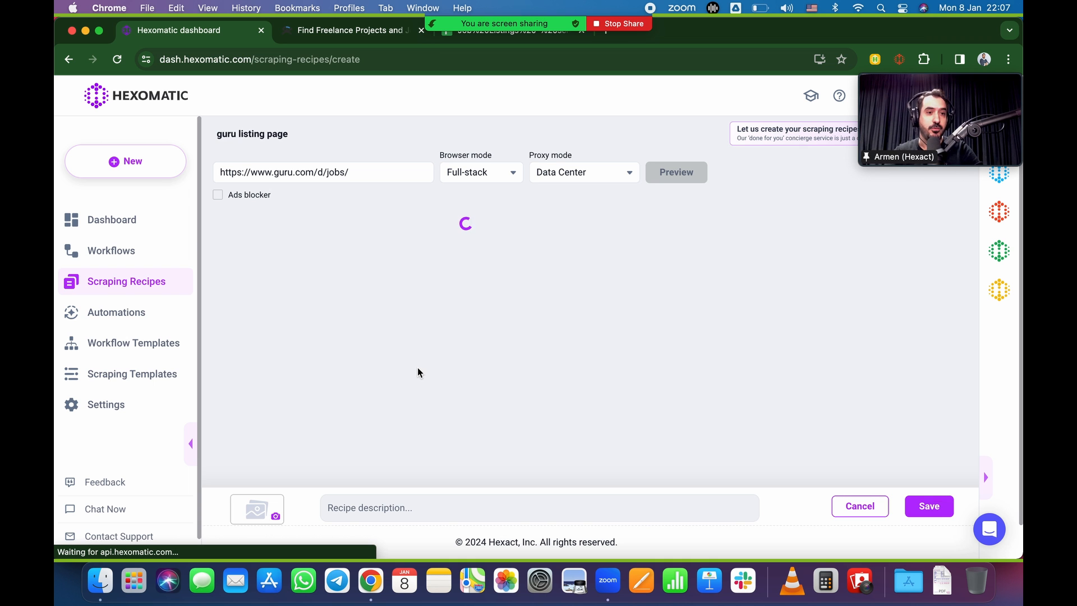
click(674, 173)
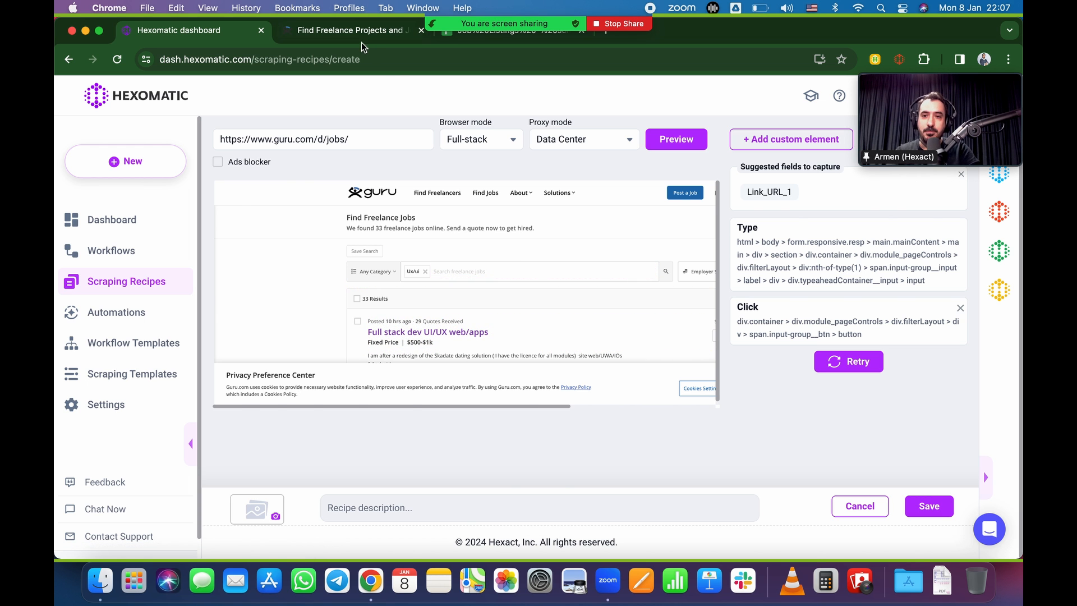
Step: On the Guru tab, filter the job listings by the ux/ui skill suggestion, showing 33 results
click(347, 30)
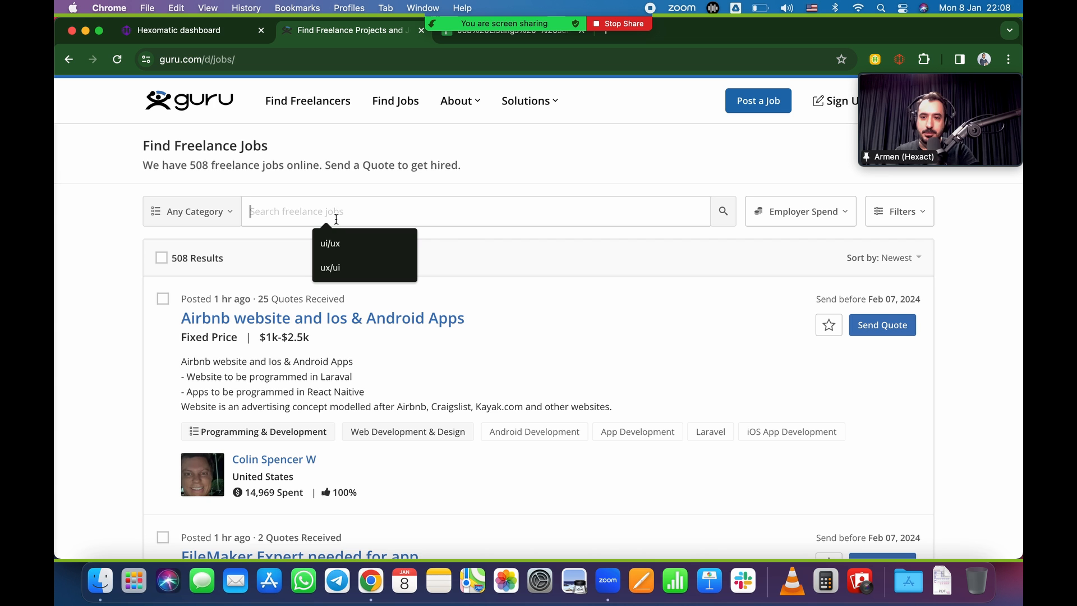
text(ux/u)
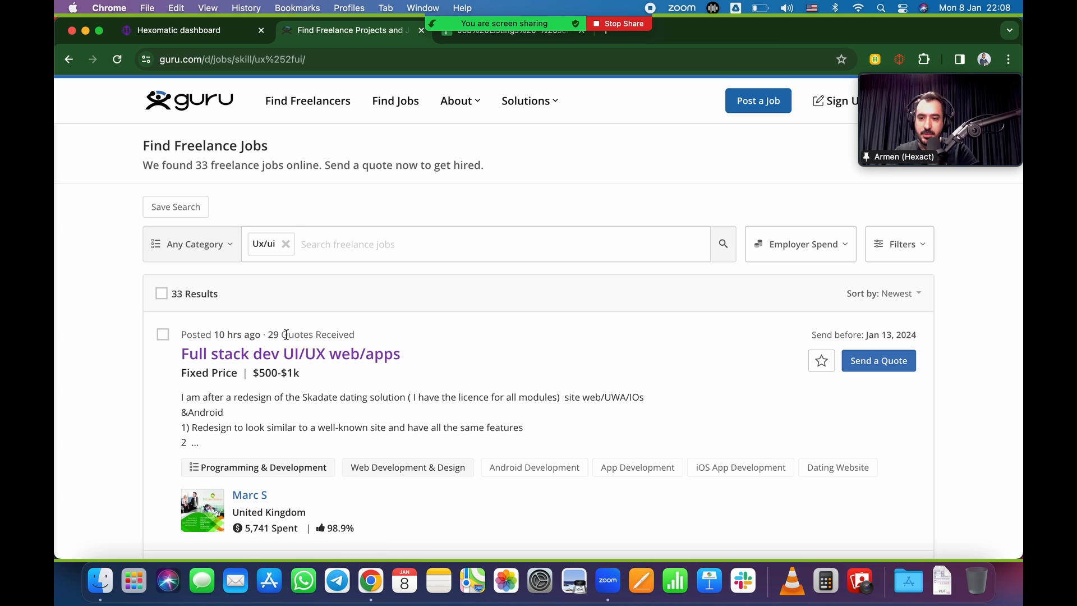
click(178, 30)
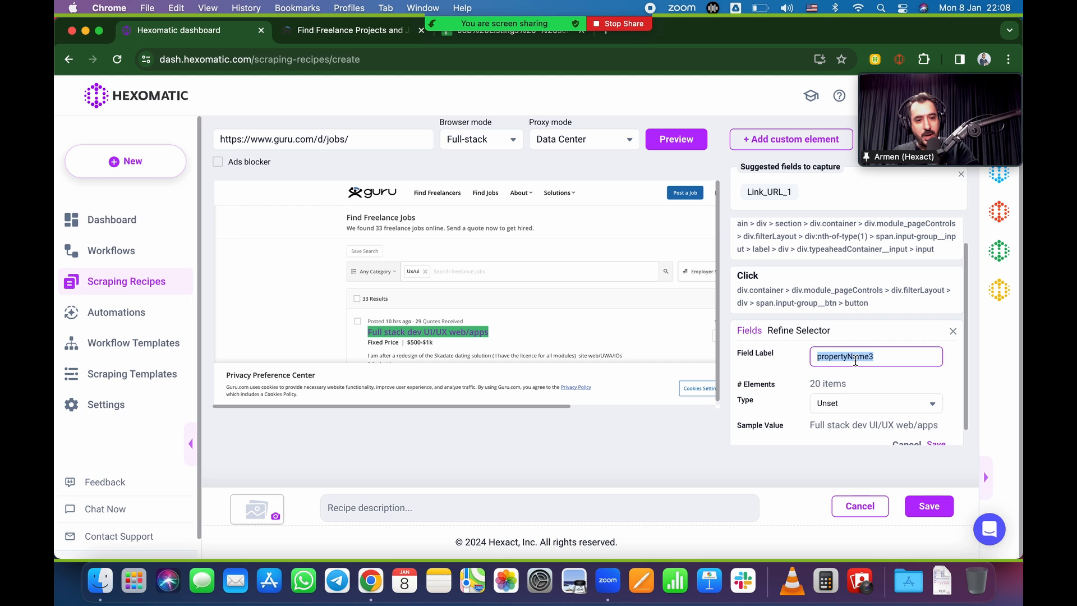
Step: Label the selected job title field joblink with Link URL data type and save the field
text(job)
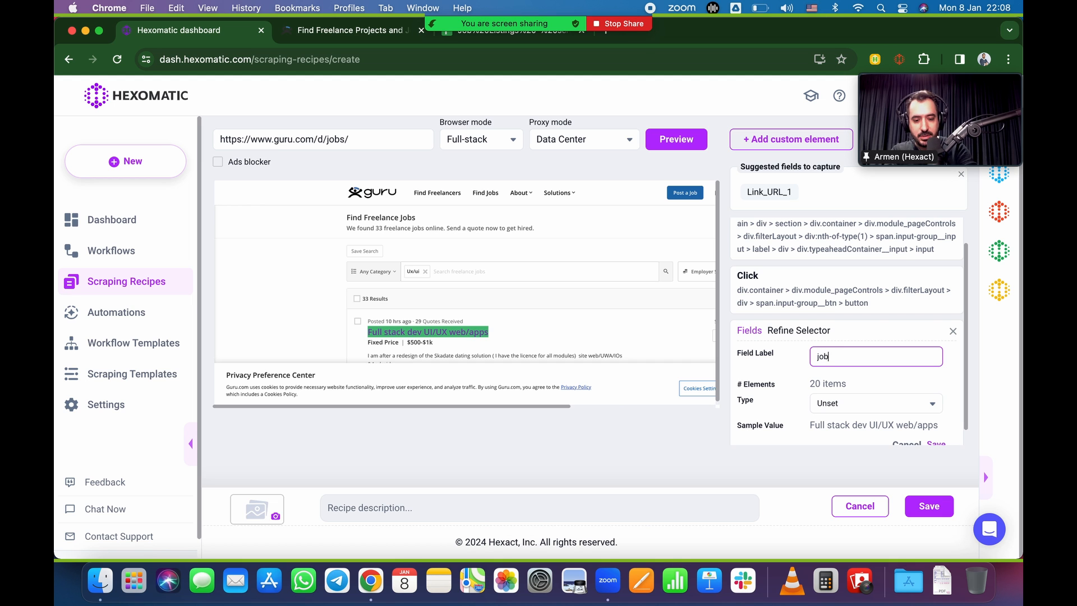
text(link)
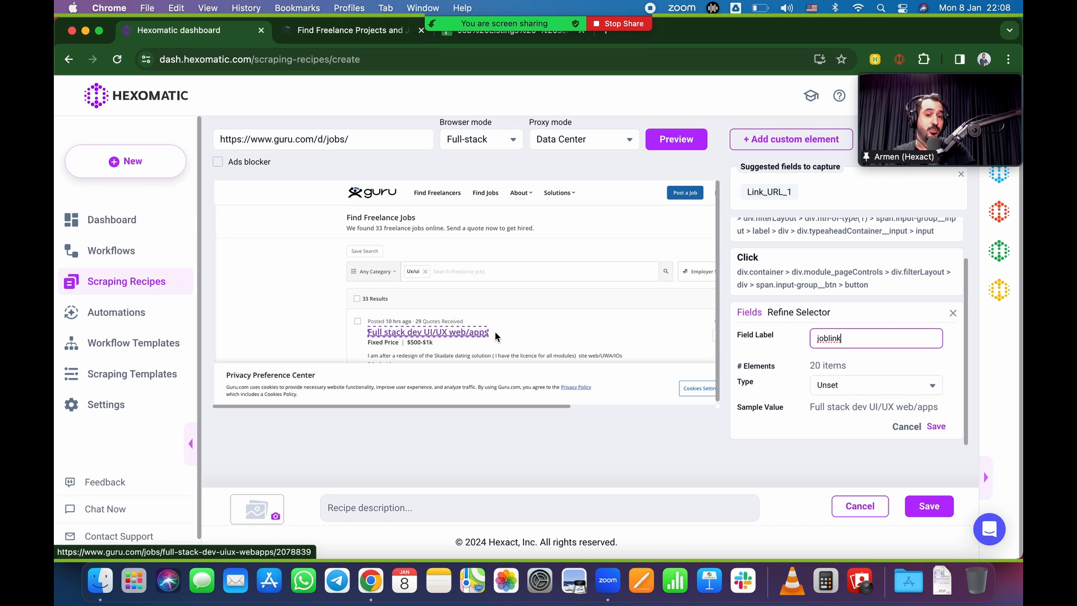
click(875, 385)
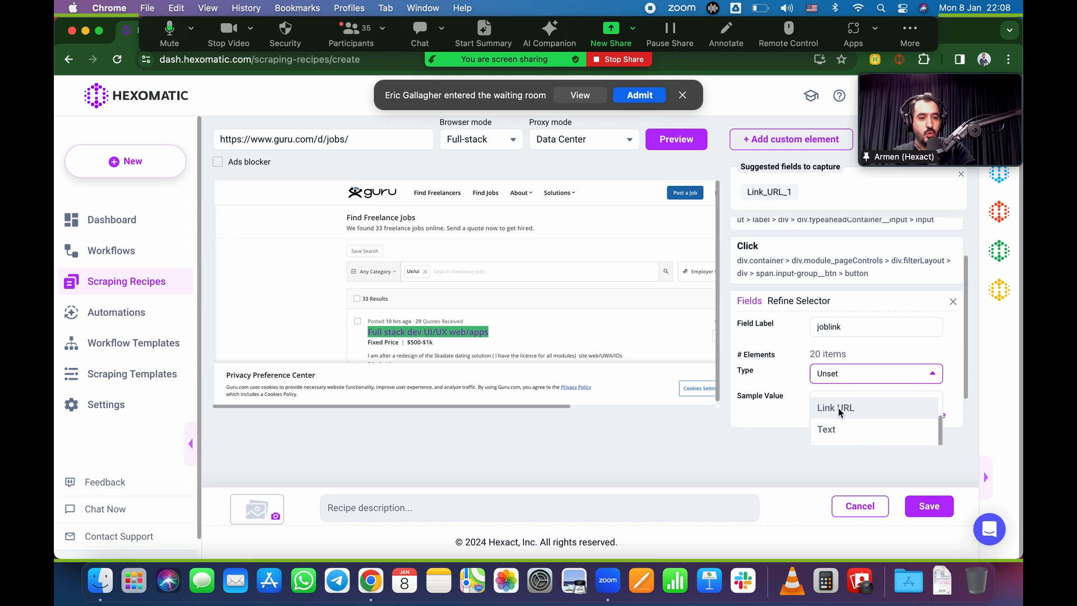
click(835, 407)
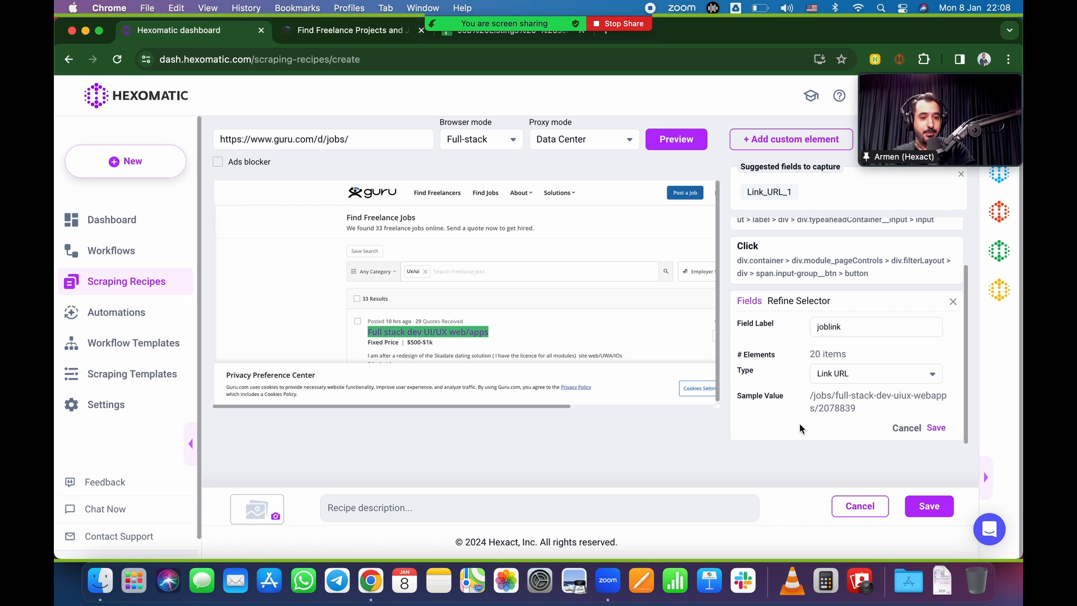
mouse_move(821, 398)
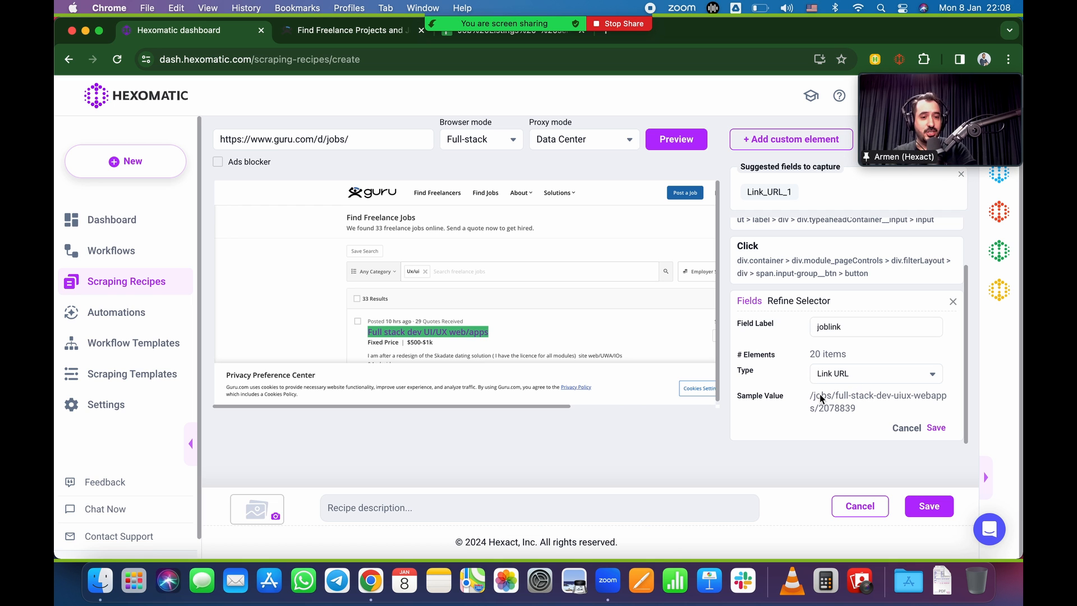
mouse_move(856, 425)
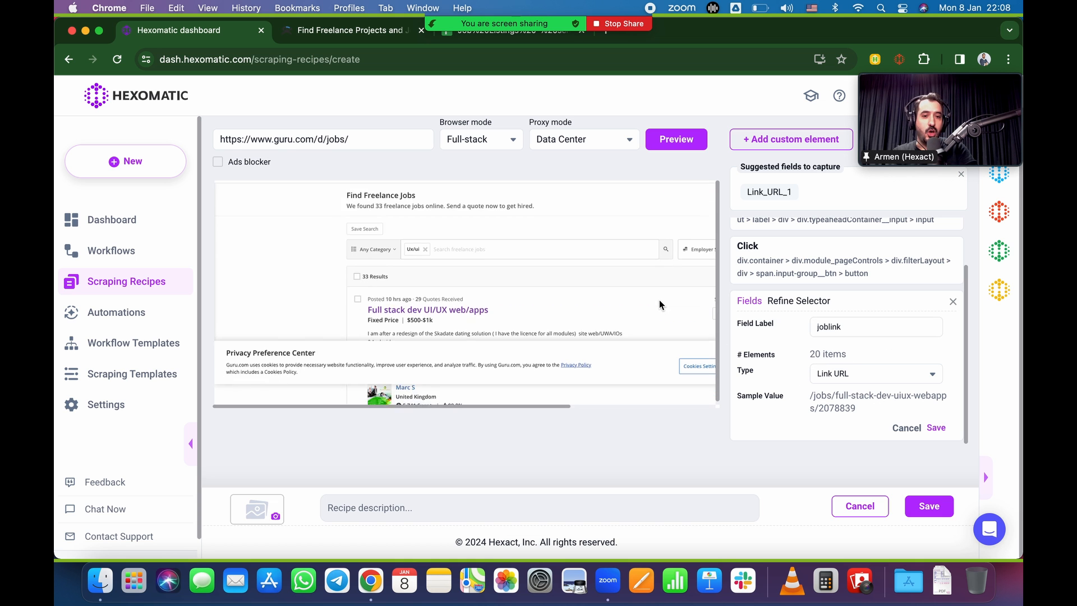
scroll(down, 3)
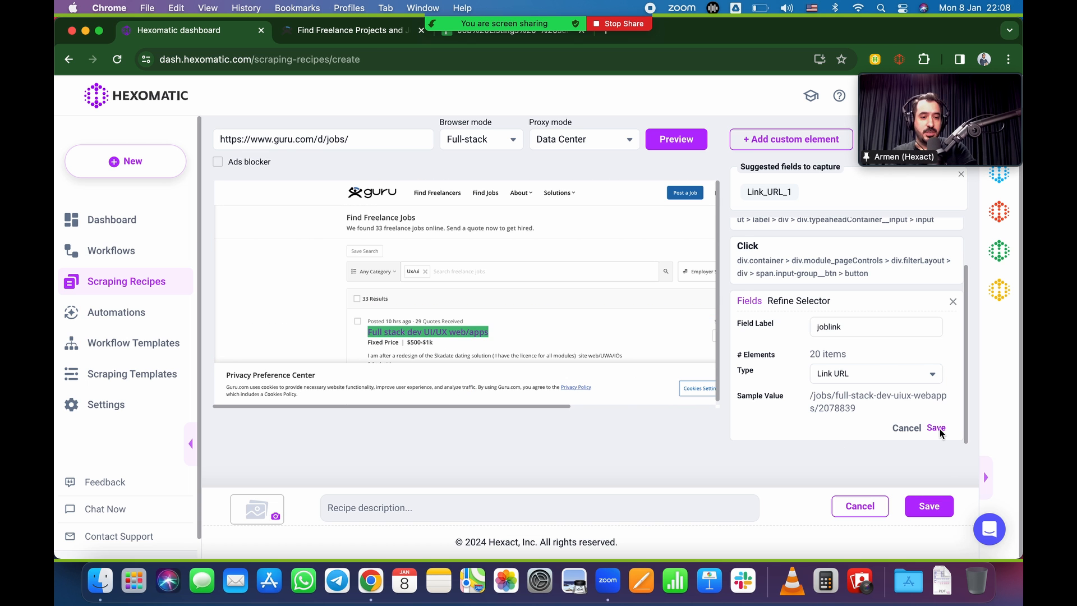
click(936, 428)
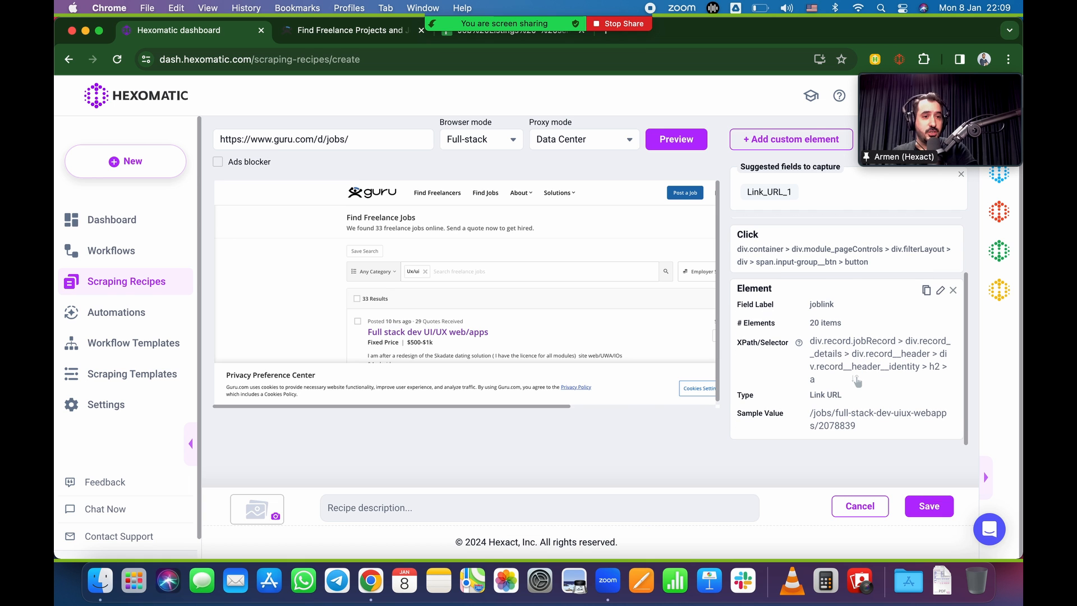
mouse_move(645, 444)
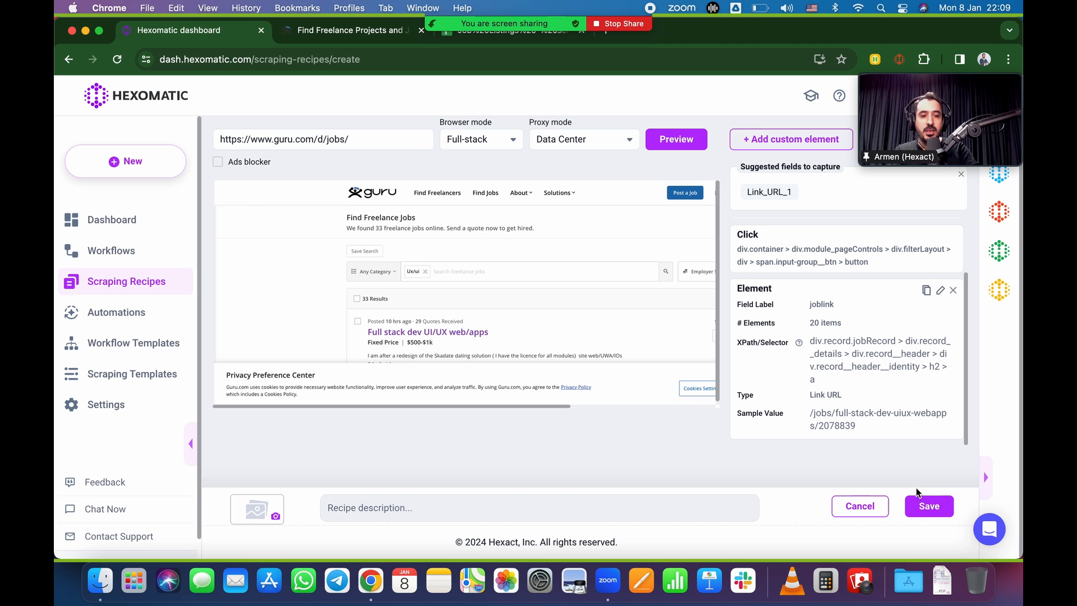
Step: Save the guru listing page recipe to the scraping recipes list
click(676, 139)
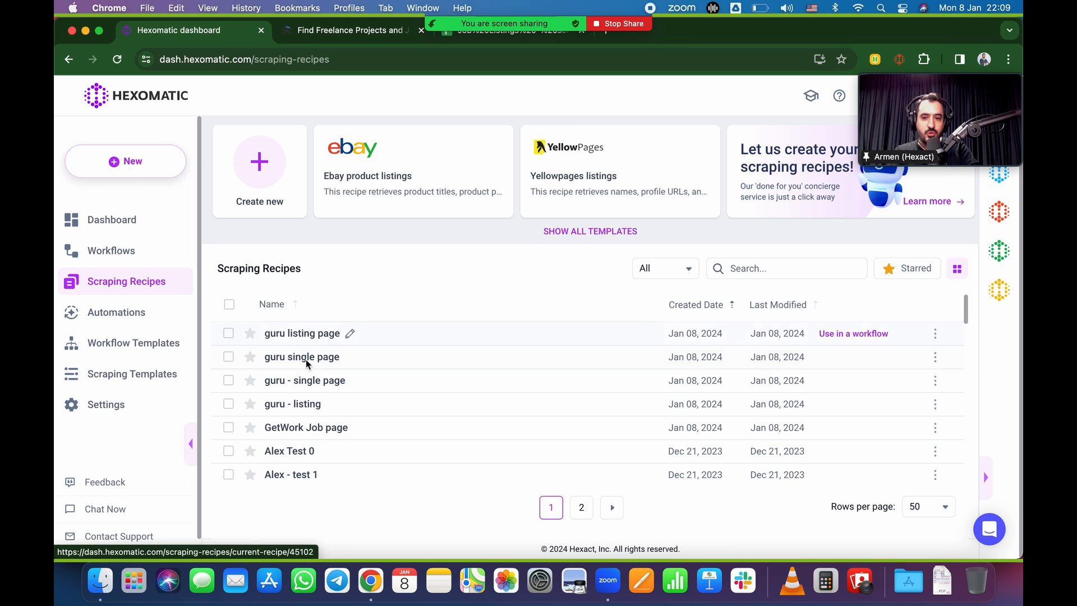
mouse_move(301, 292)
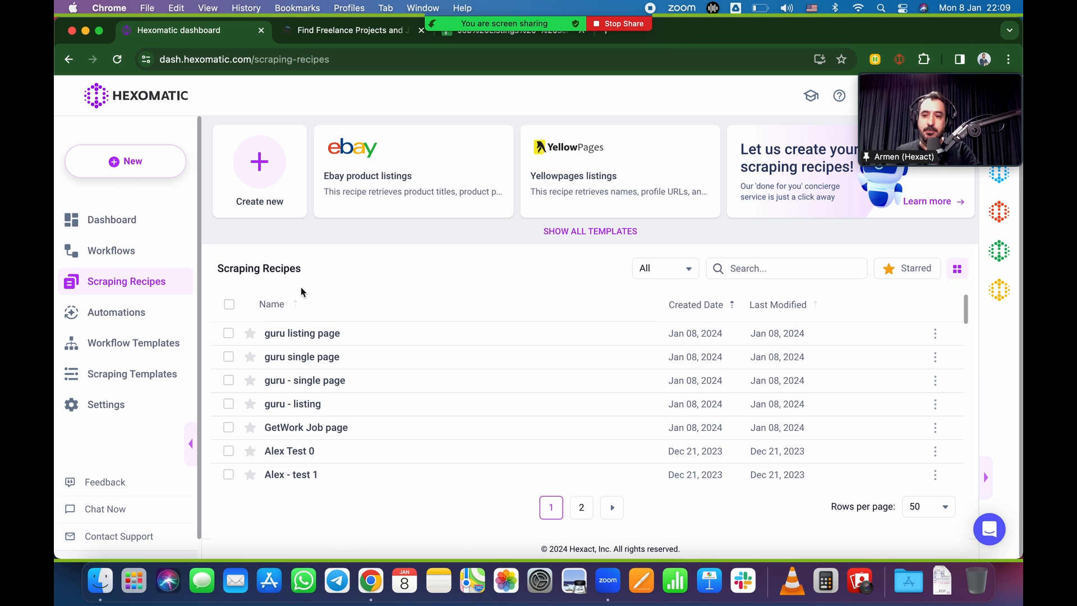
mouse_move(111, 251)
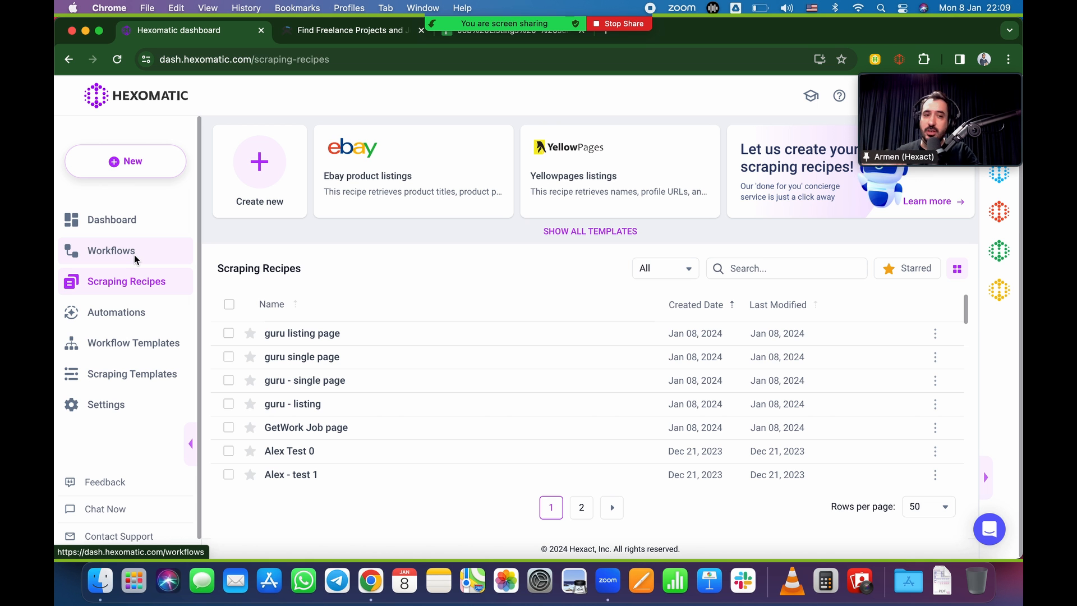
Step: Create a new empty workflow from the Workflows list
click(111, 250)
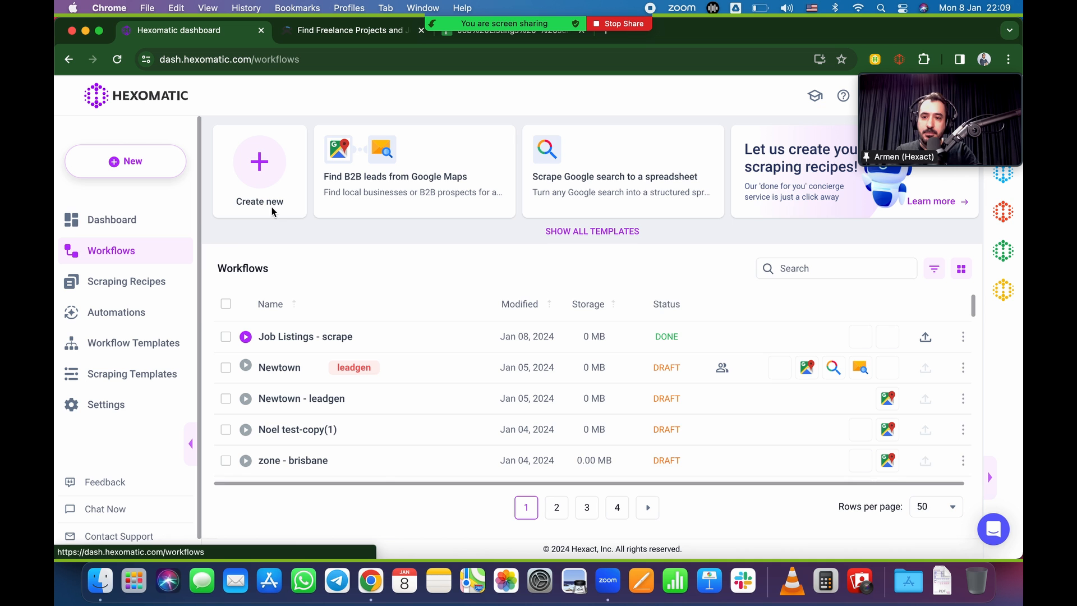
click(259, 171)
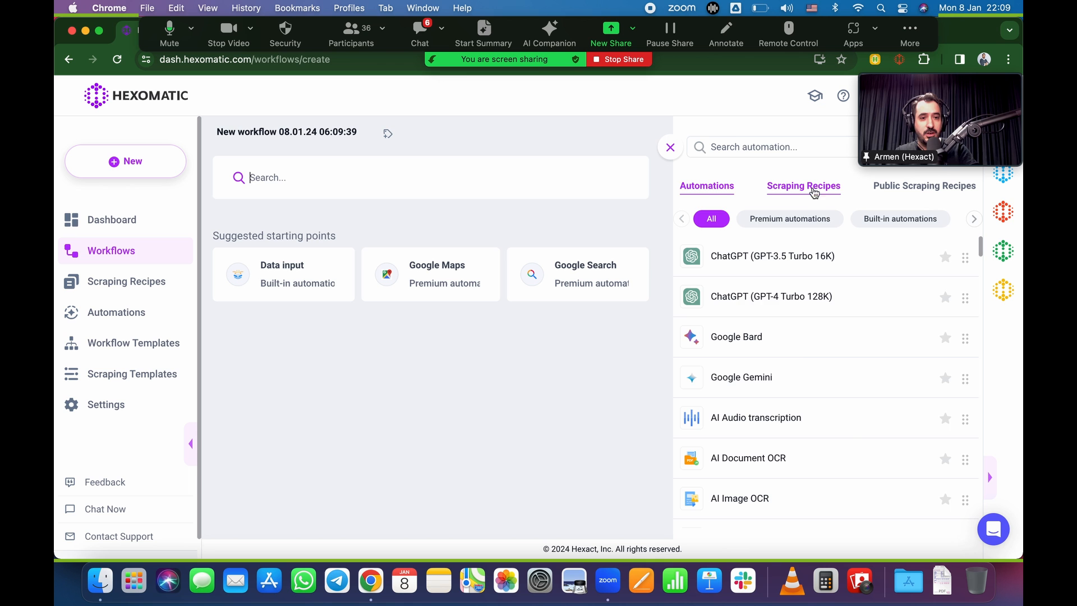
Step: Add the guru listing page and guru - single page recipes to the workflow in sequence
click(804, 186)
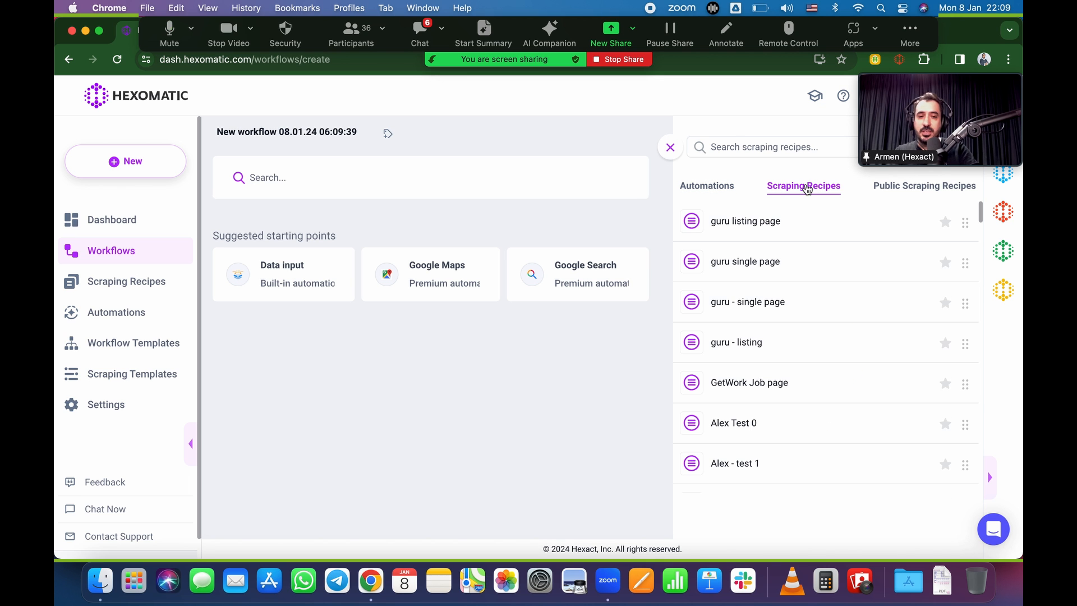
mouse_move(800, 343)
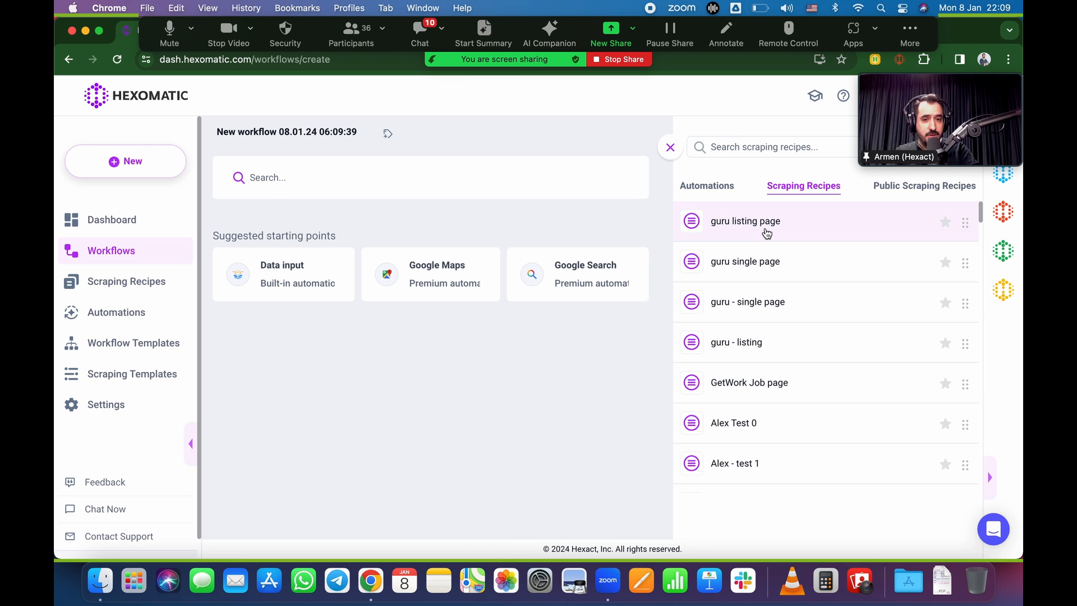
click(745, 221)
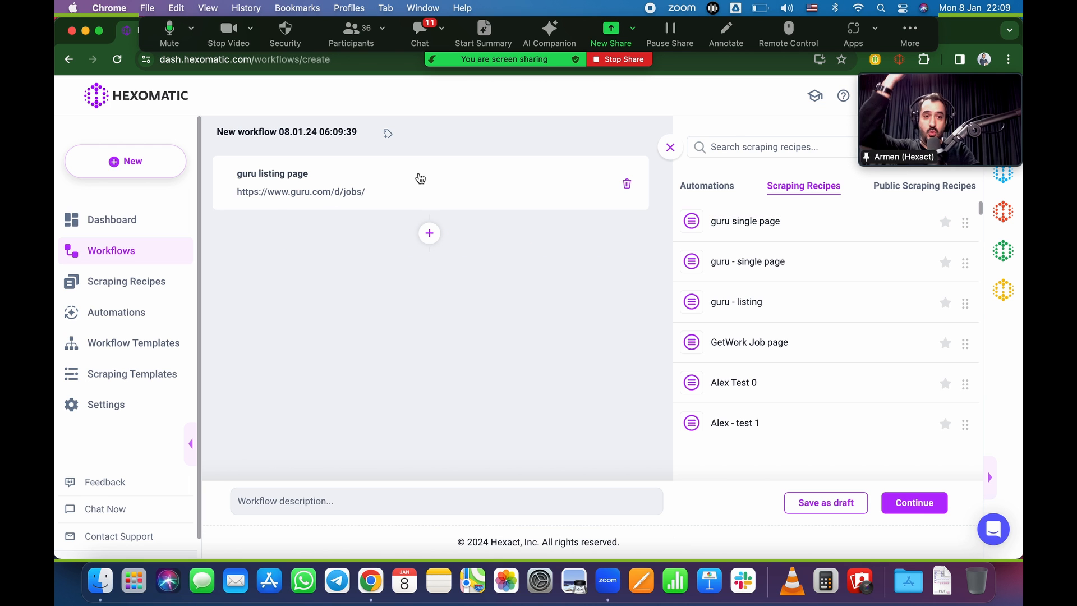
mouse_move(430, 233)
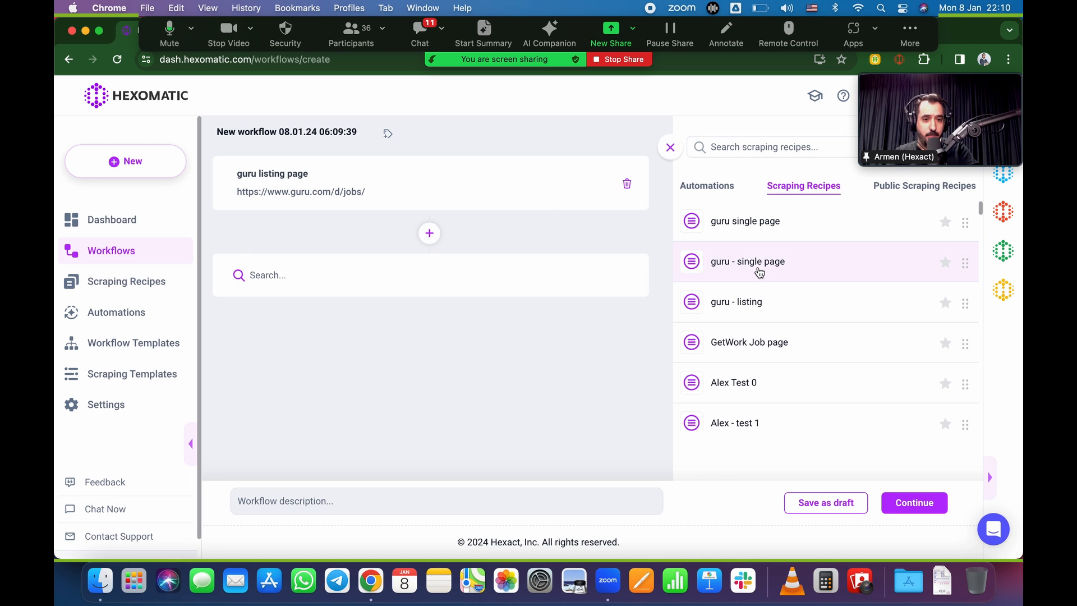
click(747, 261)
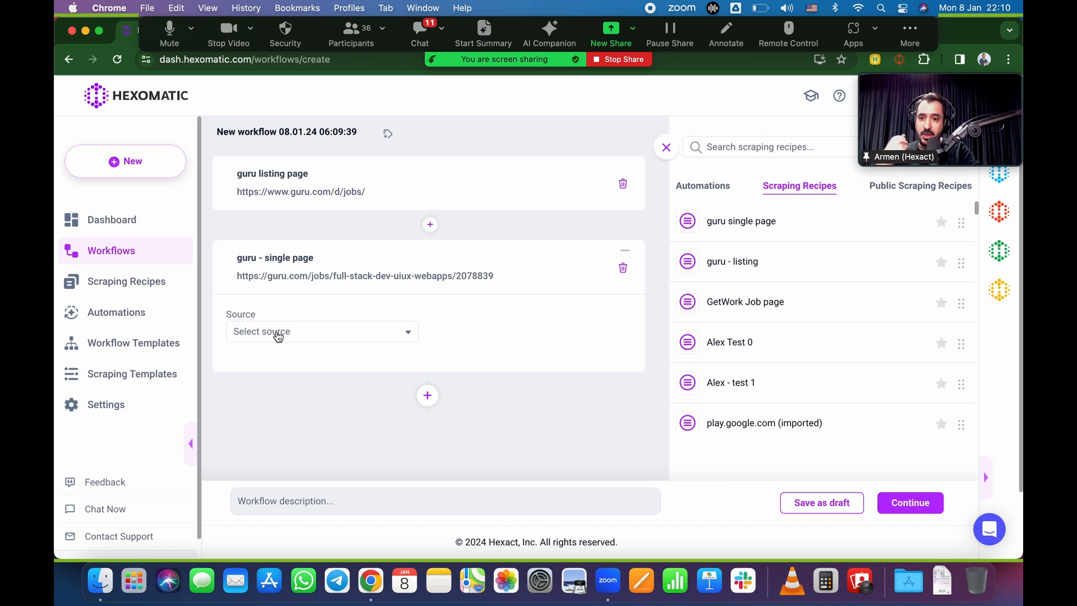
Step: Set the single page step's Source to the joblink field
click(321, 331)
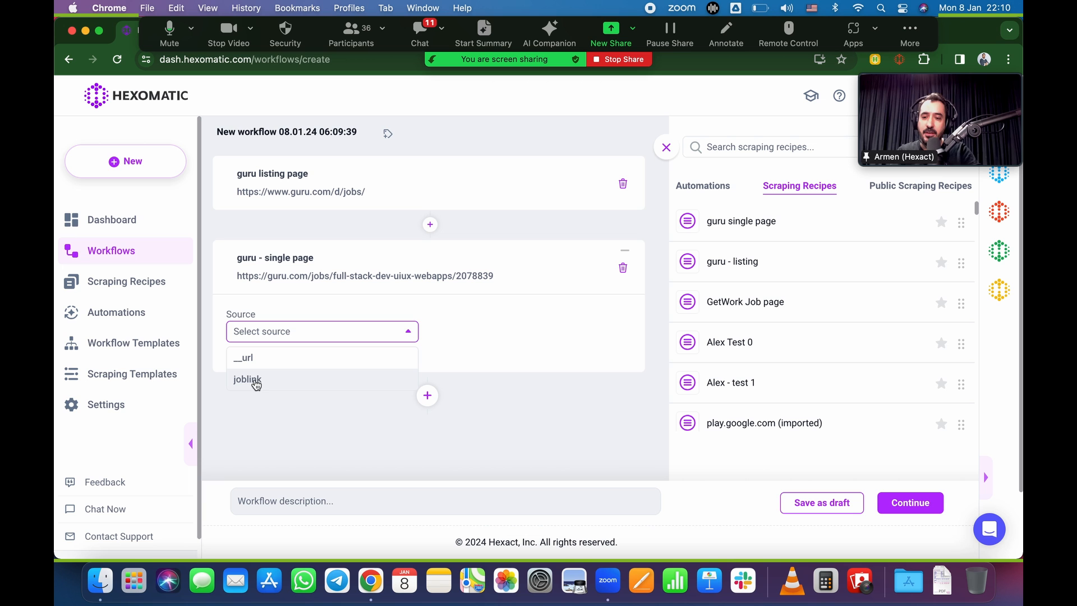
click(247, 380)
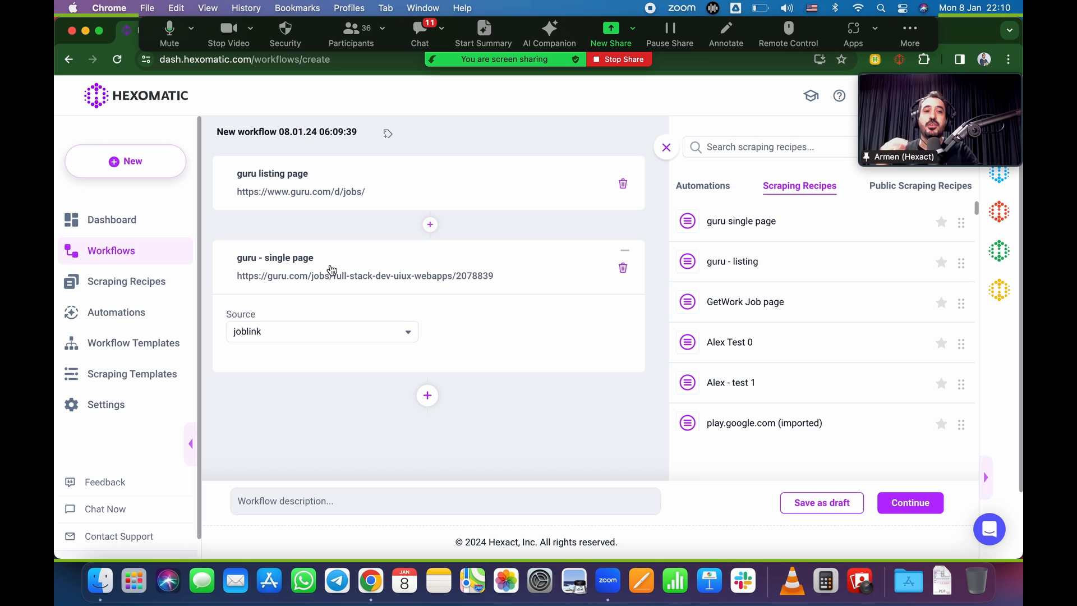
mouse_move(316, 305)
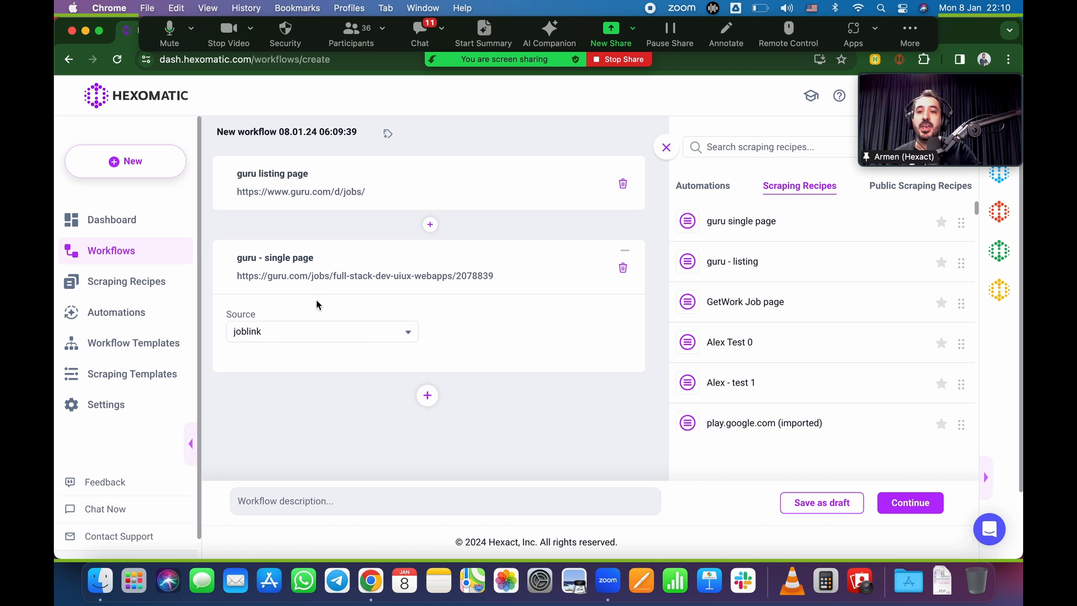
mouse_move(261, 323)
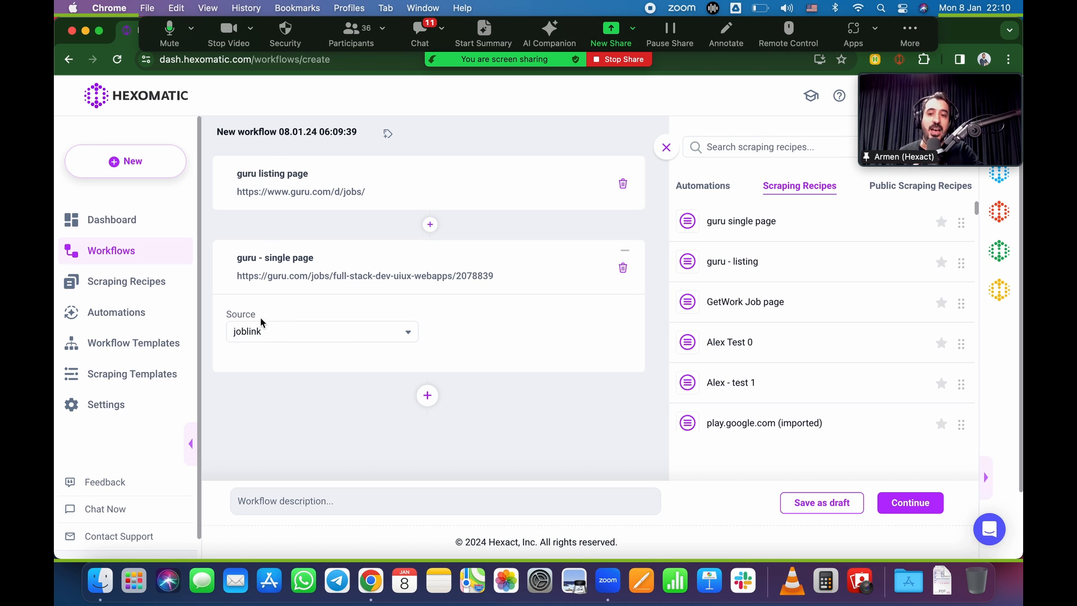
mouse_move(252, 336)
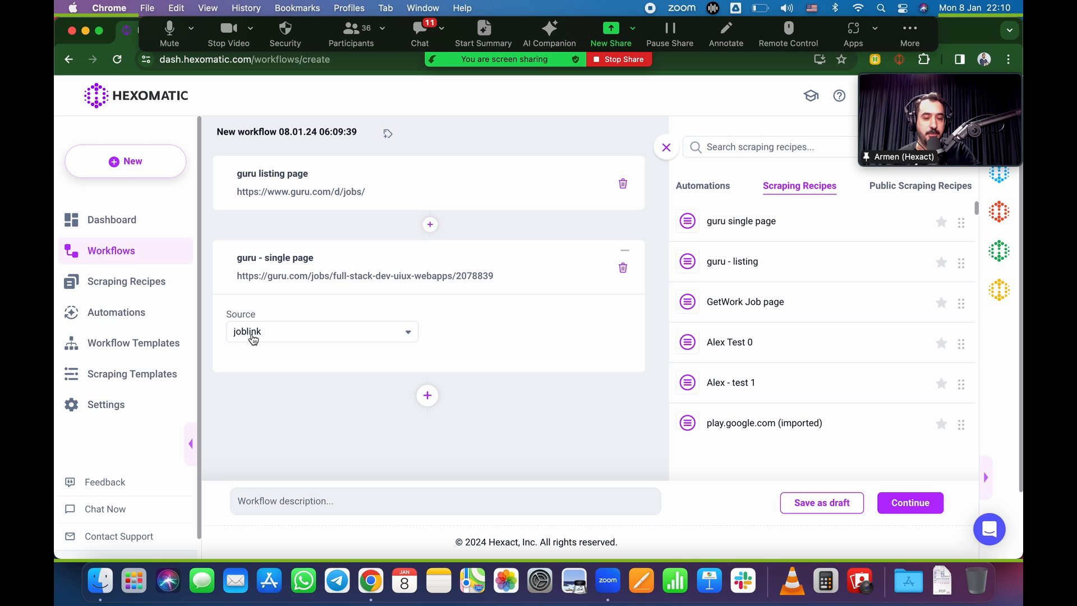
mouse_move(287, 131)
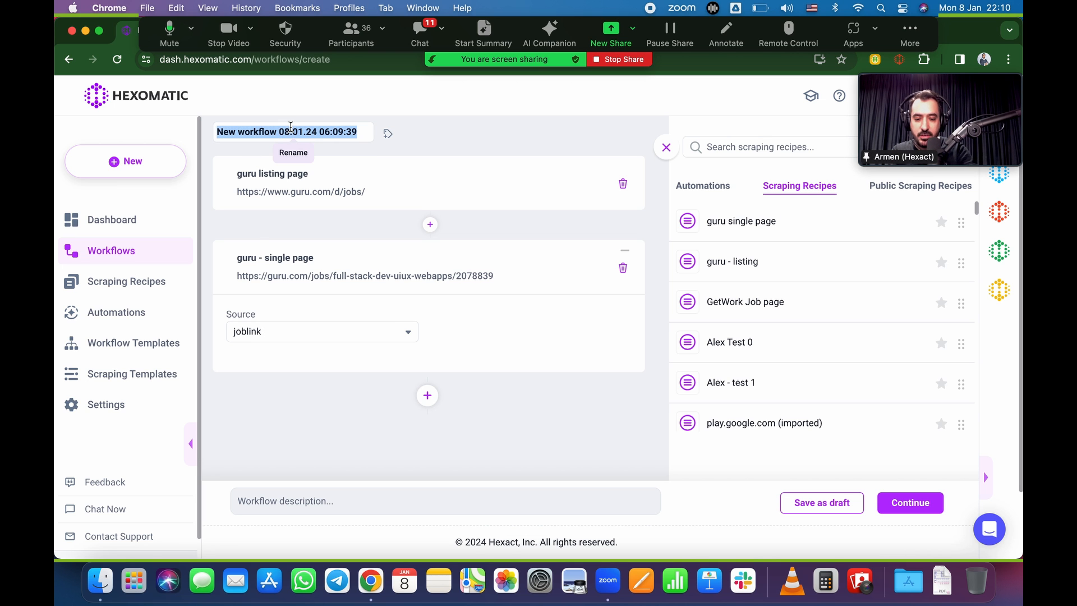
Step: Name the workflow guru scraper and start it with Run now
text(guru scraper)
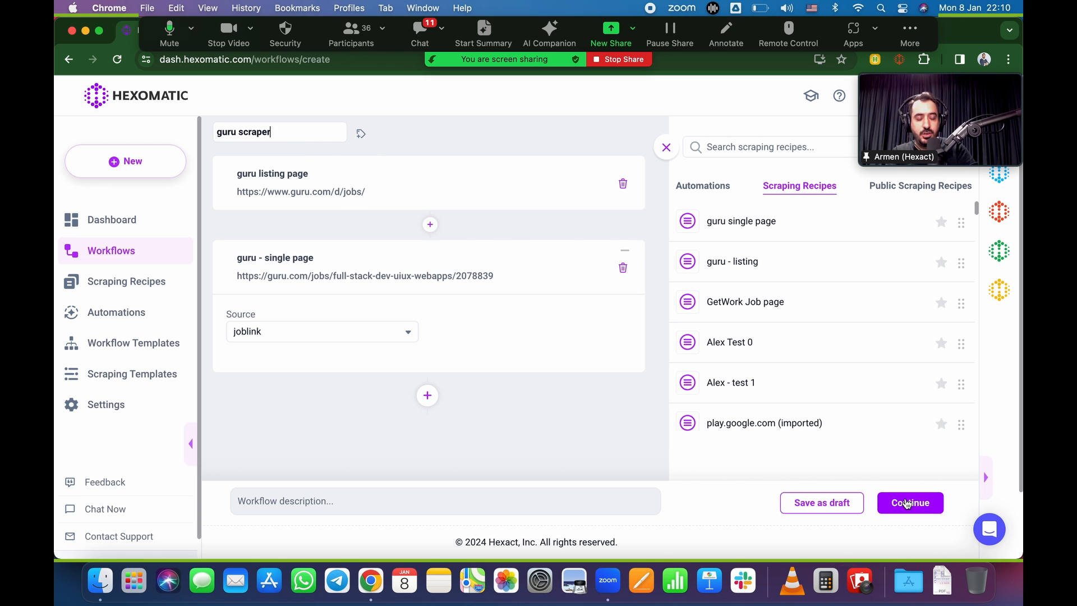
click(910, 503)
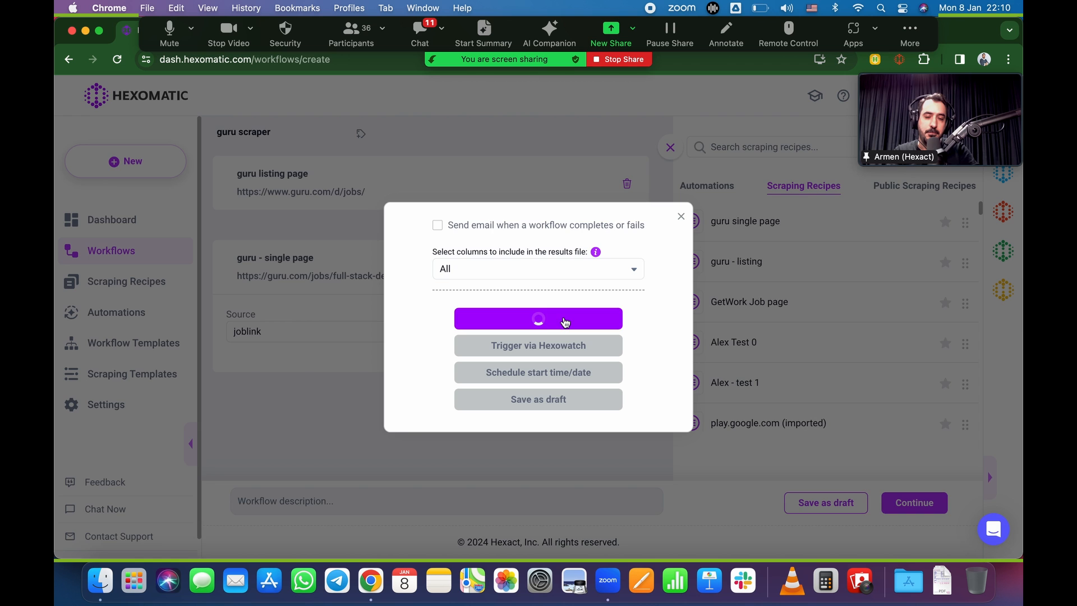
click(538, 317)
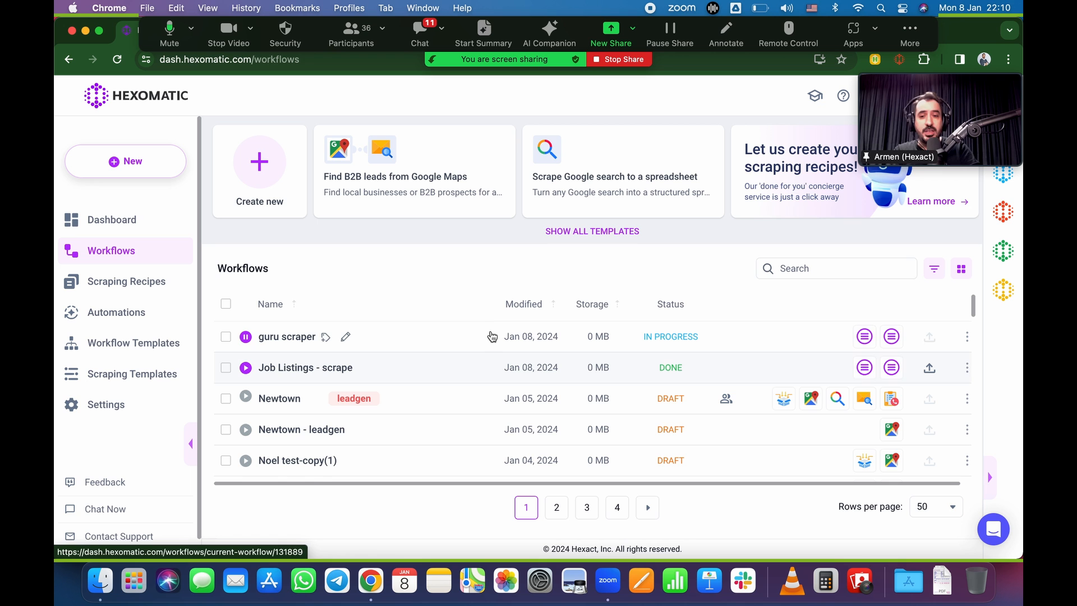
mouse_move(654, 375)
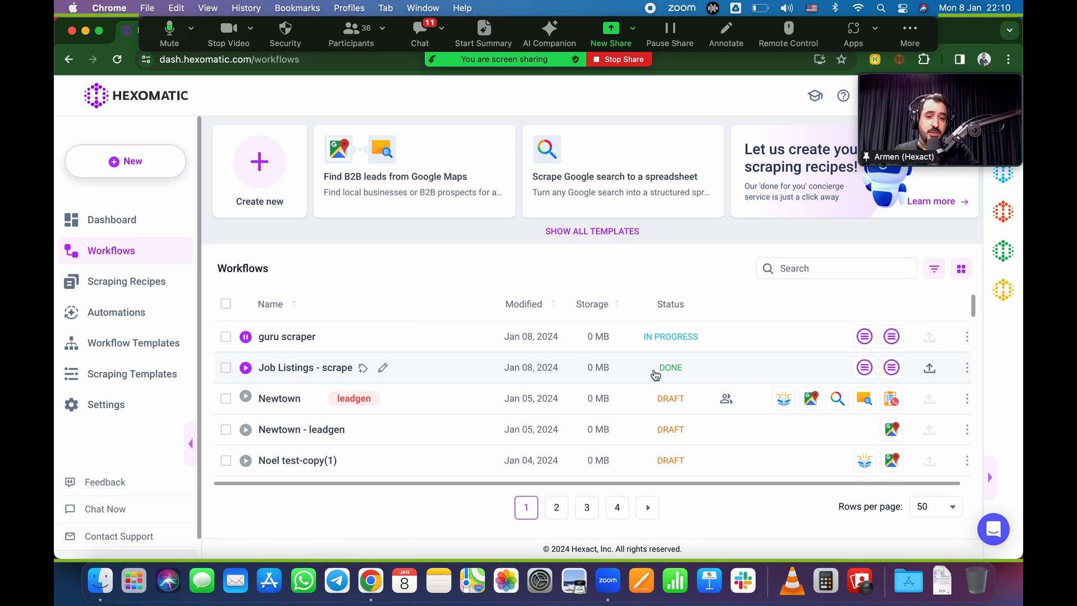
mouse_move(930, 369)
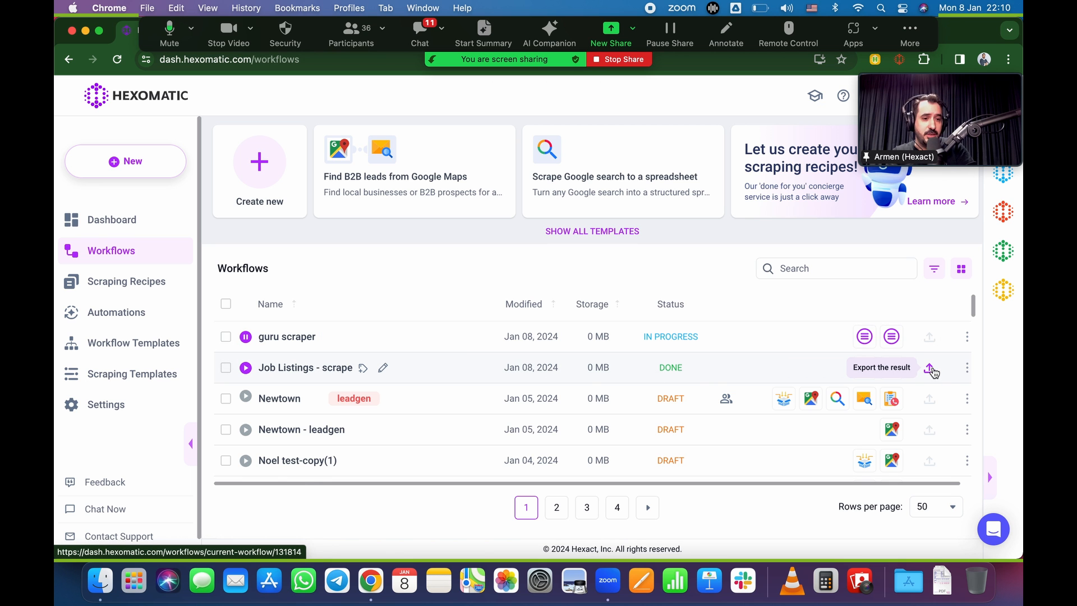
Step: Export the Job Listings - scrape results to Google Sheets
click(929, 367)
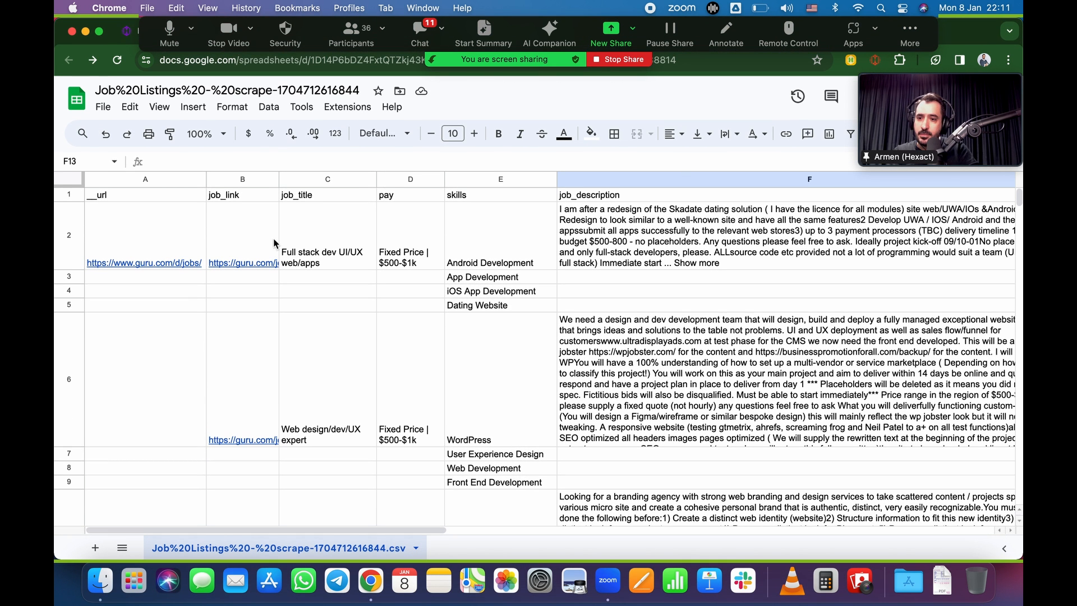
click(242, 276)
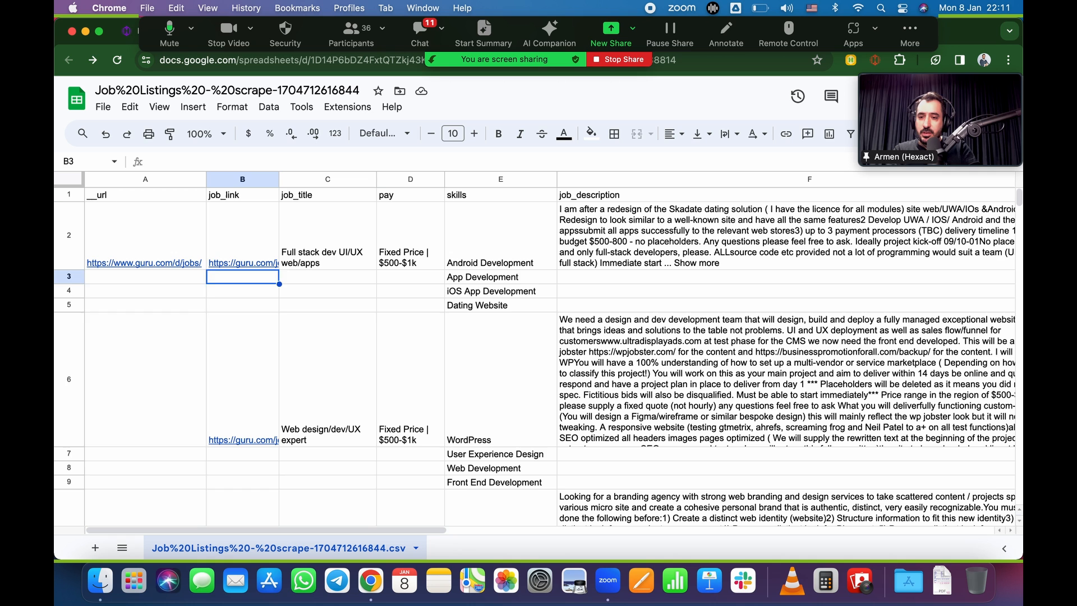
scroll(down, 3)
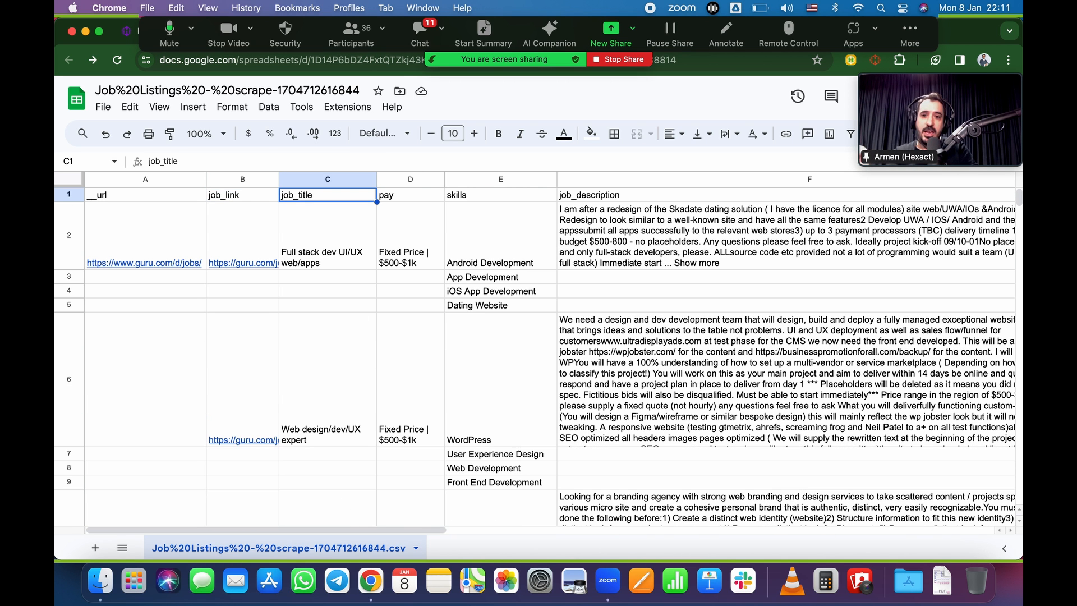
click(410, 194)
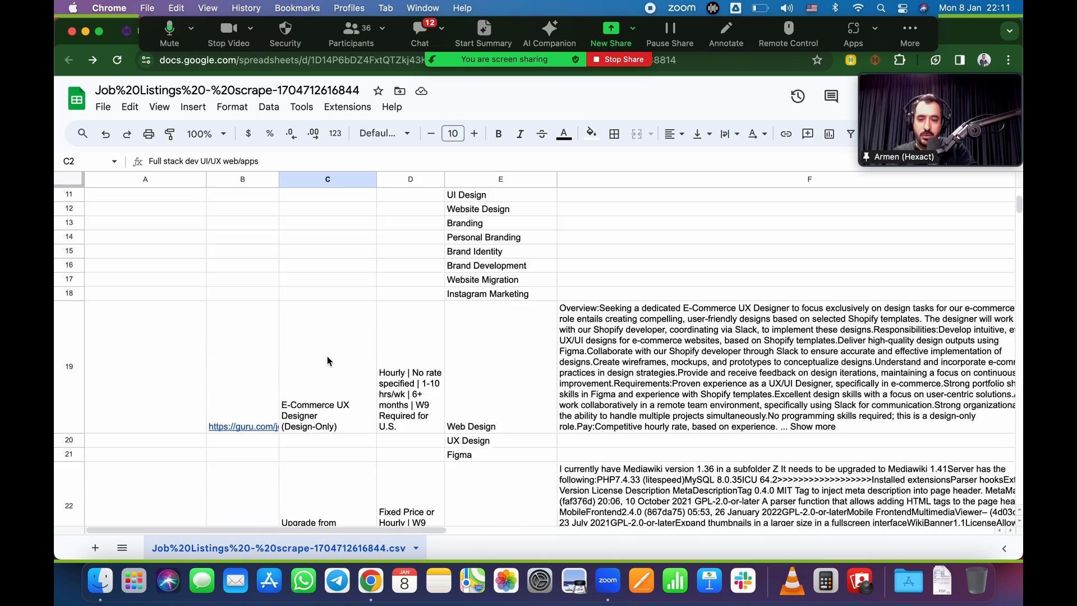
scroll(down, 3)
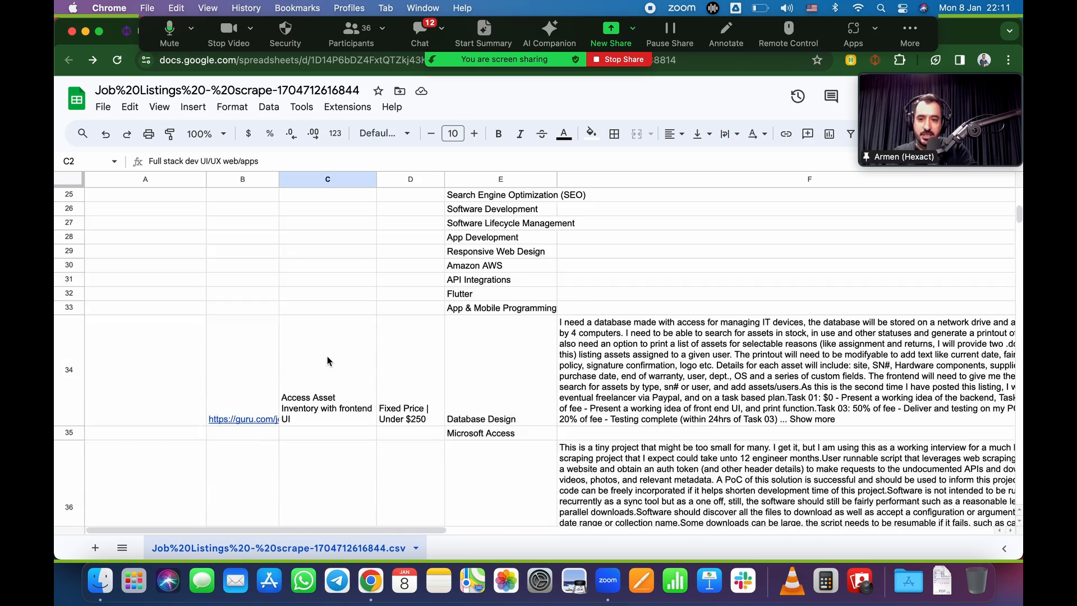
scroll(down, 3)
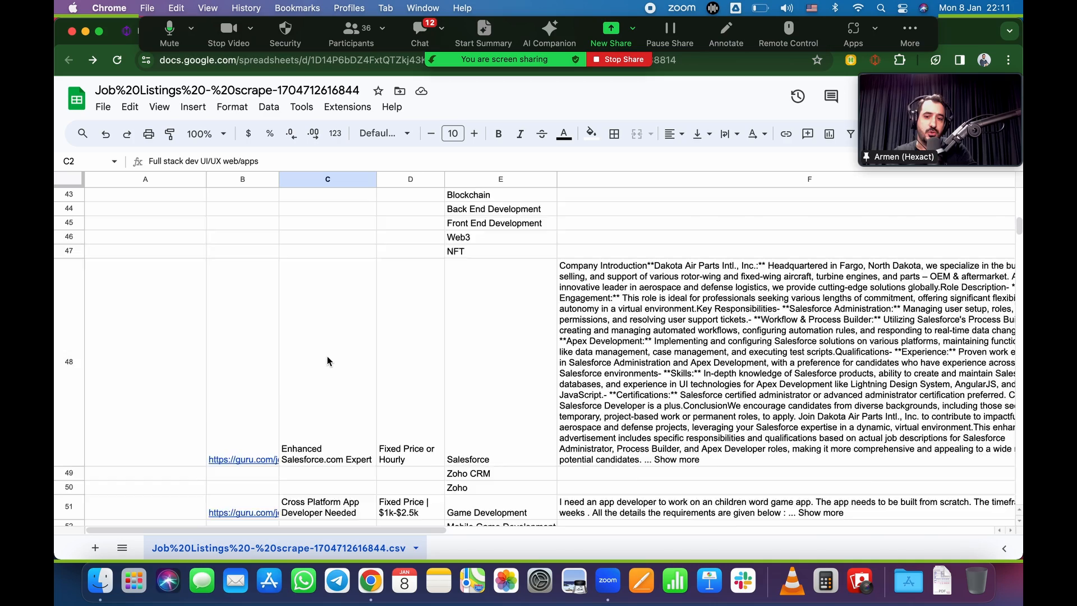
scroll(down, 3)
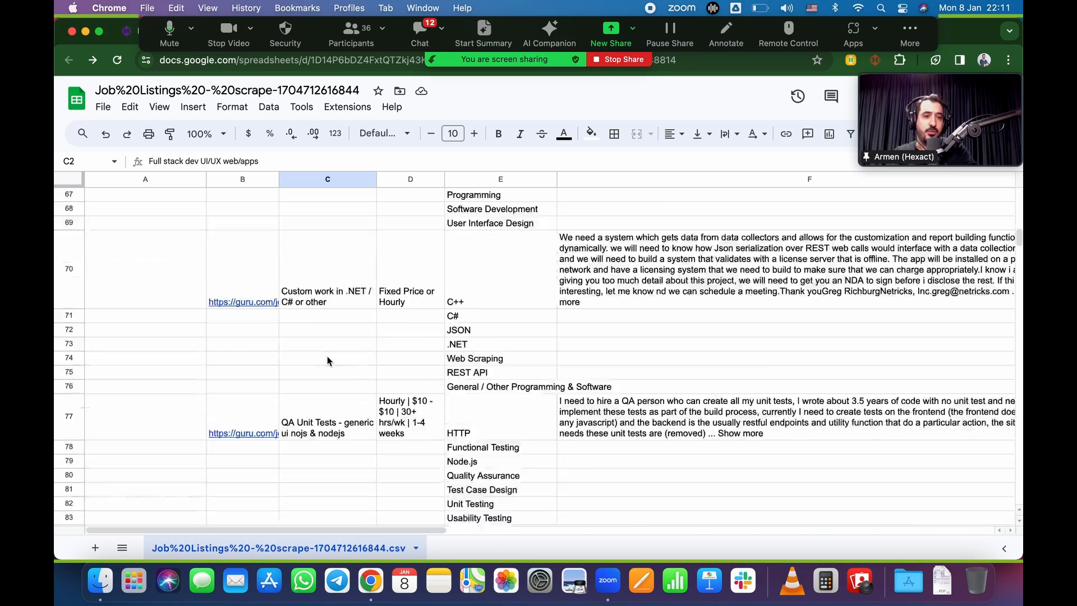
scroll(down, 3)
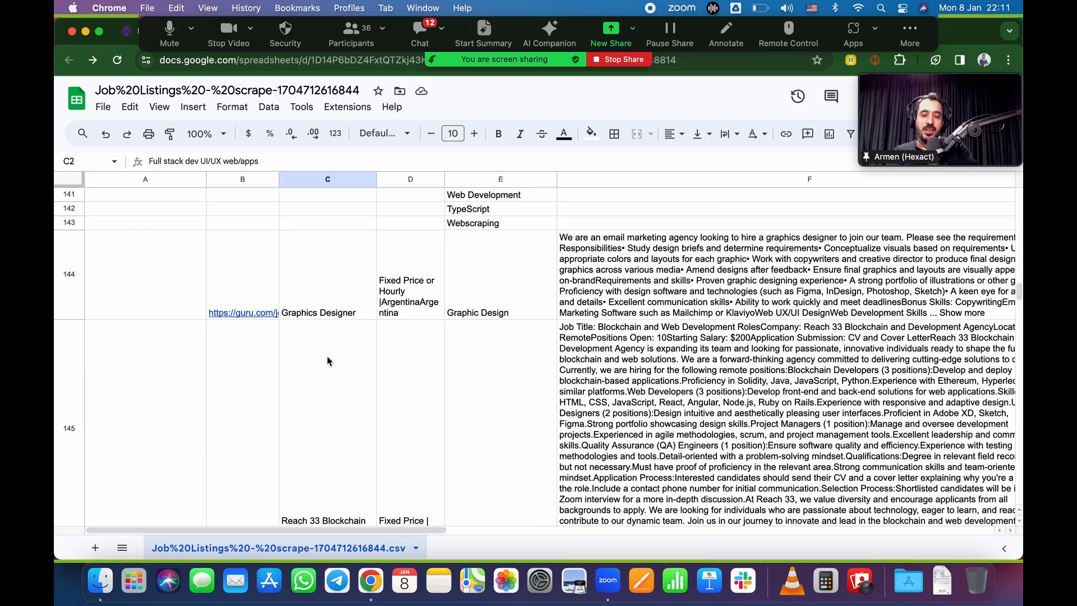
scroll(down, 3)
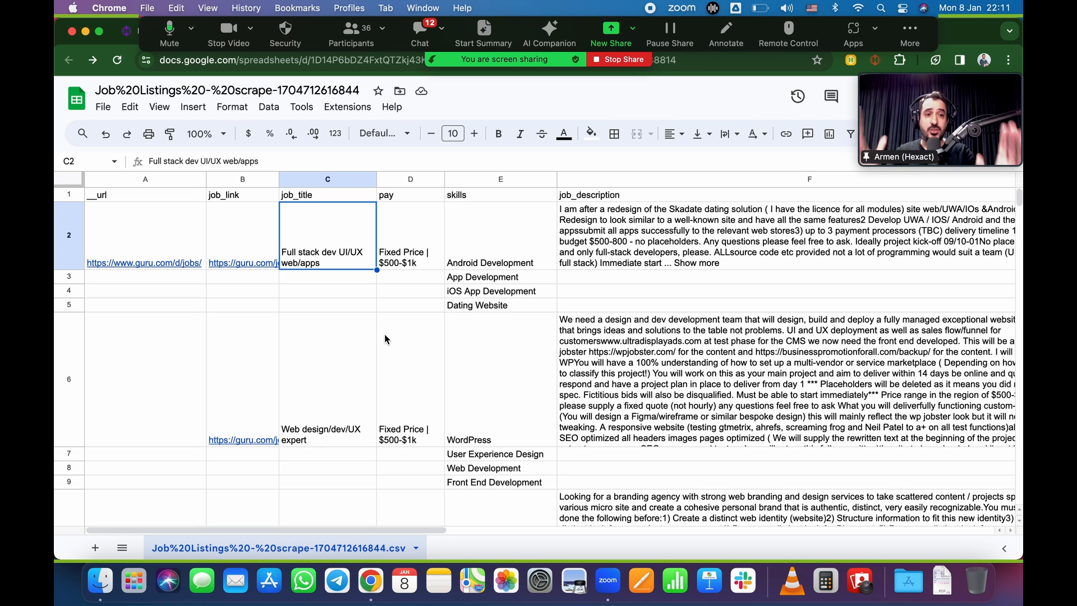
click(783, 235)
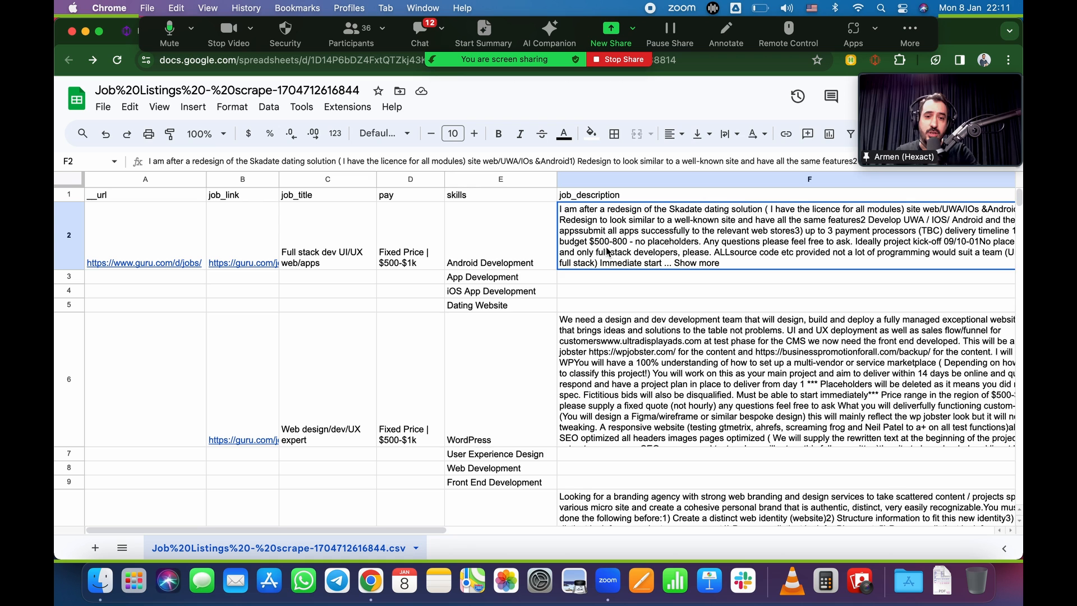
click(326, 234)
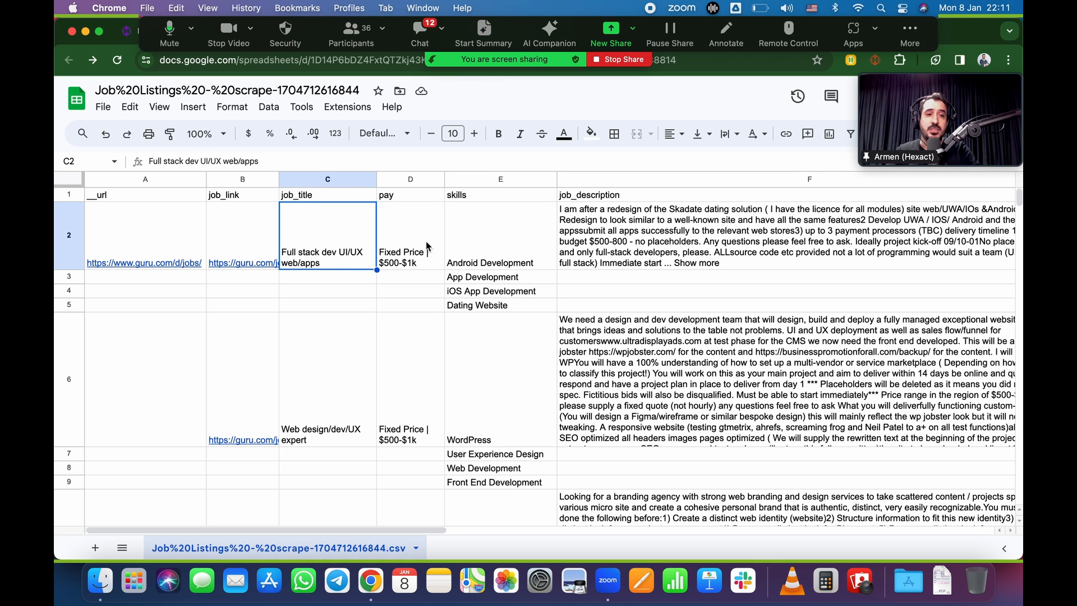
mouse_move(583, 250)
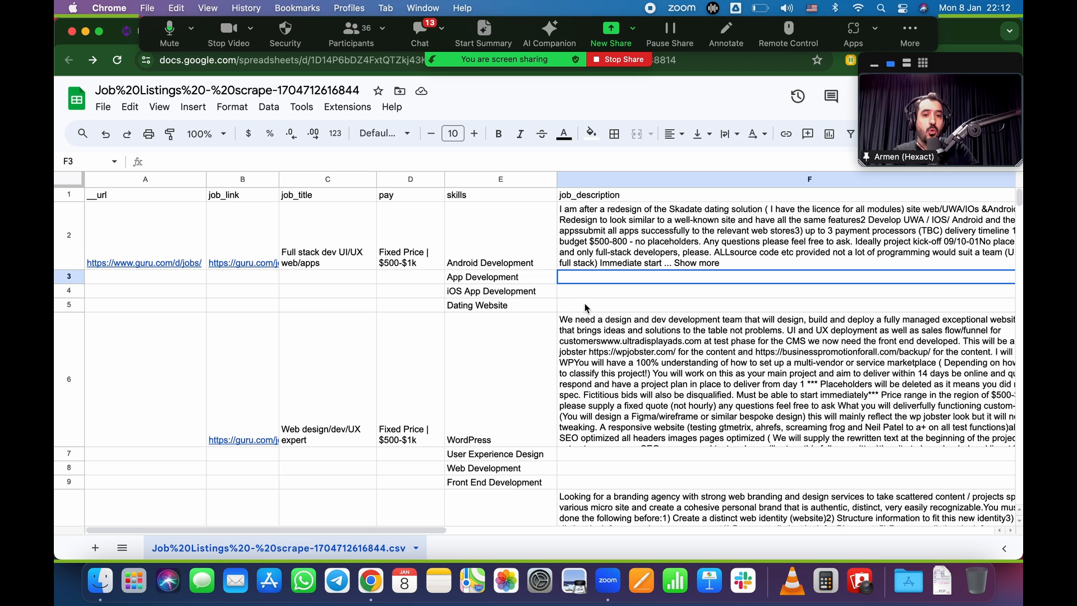
click(787, 304)
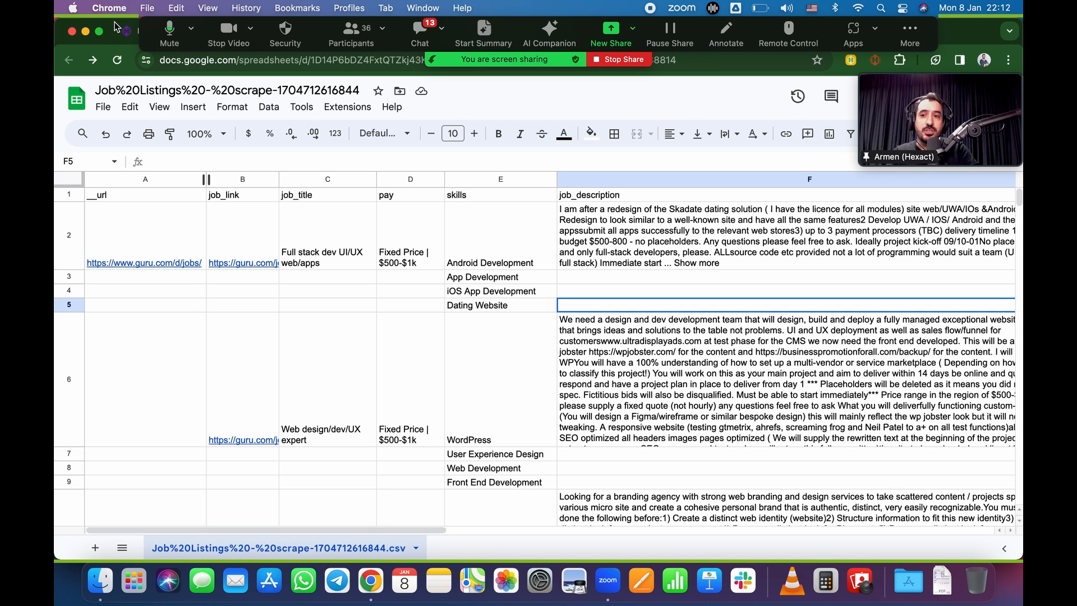
mouse_move(512, 290)
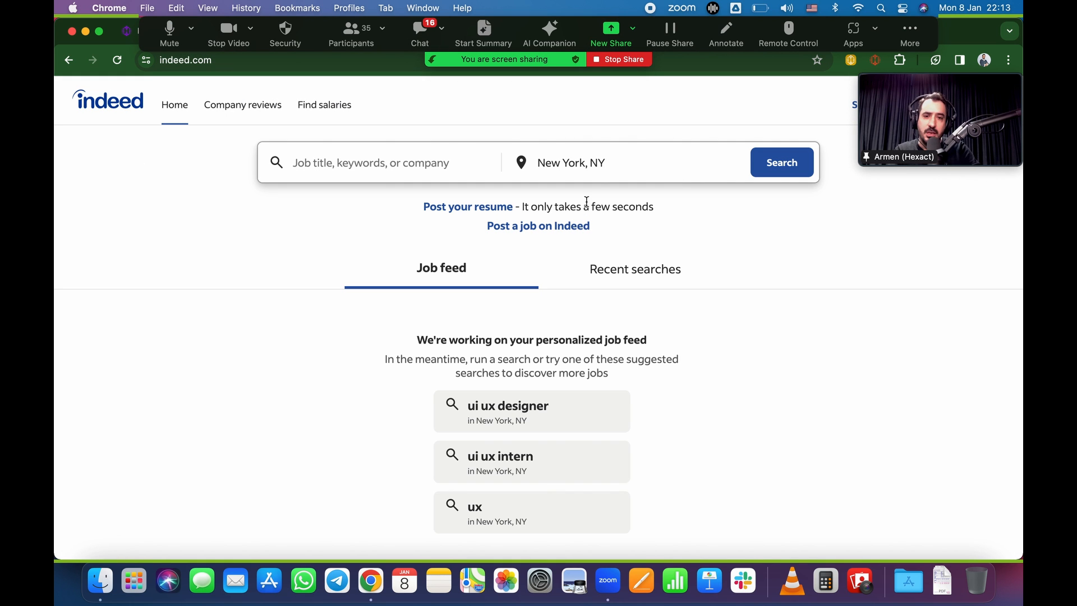
Step: Search Indeed for nurse jobs in New York, NY
click(378, 162)
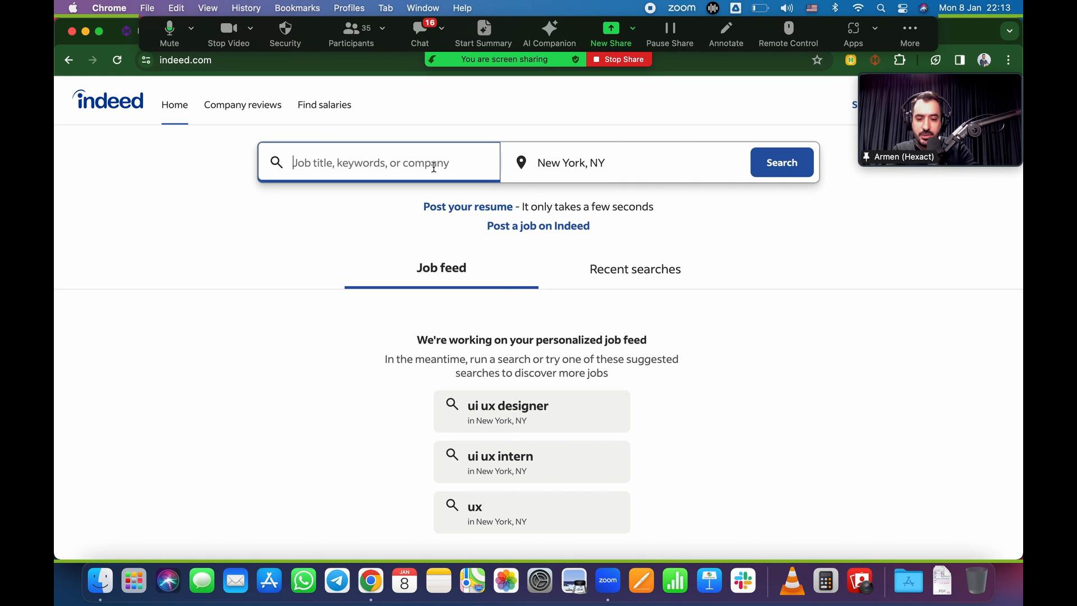
text(nurse)
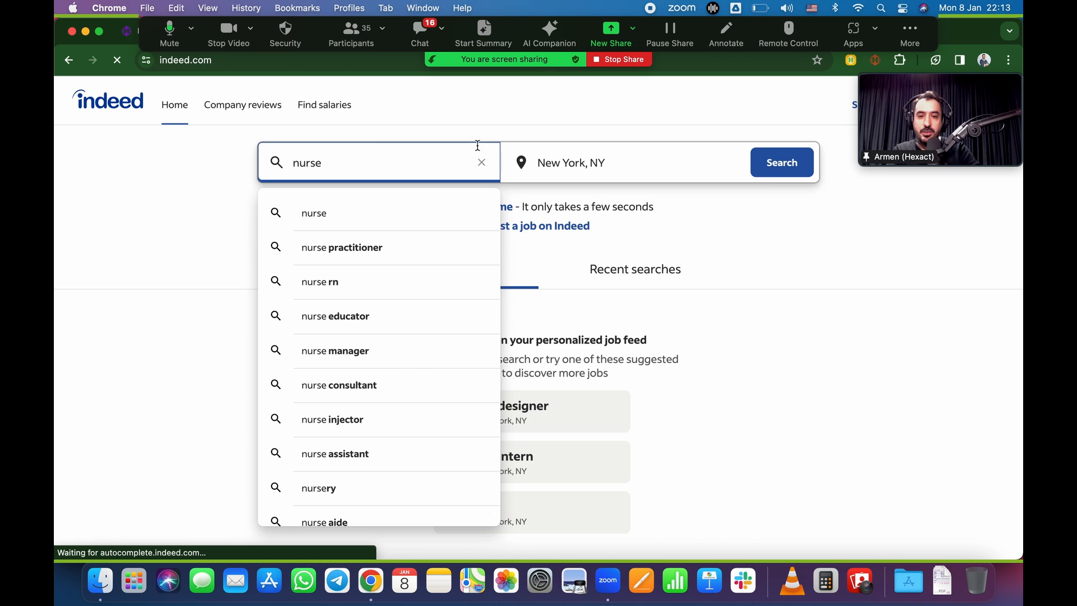
click(781, 162)
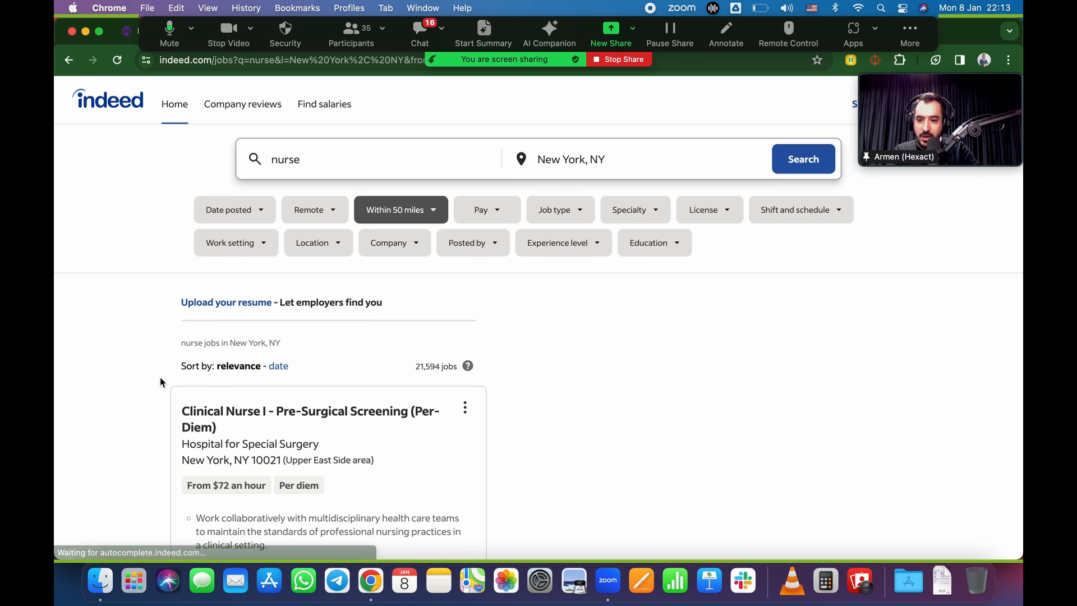
Step: Open the Clinical Nurse I - Pre-Surgical Screening (Per-Diem) posting on its own page
click(310, 288)
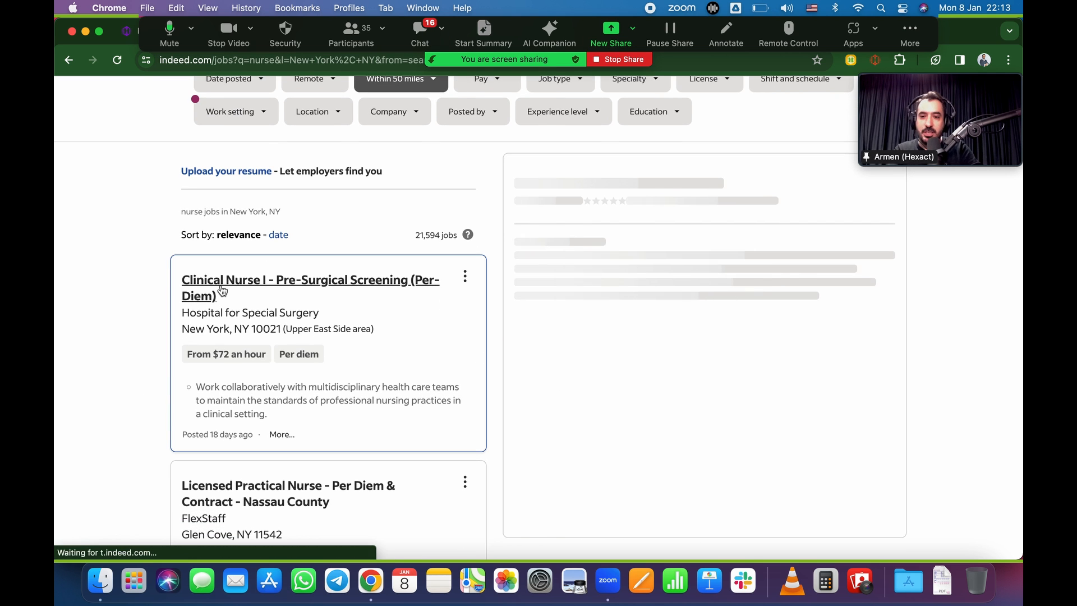
click(310, 287)
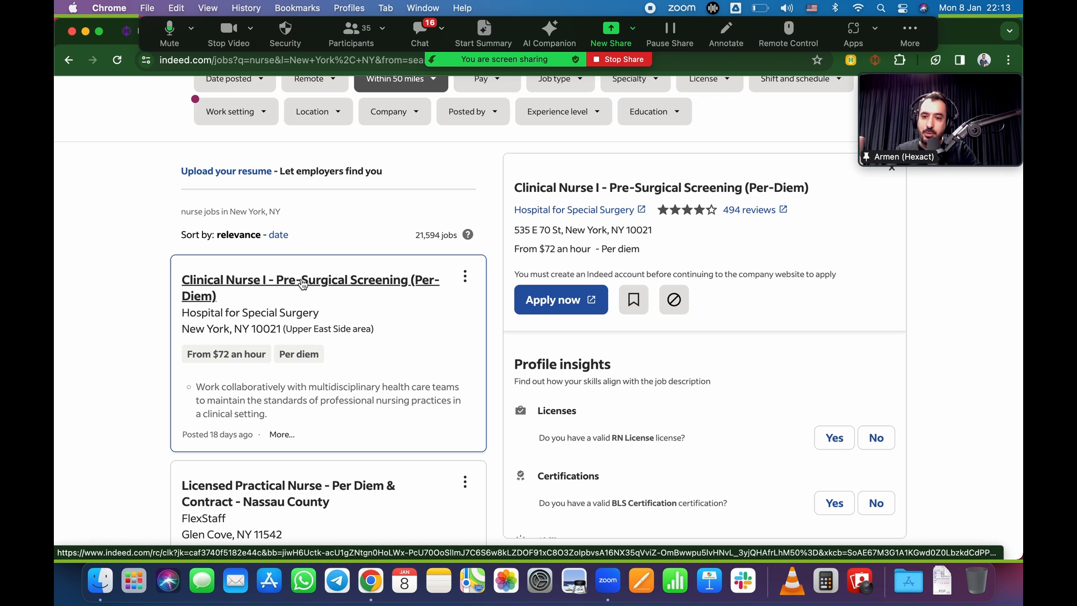
right_click(302, 284)
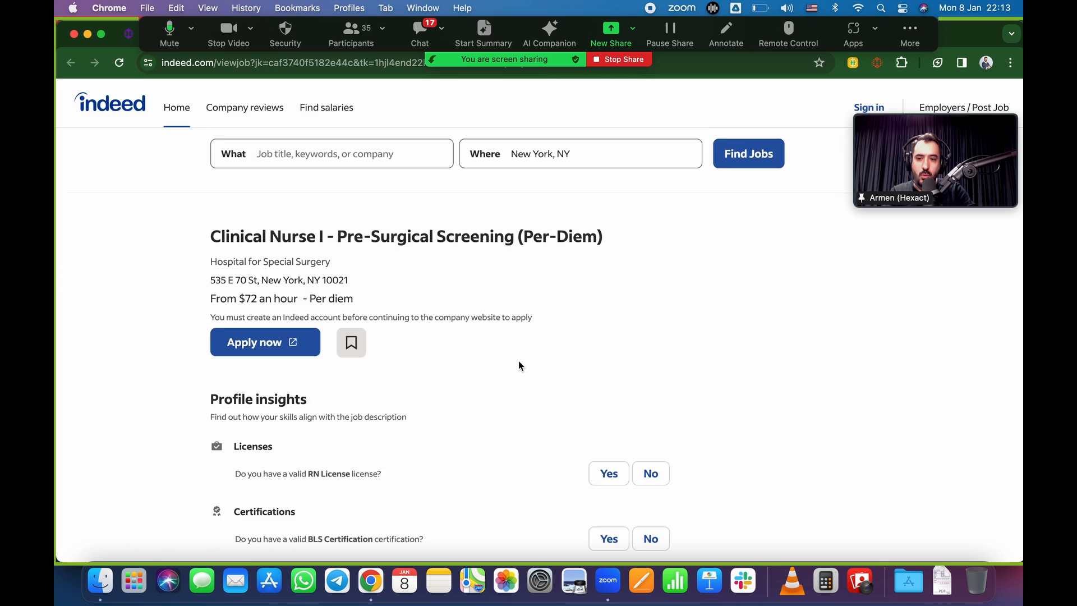
Step: Export the seven captured Clinical Nurse I fields to Google Sheets via Hexofy
scroll(down, 3)
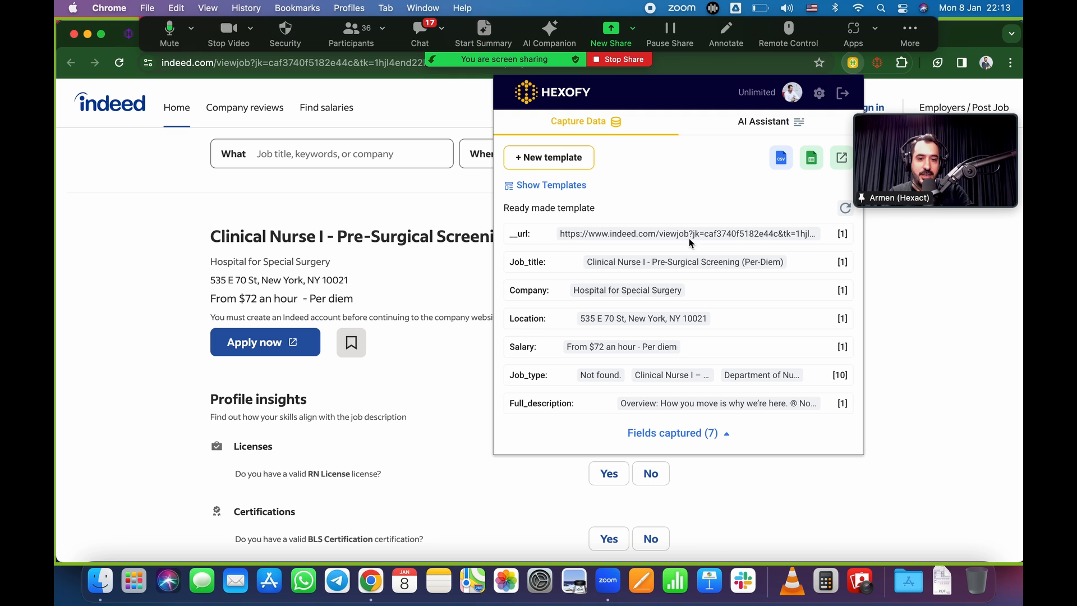
mouse_move(742, 402)
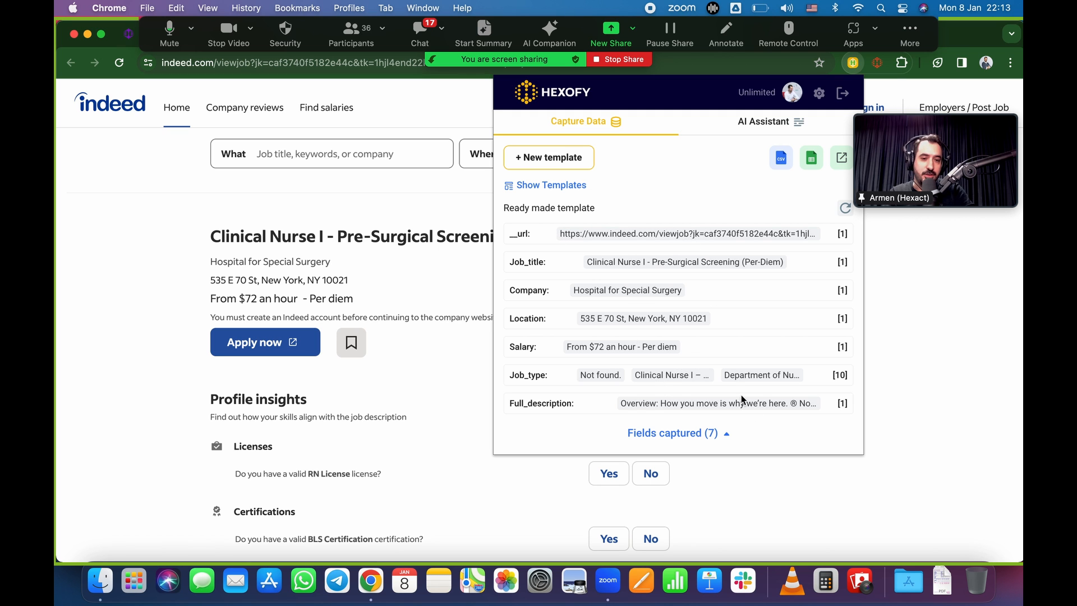
mouse_move(689, 247)
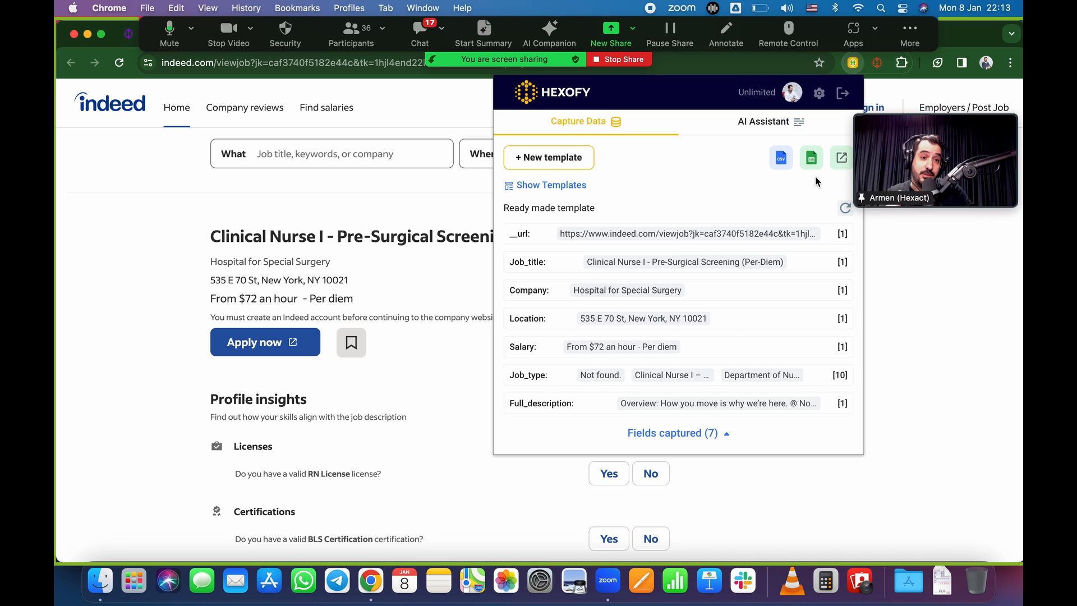
mouse_move(842, 158)
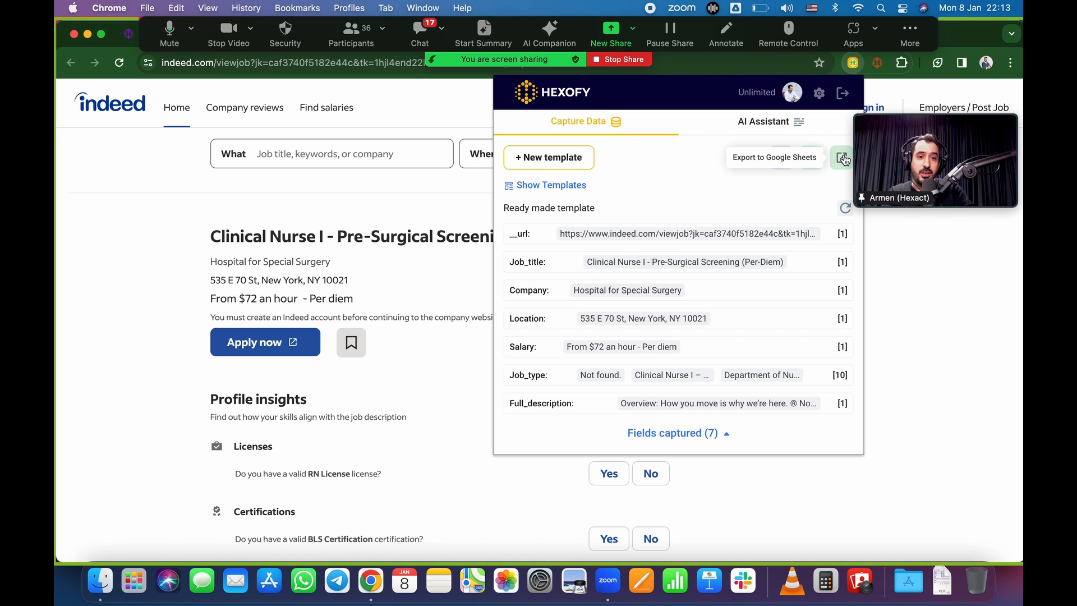
click(843, 157)
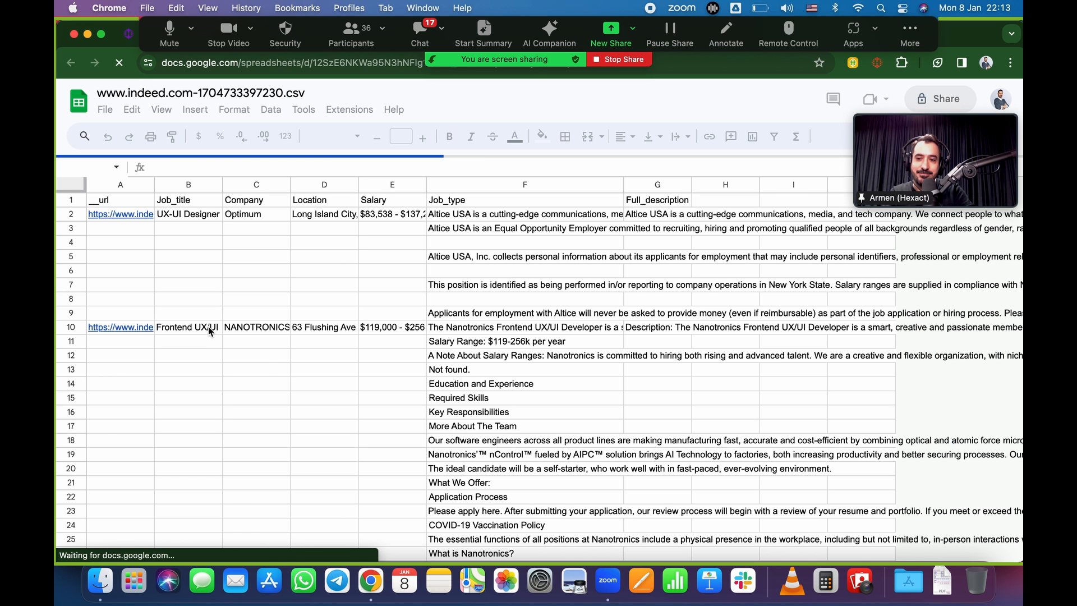
scroll(down, 3)
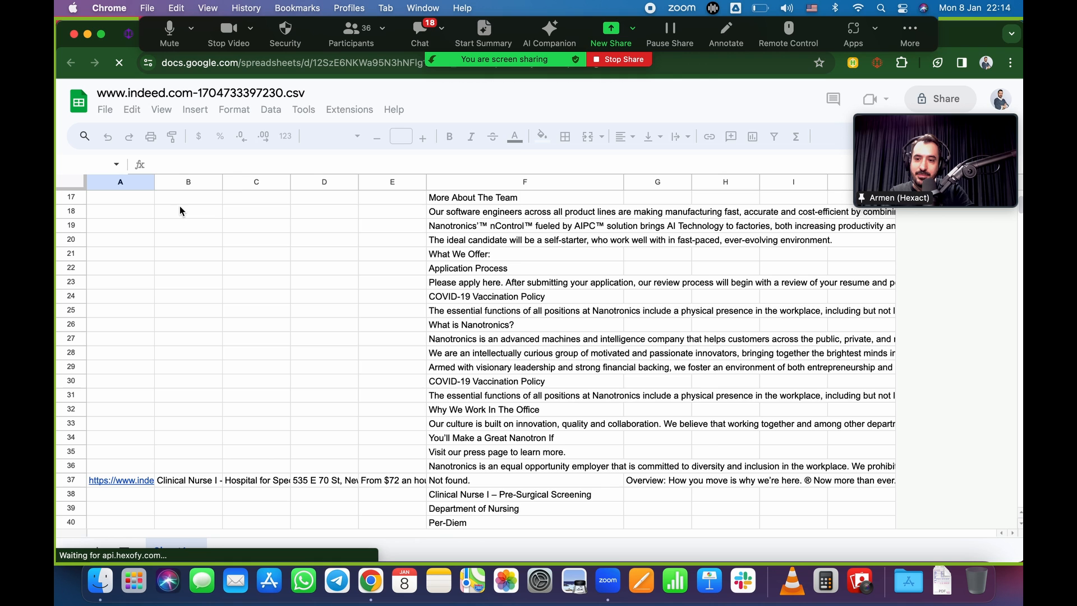
click(256, 466)
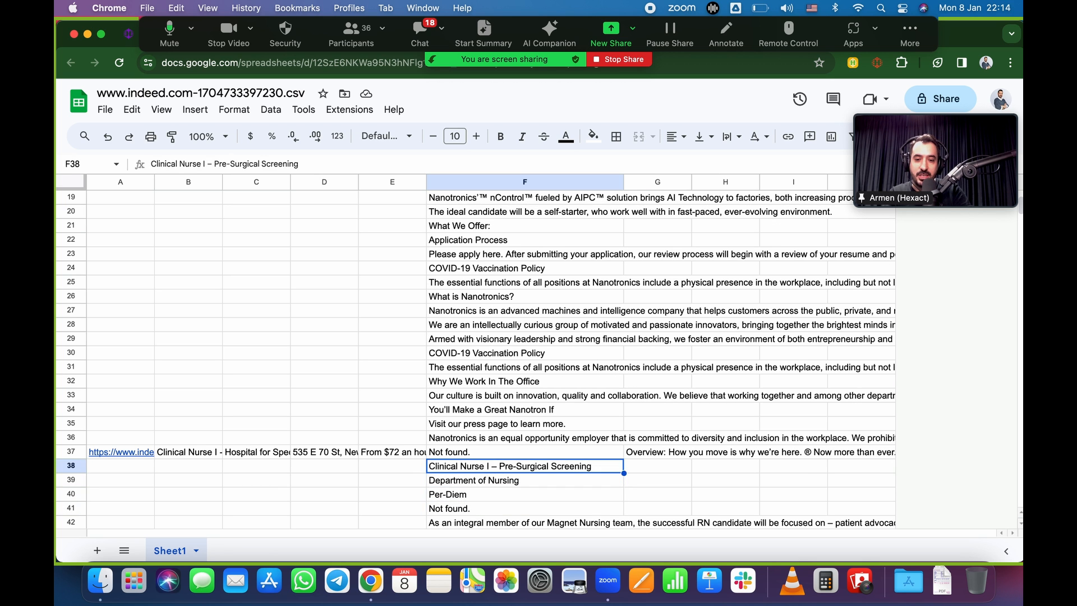
scroll(down, 3)
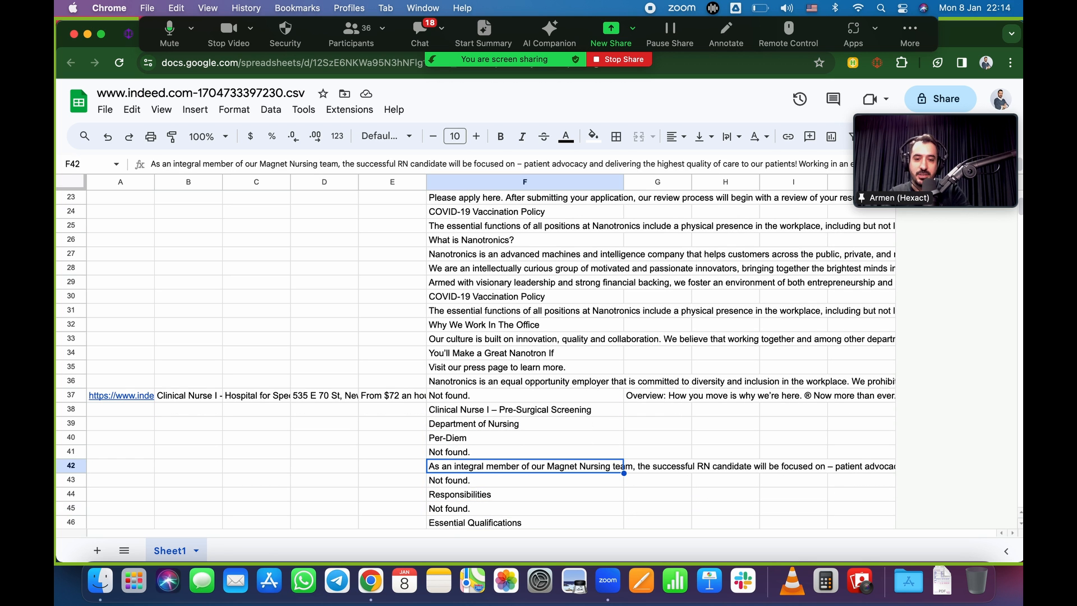
click(657, 395)
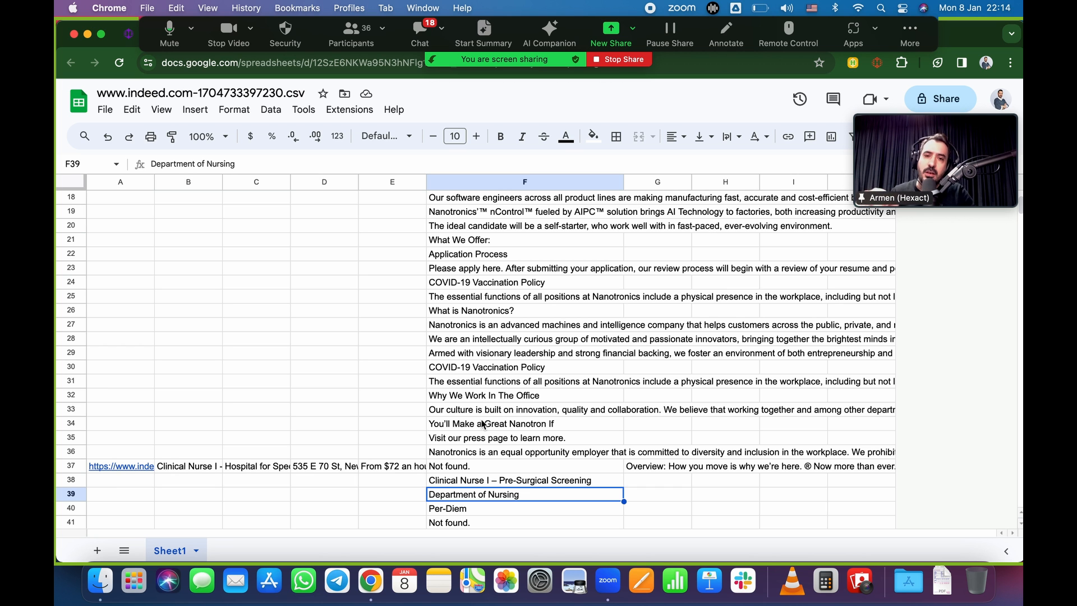
mouse_move(216, 462)
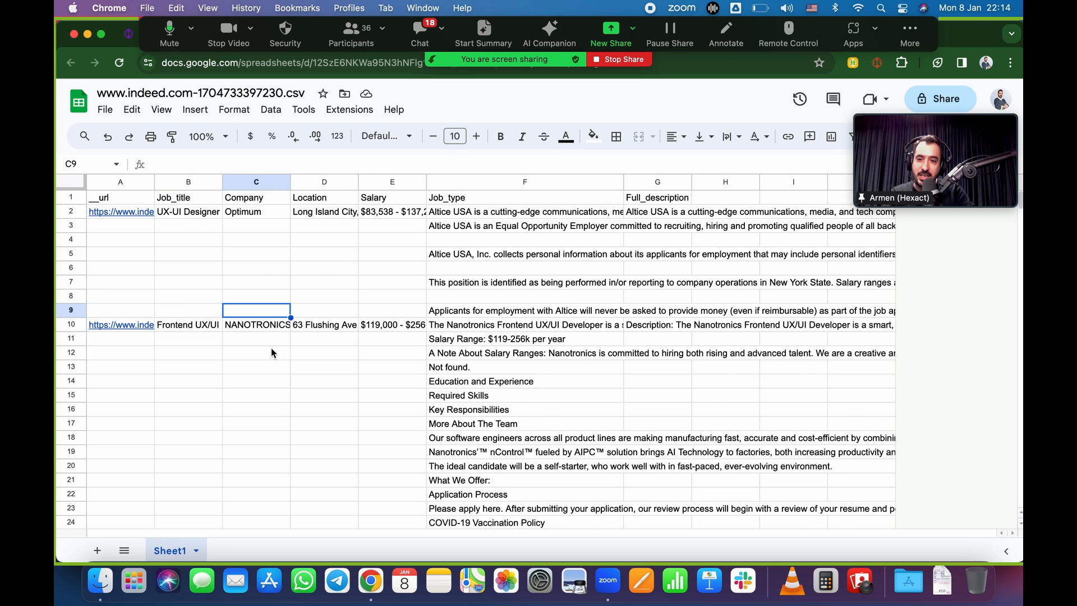
click(256, 325)
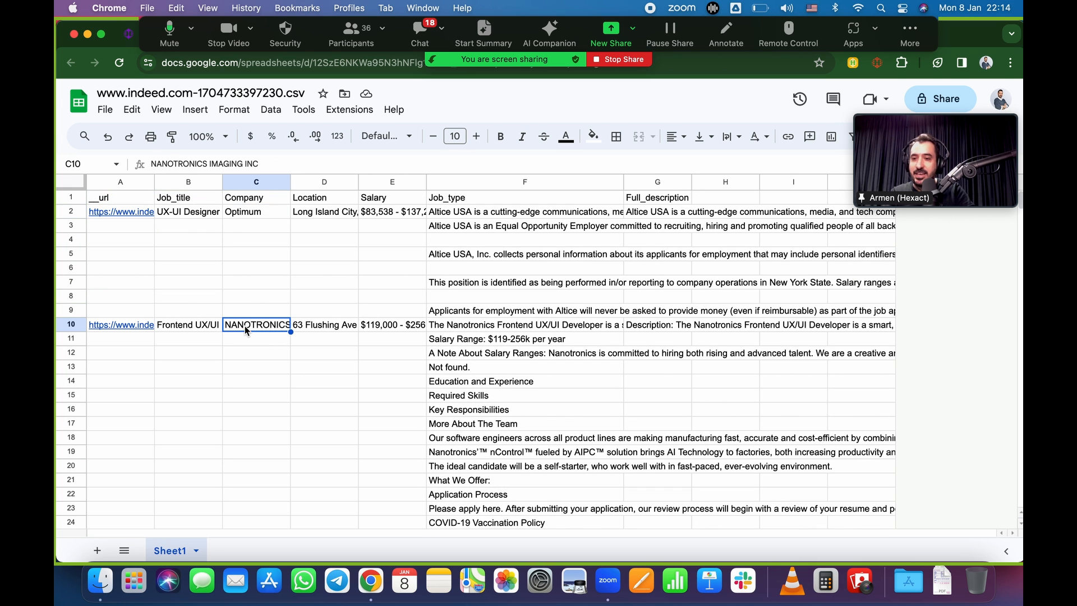
click(187, 324)
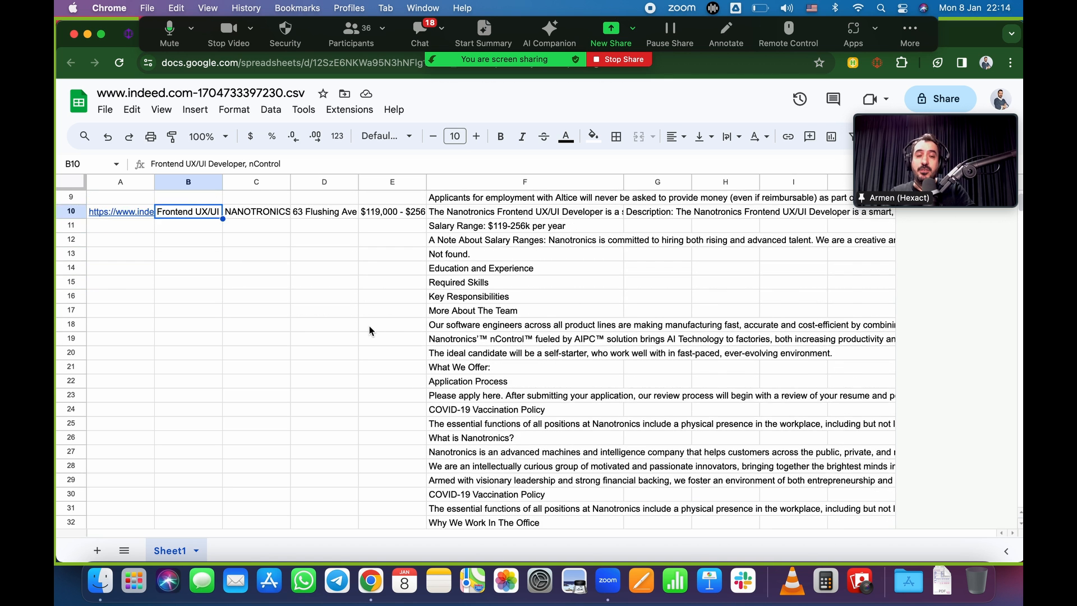
scroll(down, 3)
text(gla)
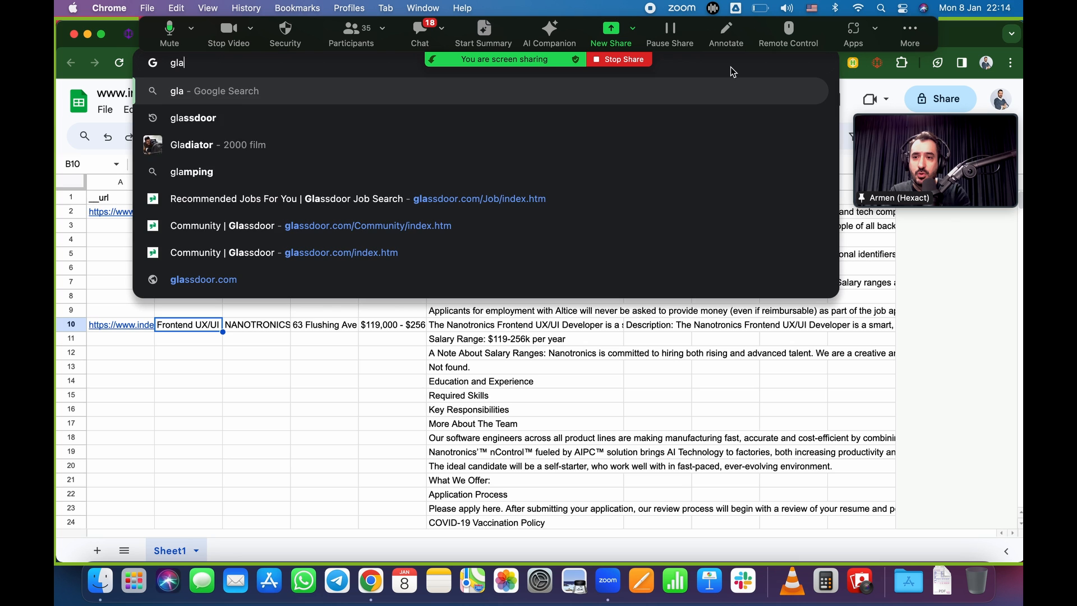
Step: Go to glassdoor.com Jobs and open the Prolific Associates Entry Level Marketing listing in Jersey City, NJ
click(193, 118)
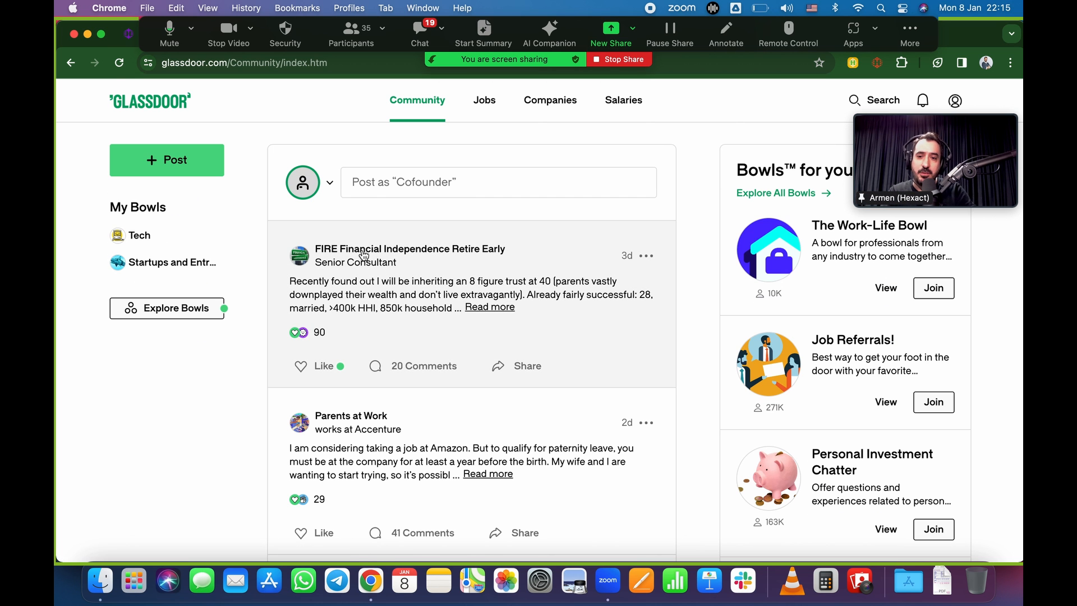
click(484, 100)
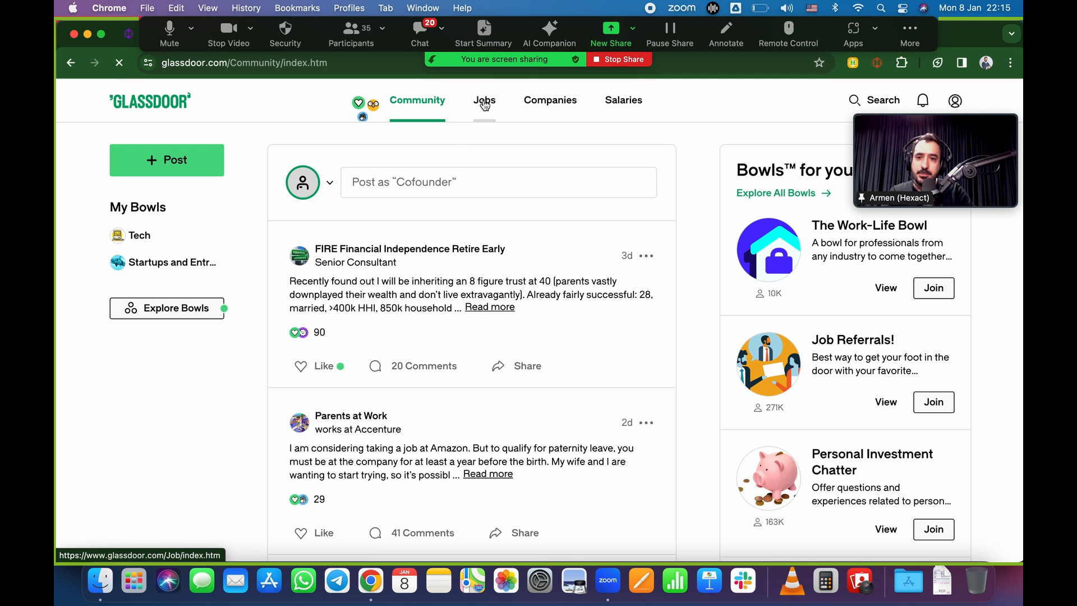
click(484, 100)
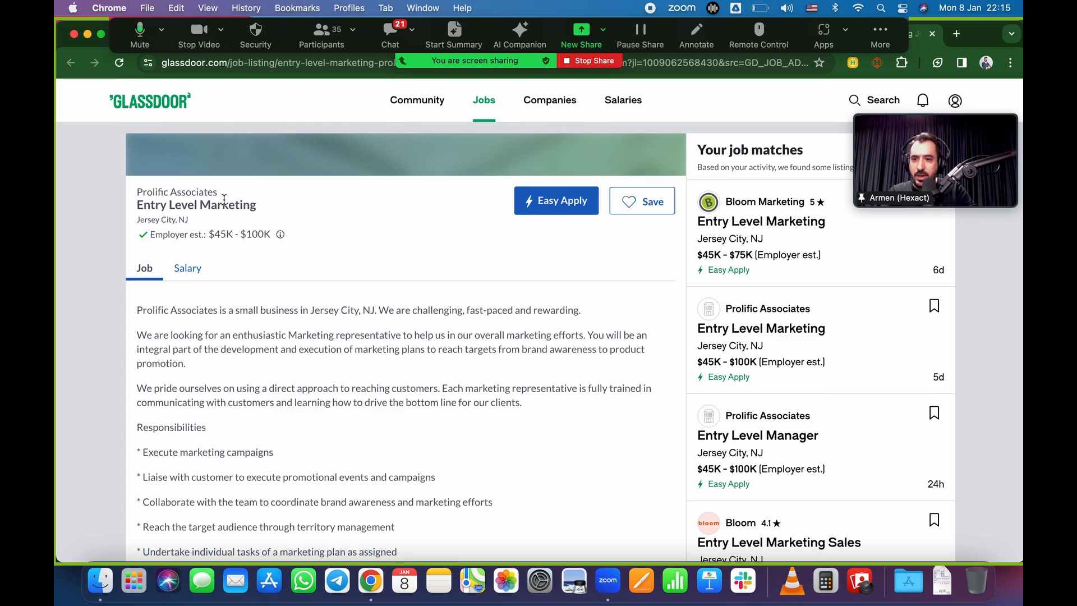
scroll(down, 3)
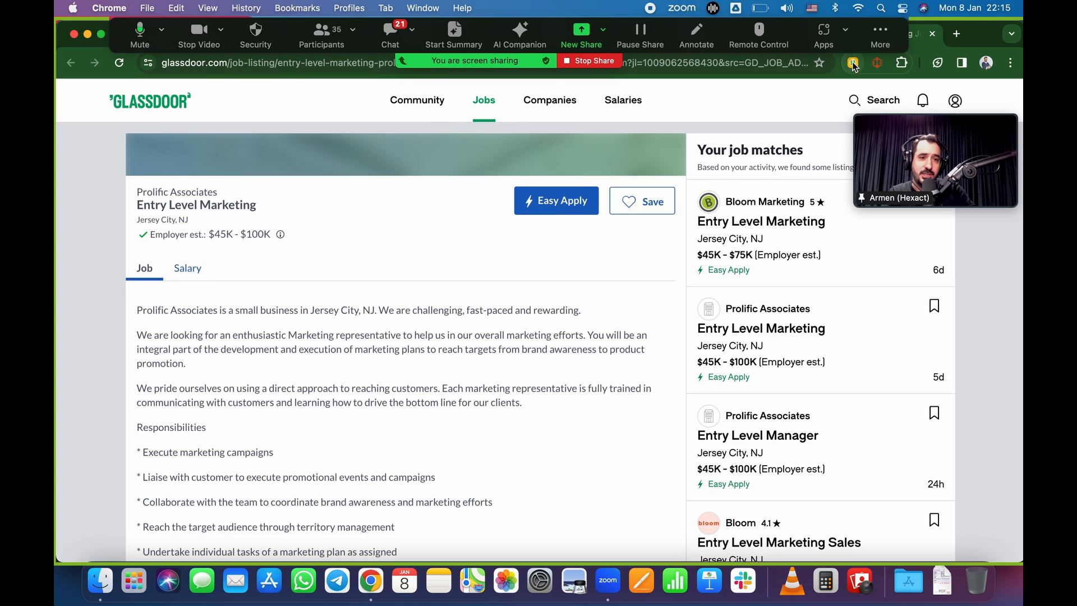
Step: Capture the Entry Level Marketing listing's seven fields with Hexofy and export them to Google Sheets
click(852, 62)
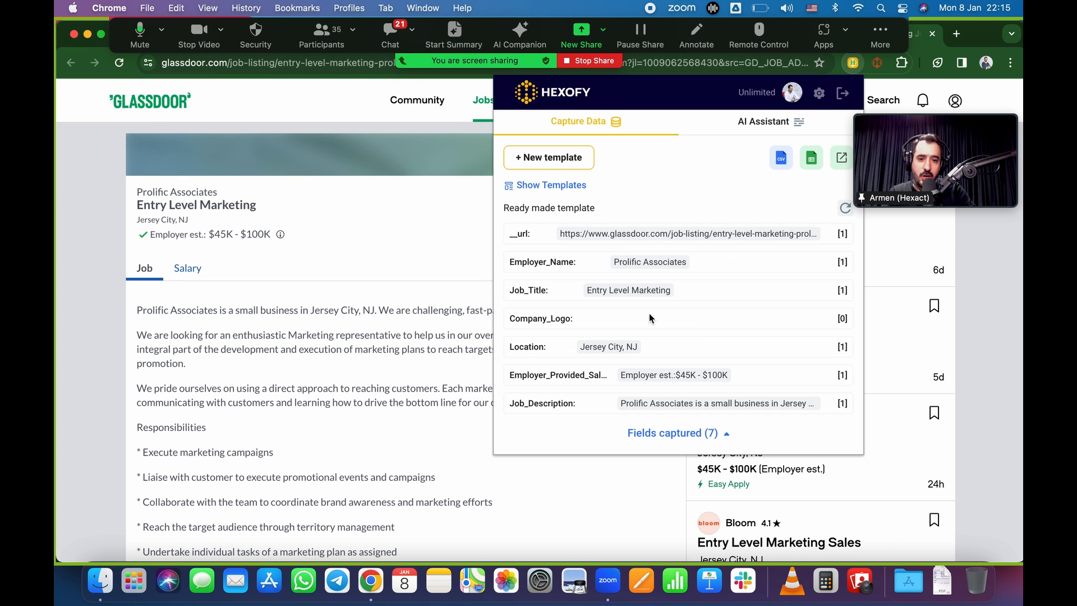
mouse_move(841, 158)
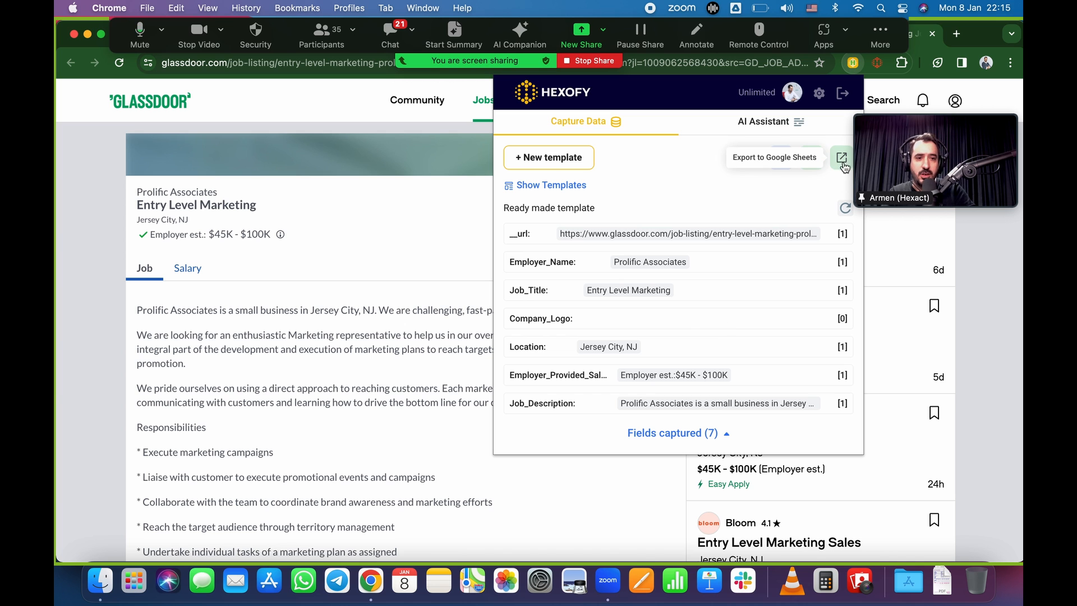
click(840, 158)
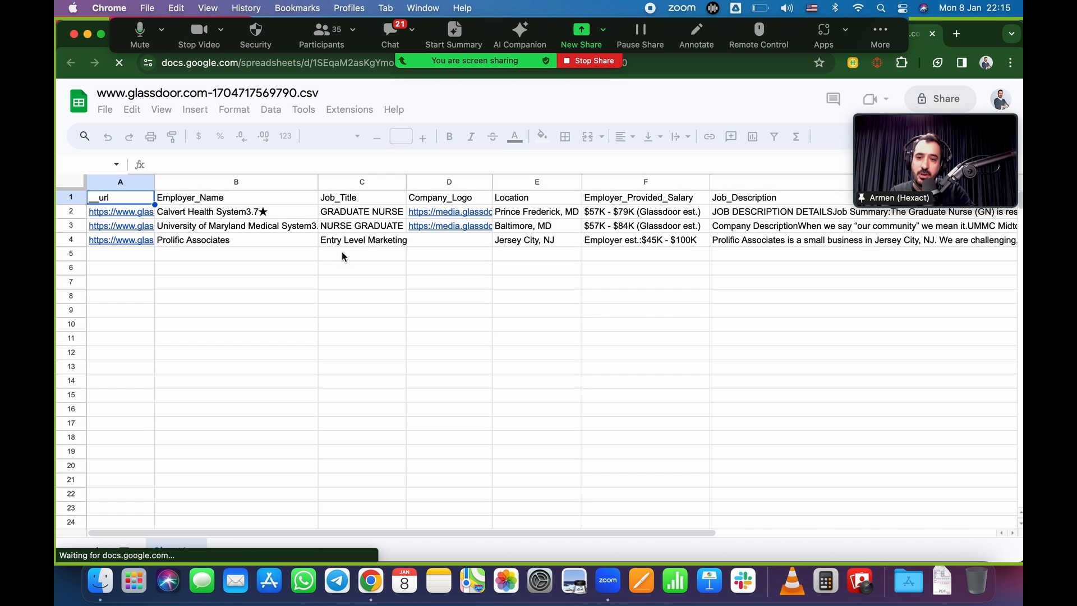
Step: Review the exported Glassdoor rows: Prolific Associates, Calvert Health System, University of Maryland with $57K - $79K salary
click(237, 225)
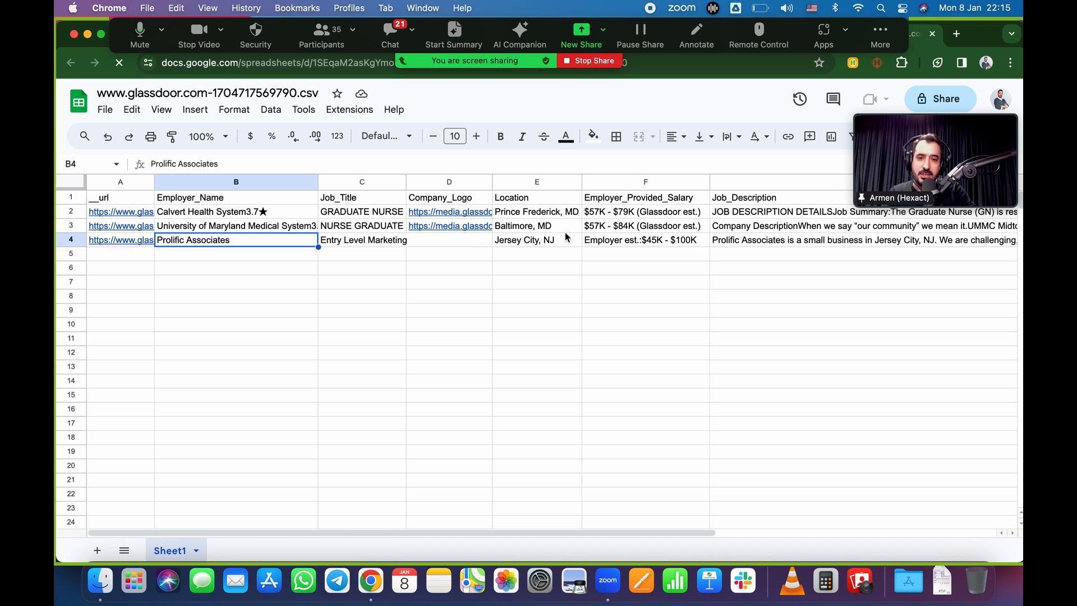
click(645, 240)
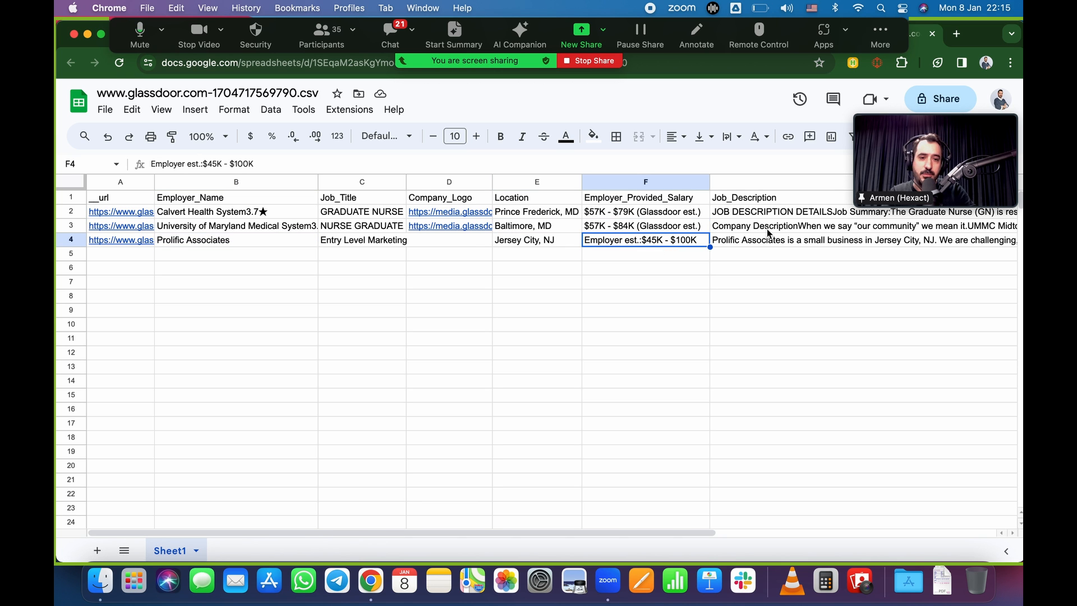
click(770, 240)
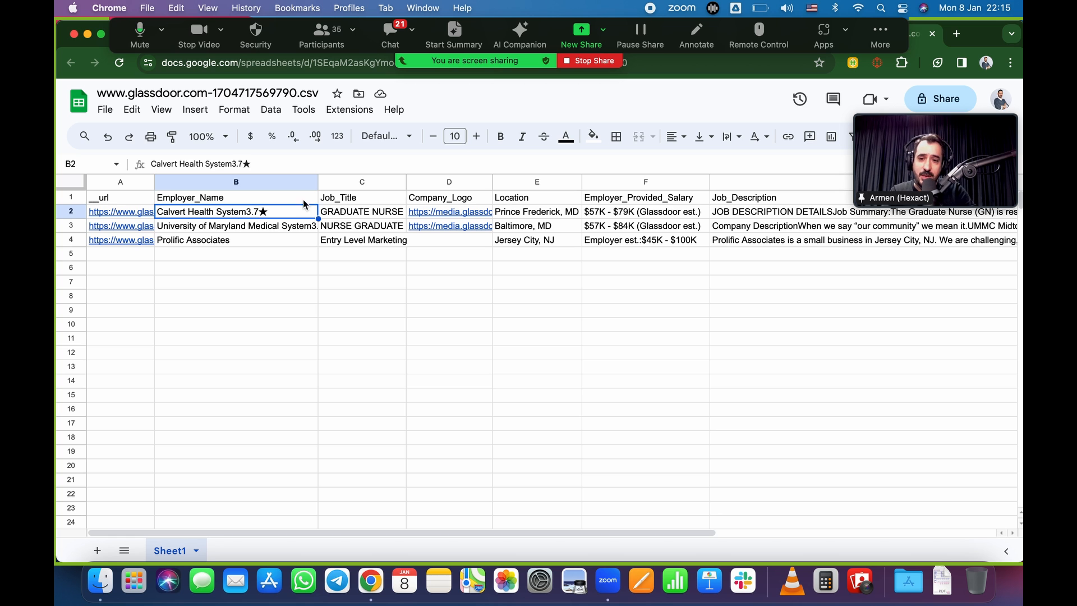
click(236, 225)
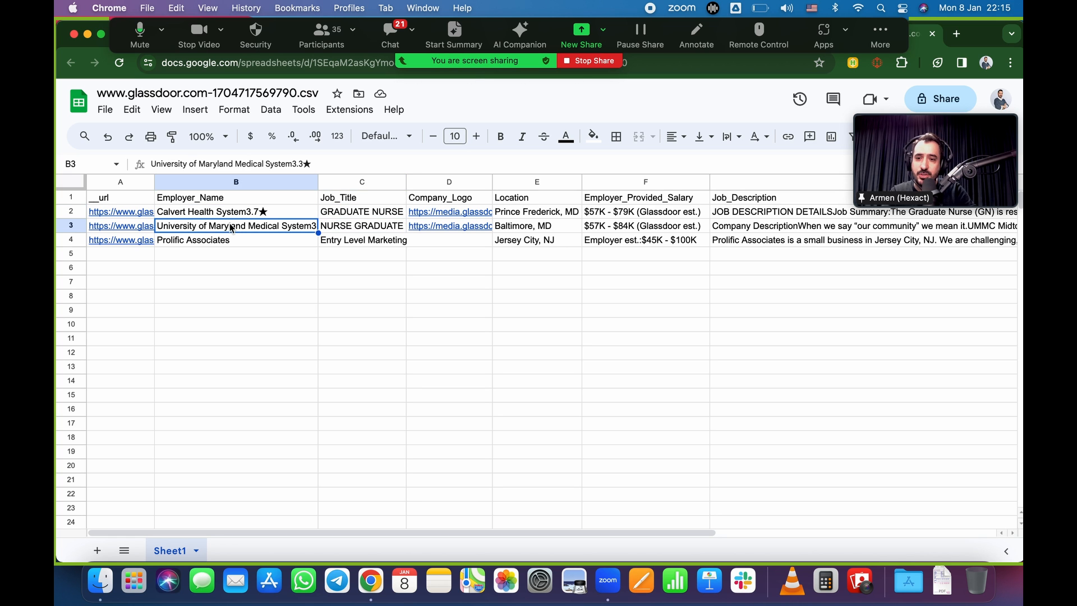
click(644, 212)
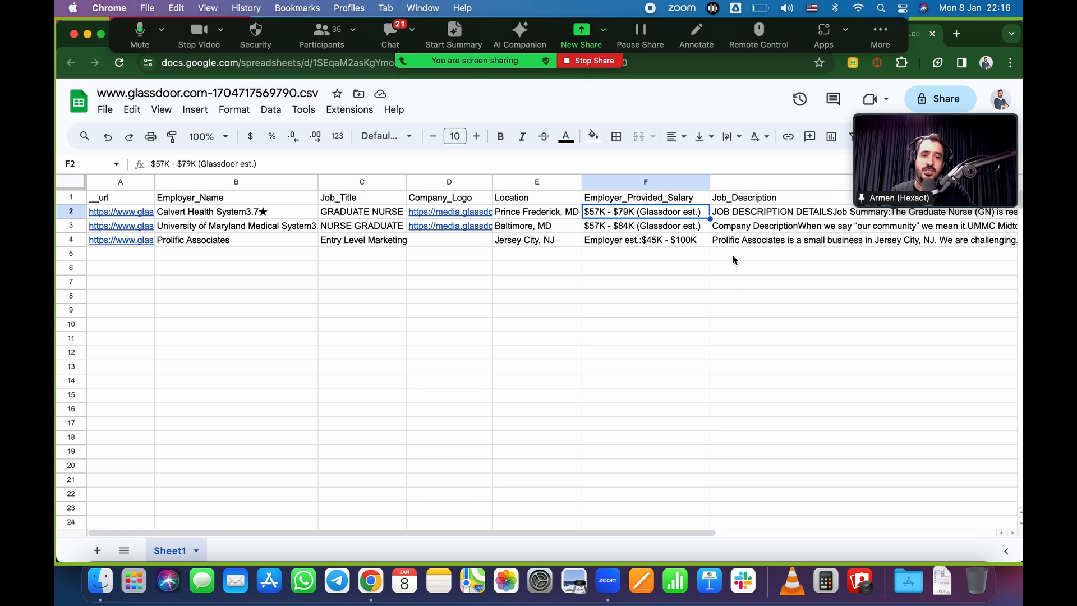
click(858, 282)
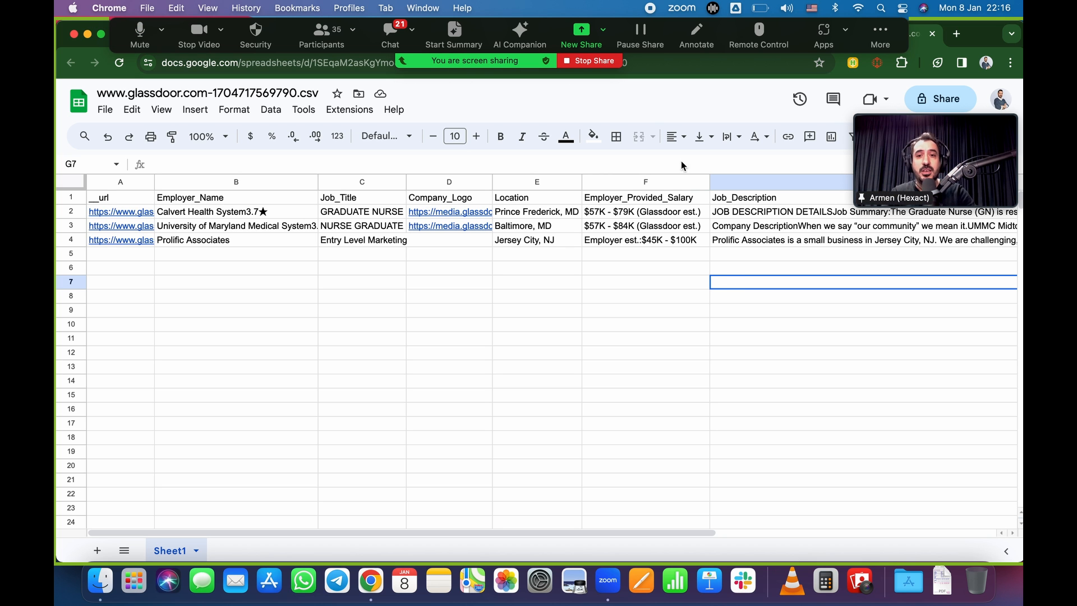
Step: Check the Zoom meeting chat, stop sharing the screen and bring up the end-meeting options
click(389, 35)
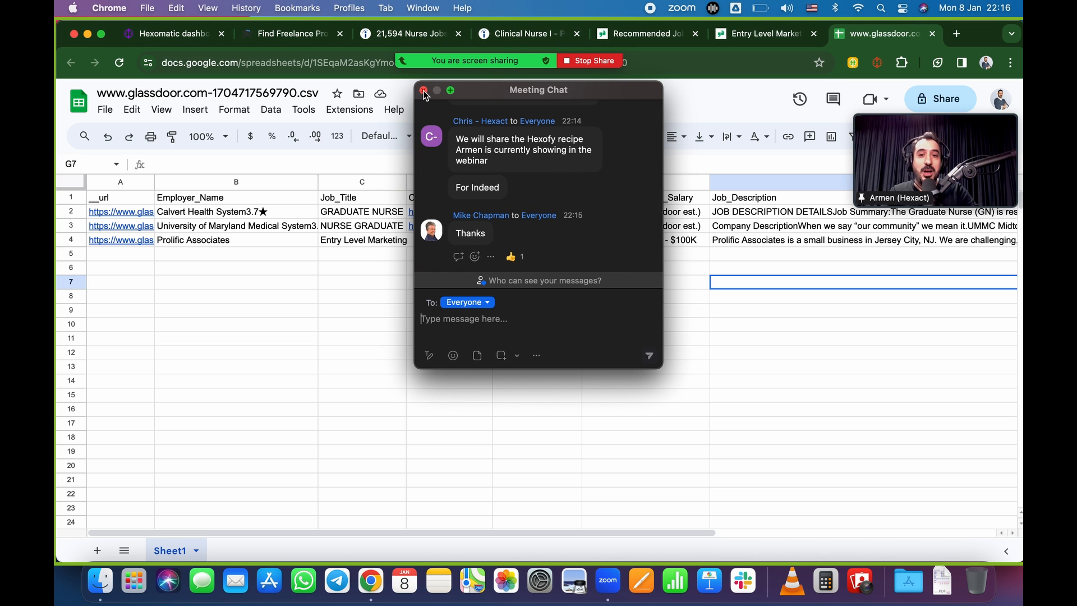
click(424, 90)
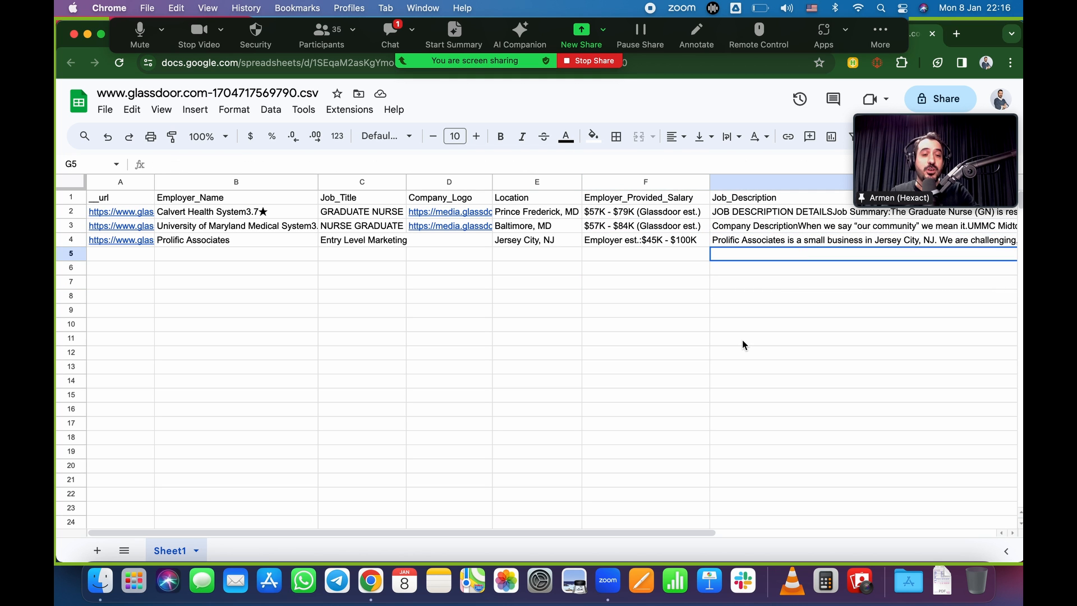
click(864, 338)
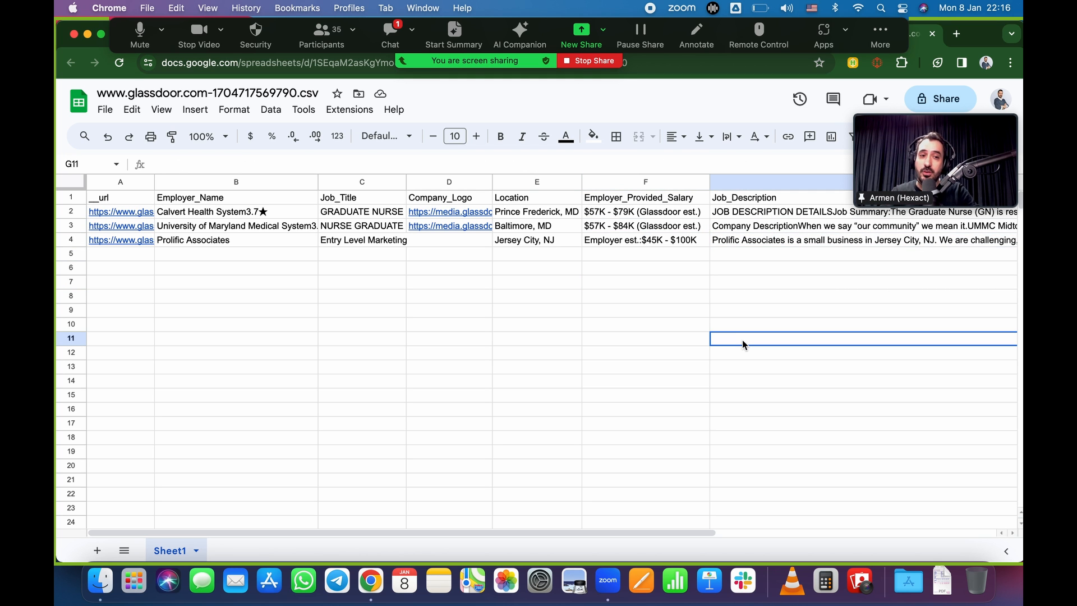
click(863, 240)
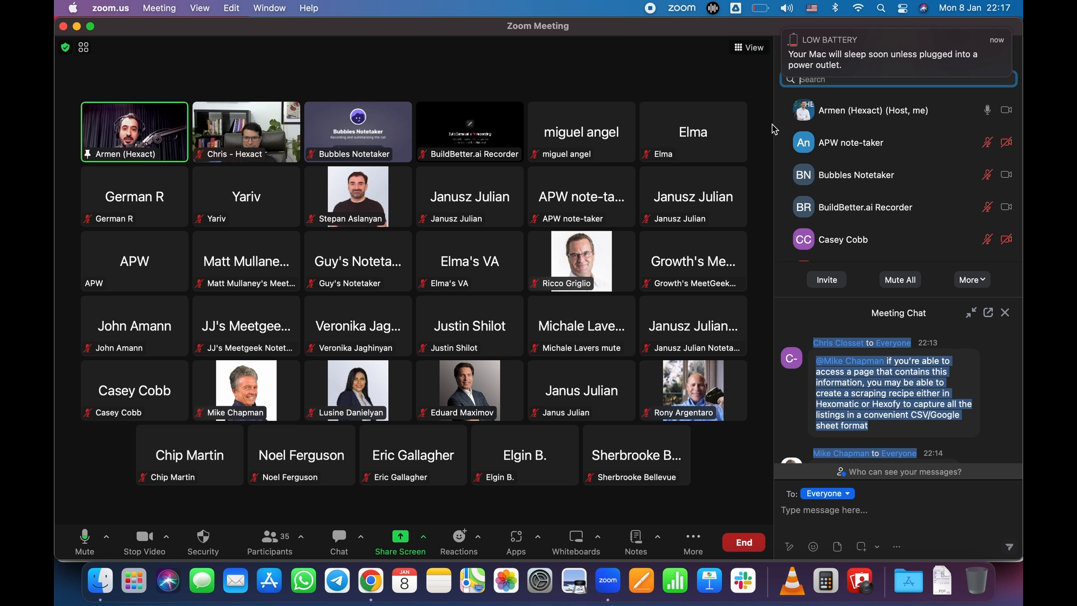
click(743, 542)
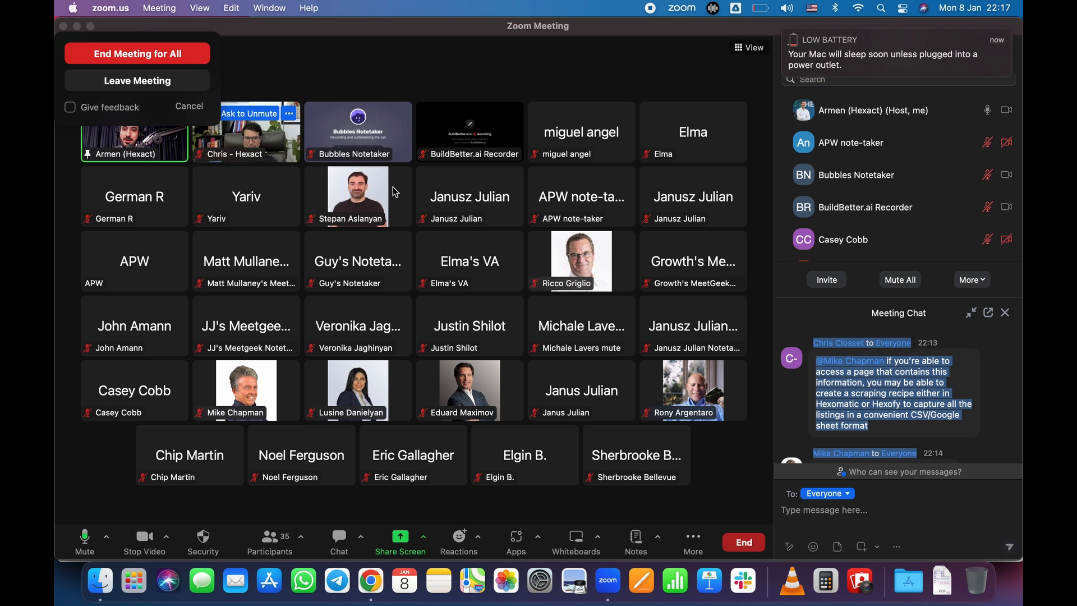